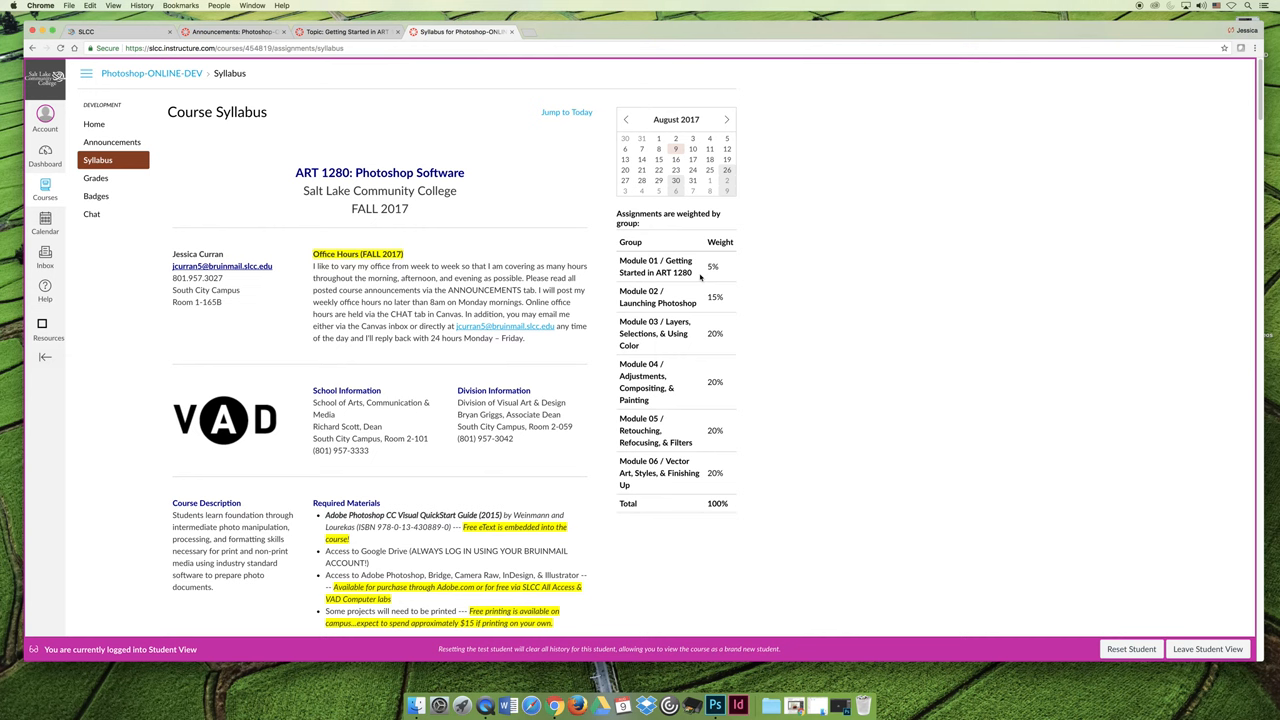
{"action": "mouse_move", "coordinate": [559, 346]}
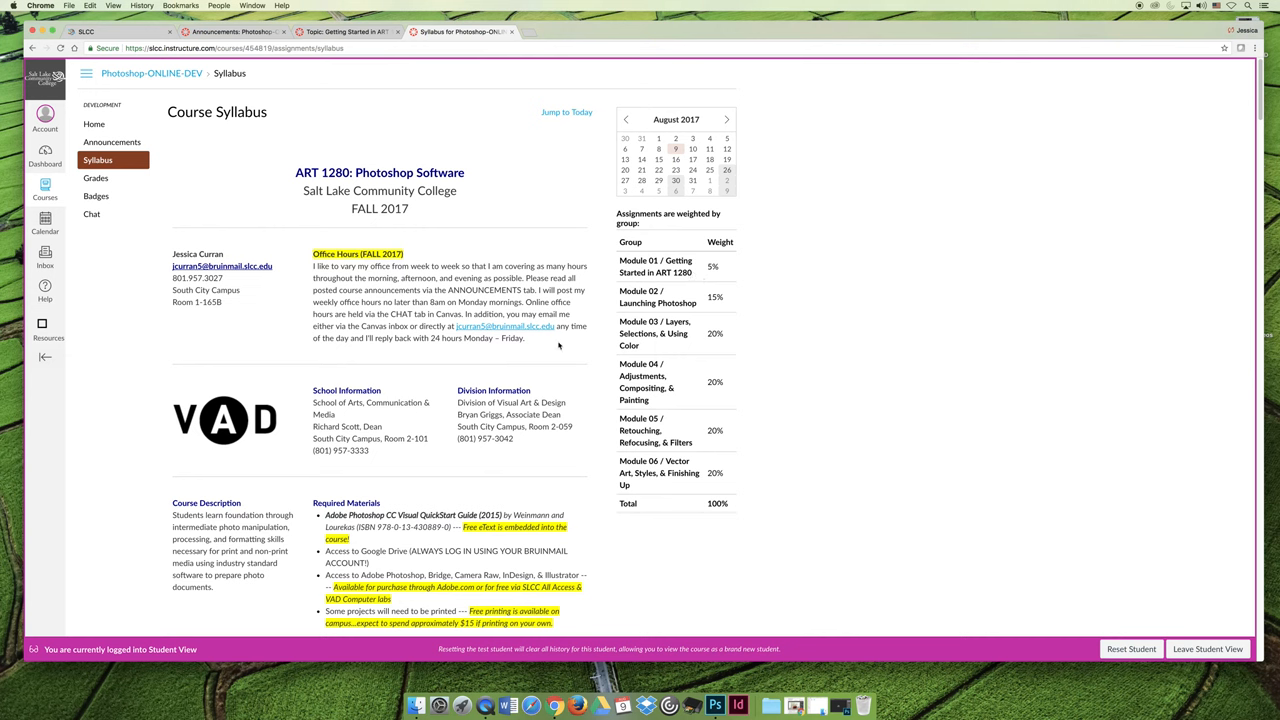
{"action": "mouse_move", "coordinate": [458, 352]}
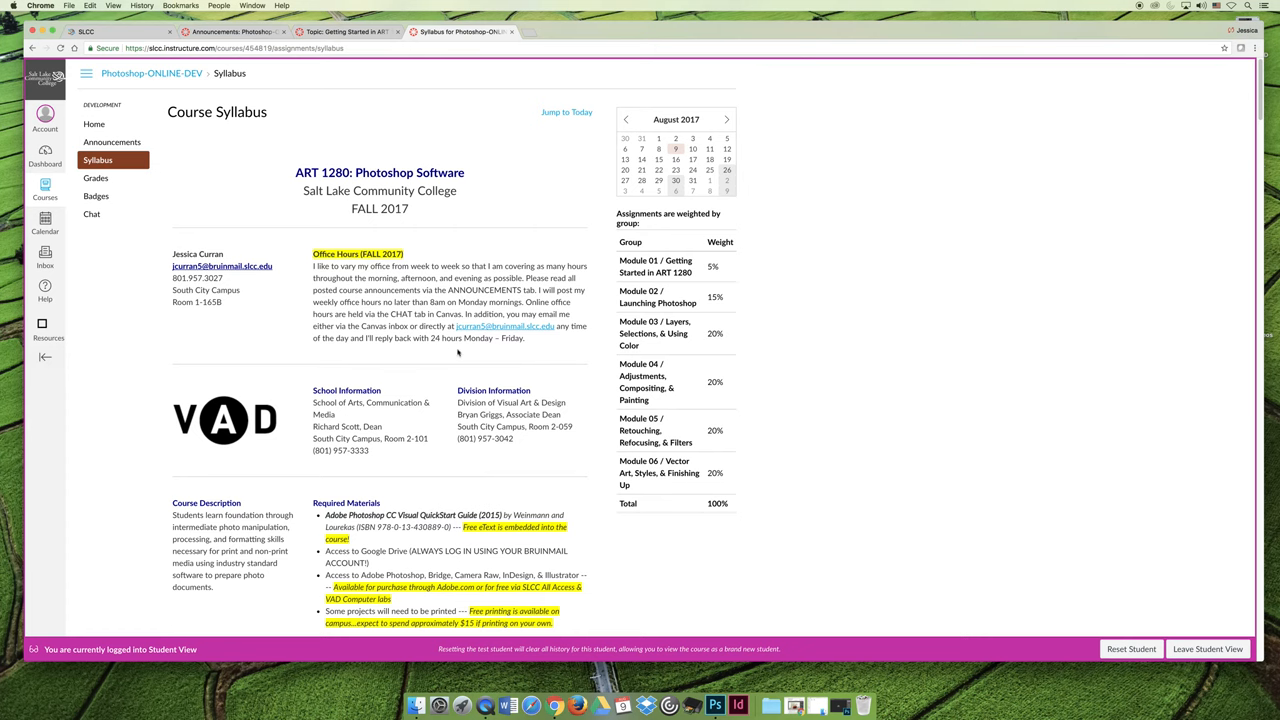
Scroll the syllabus down through School Information, Course Description, Required Materials and Course Requirements.
{"action": "scroll", "scroll_direction": "down", "scroll_amount": 3}
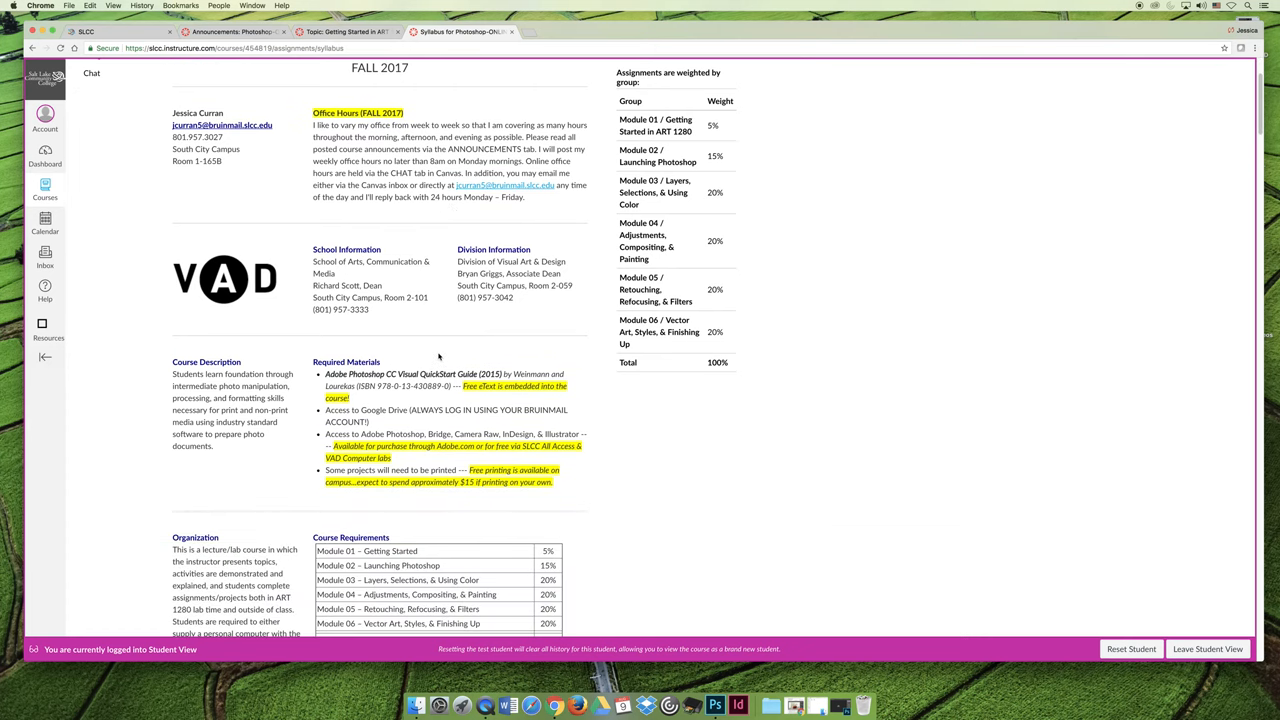
{"action": "scroll", "scroll_direction": "down", "scroll_amount": 3}
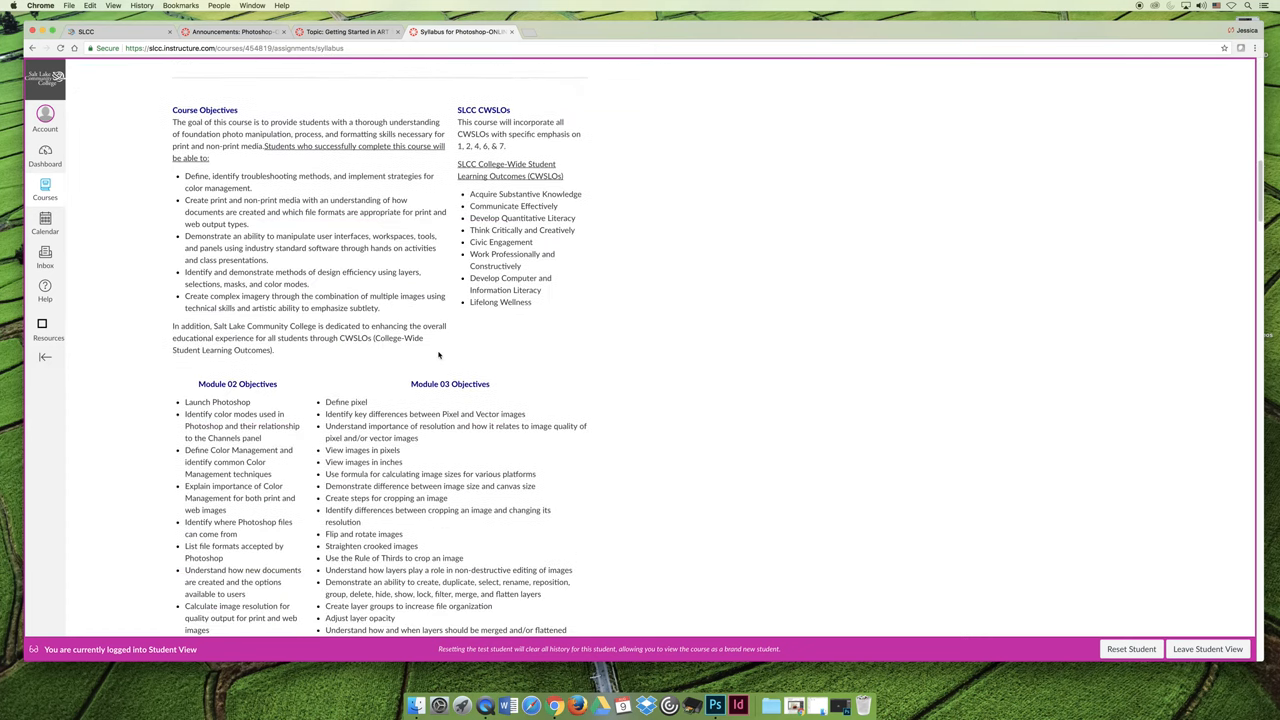
{"action": "scroll", "scroll_direction": "down", "scroll_amount": 3}
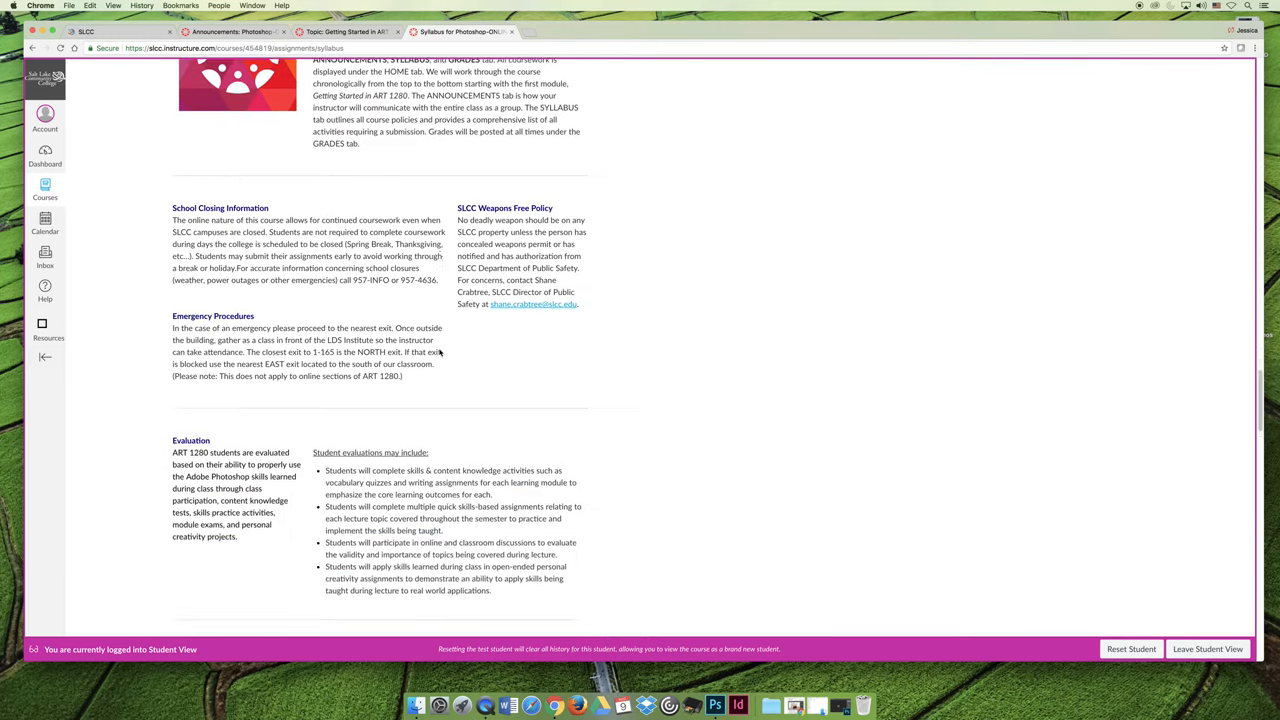
{"action": "scroll", "scroll_direction": "down", "scroll_amount": 3}
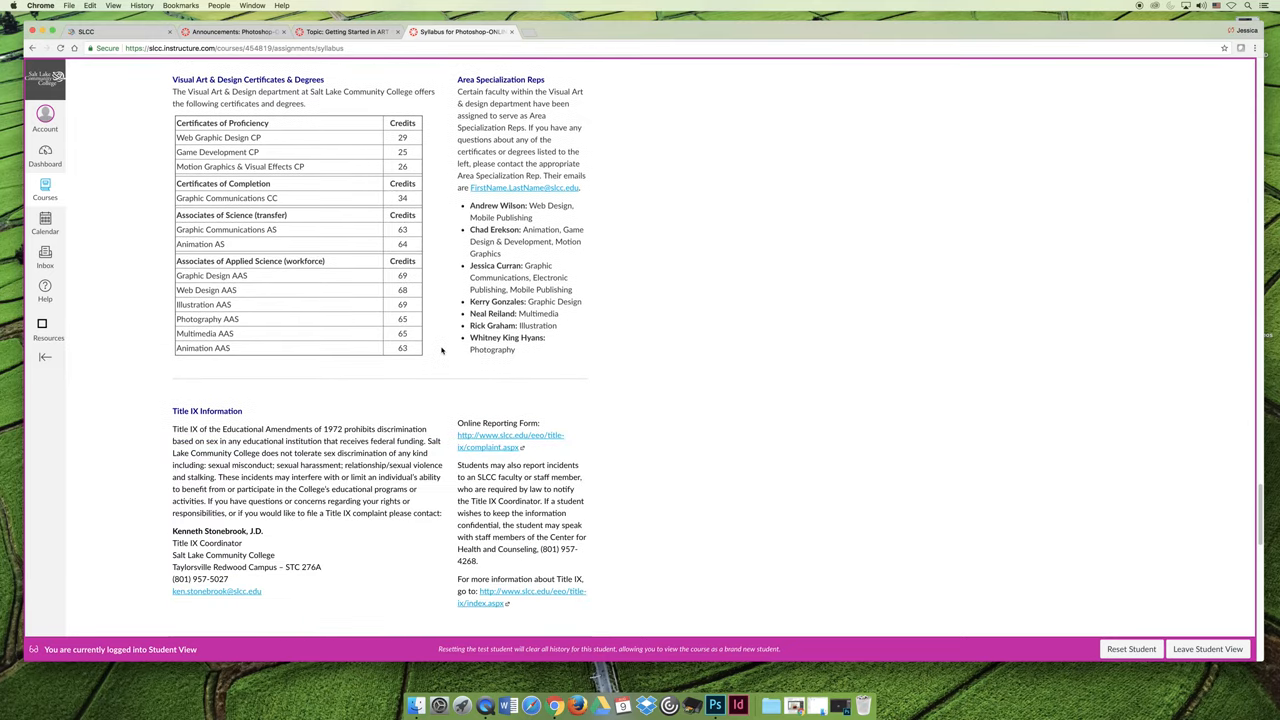
{"action": "scroll", "scroll_direction": "down", "scroll_amount": 3}
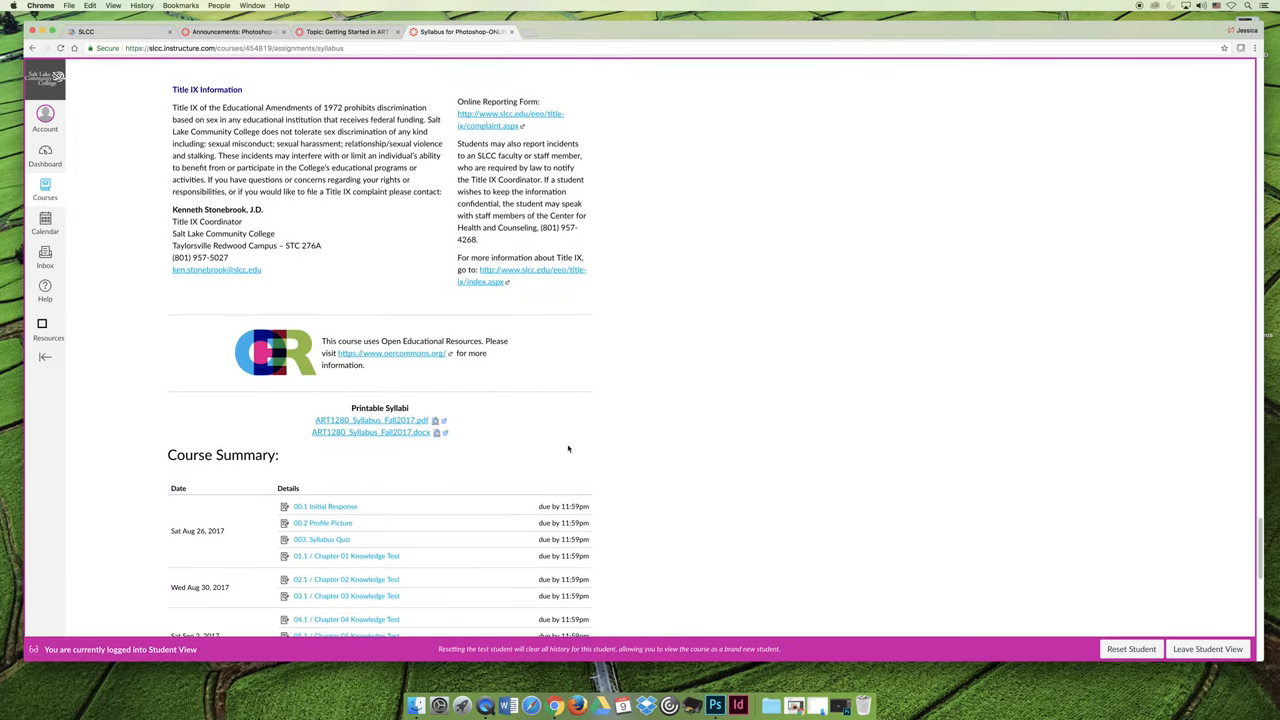
{"action": "mouse_move", "coordinate": [659, 452]}
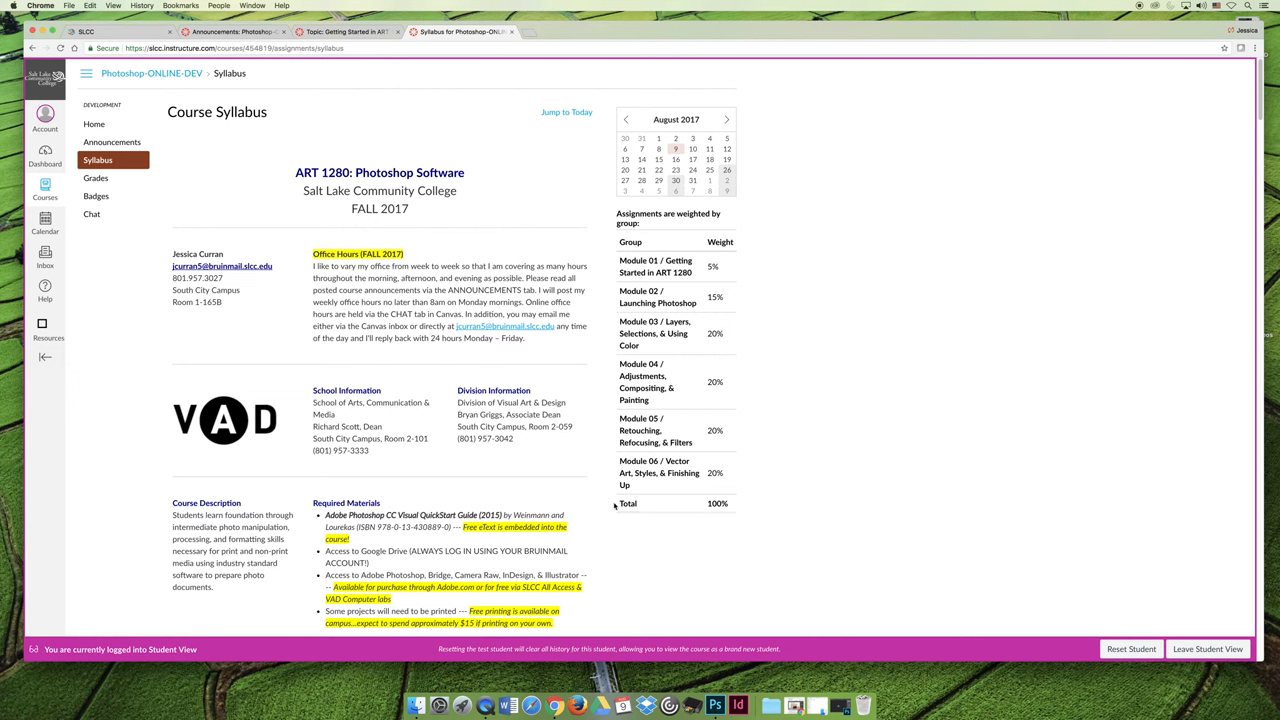
{"action": "mouse_move", "coordinate": [119, 411]}
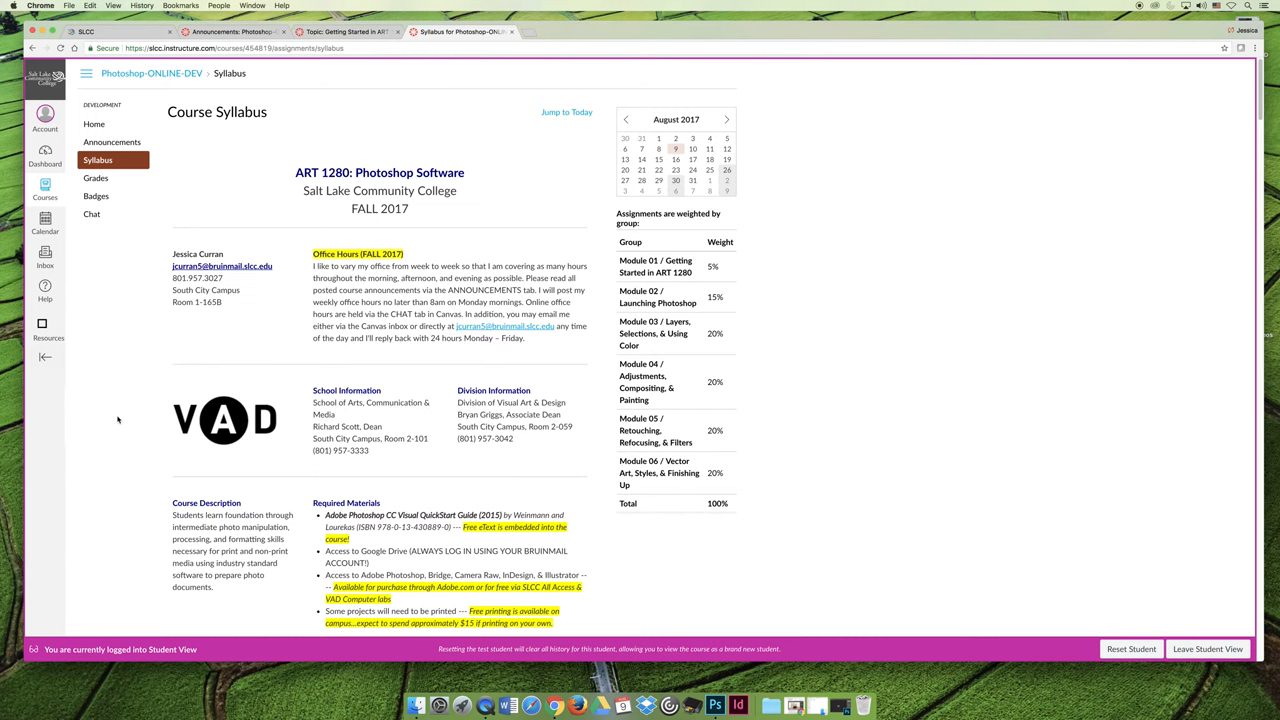
{"action": "mouse_move", "coordinate": [138, 414]}
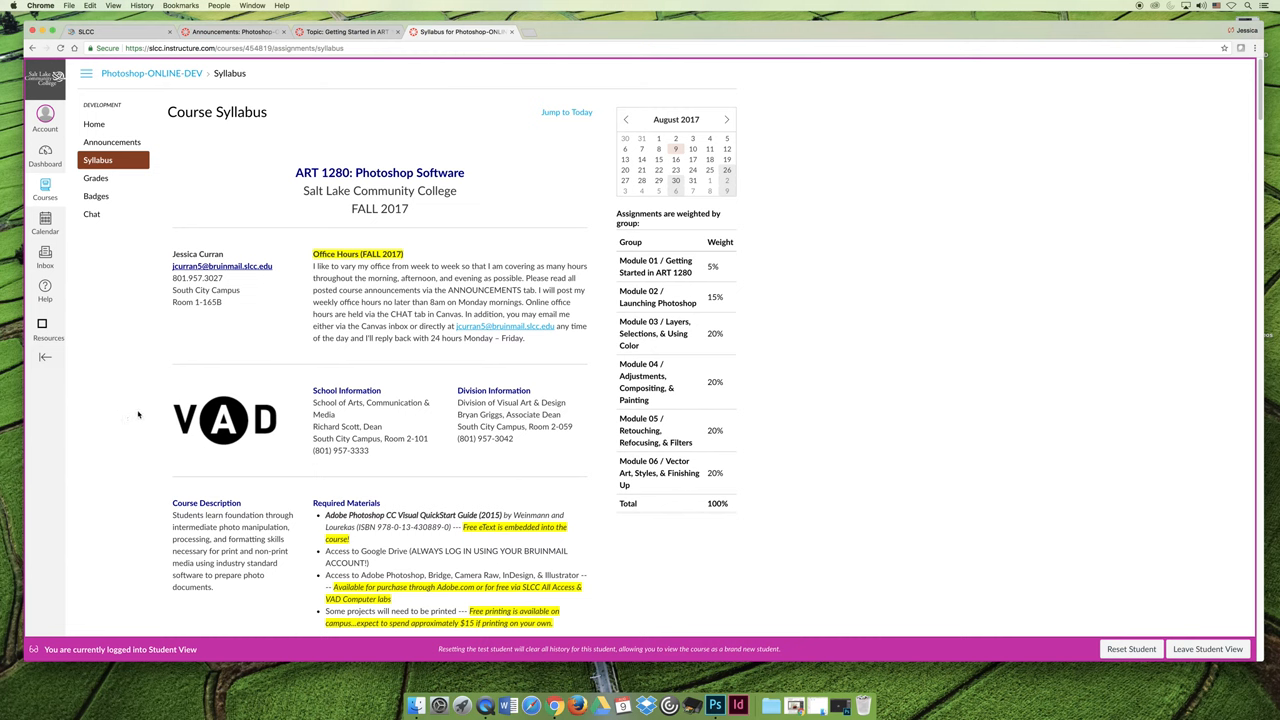
{"action": "mouse_move", "coordinate": [279, 351]}
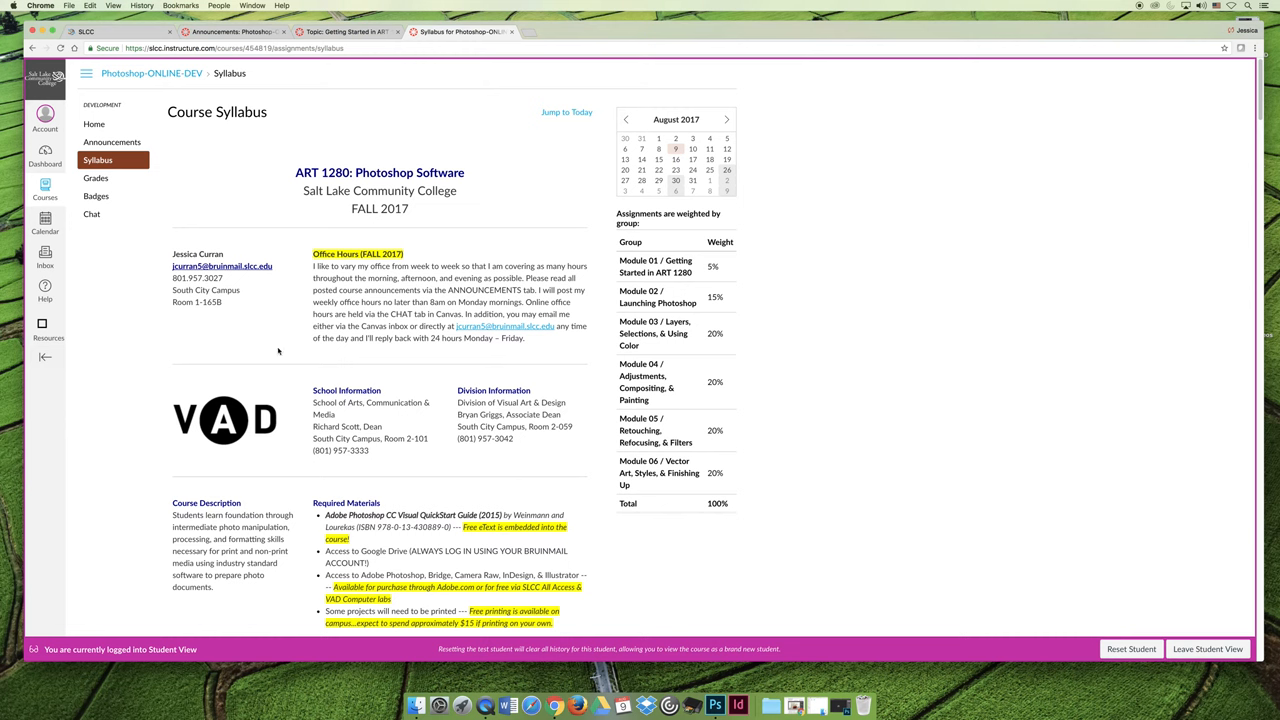
{"action": "mouse_move", "coordinate": [280, 317]}
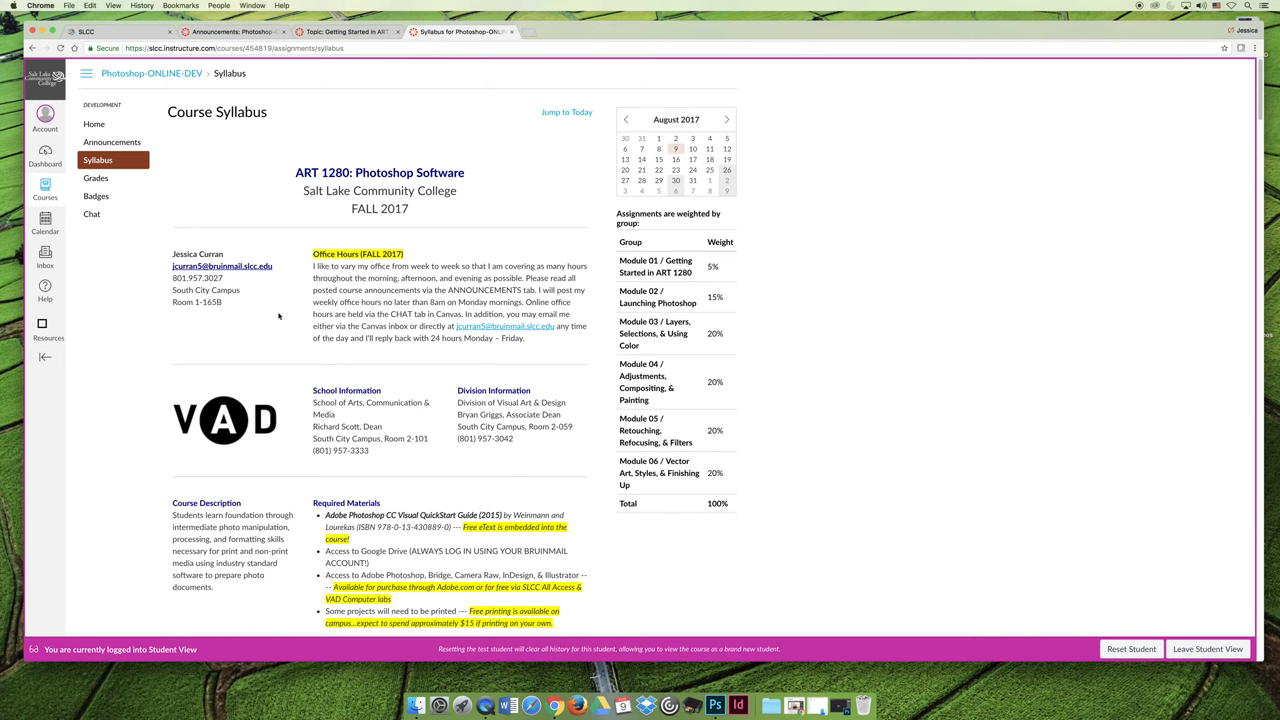
{"action": "mouse_move", "coordinate": [171, 335]}
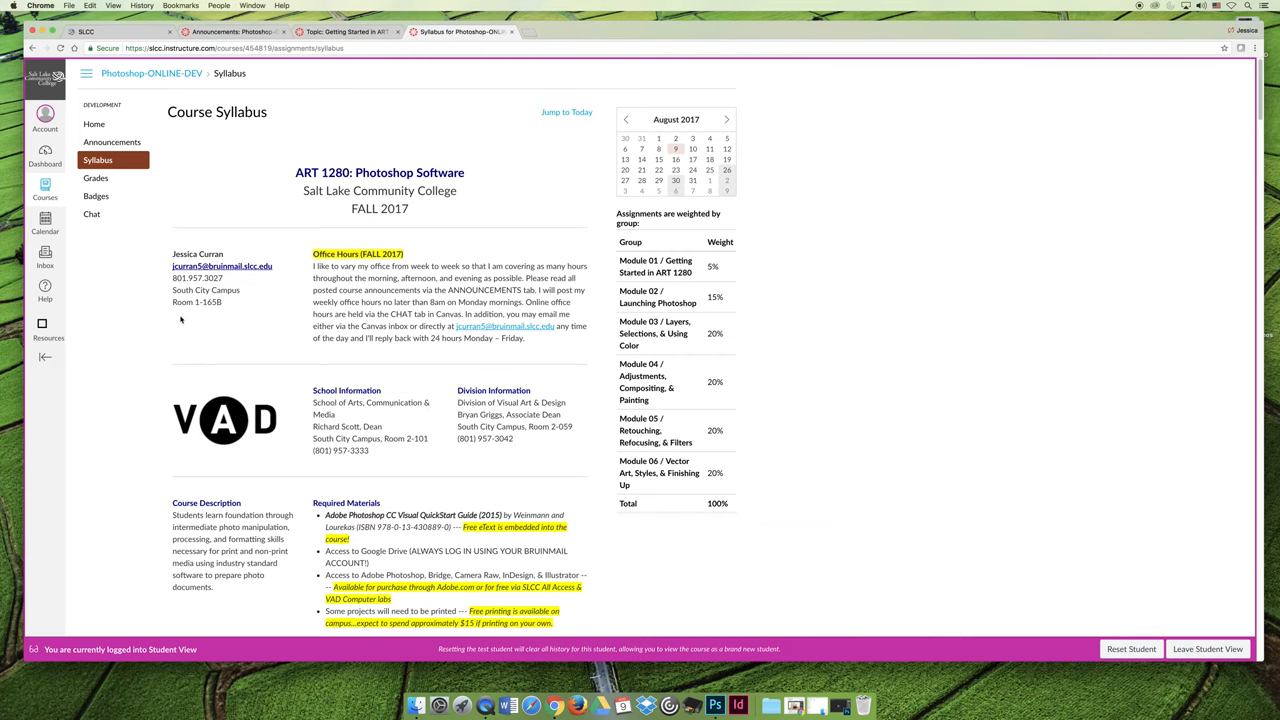
{"action": "scroll", "scroll_direction": "down", "scroll_amount": 3}
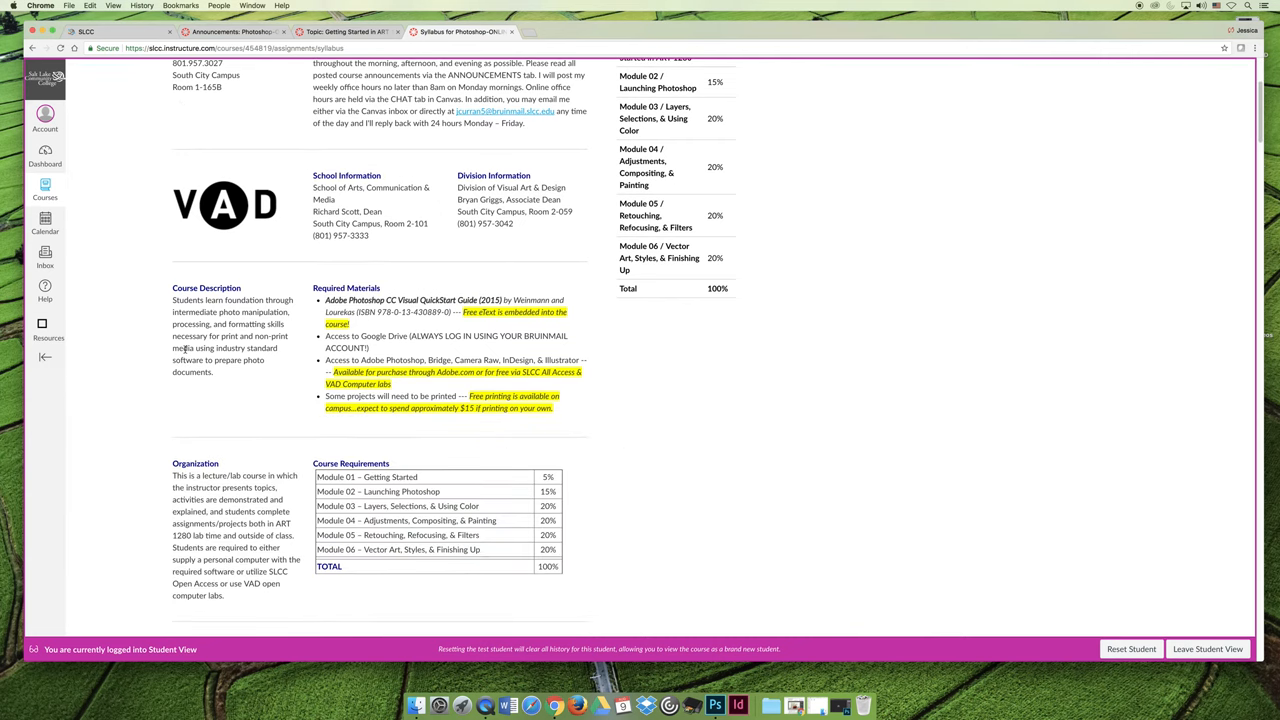
{"action": "mouse_move", "coordinate": [117, 356]}
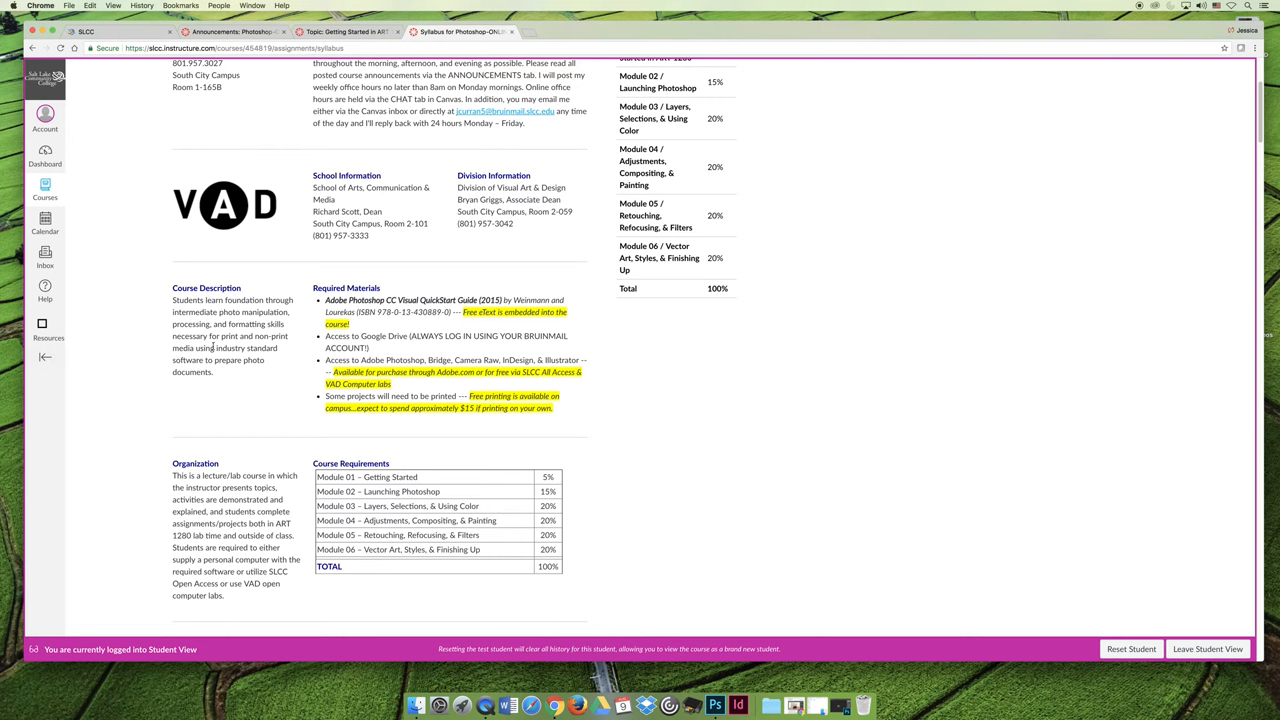
{"action": "mouse_move", "coordinate": [631, 386]}
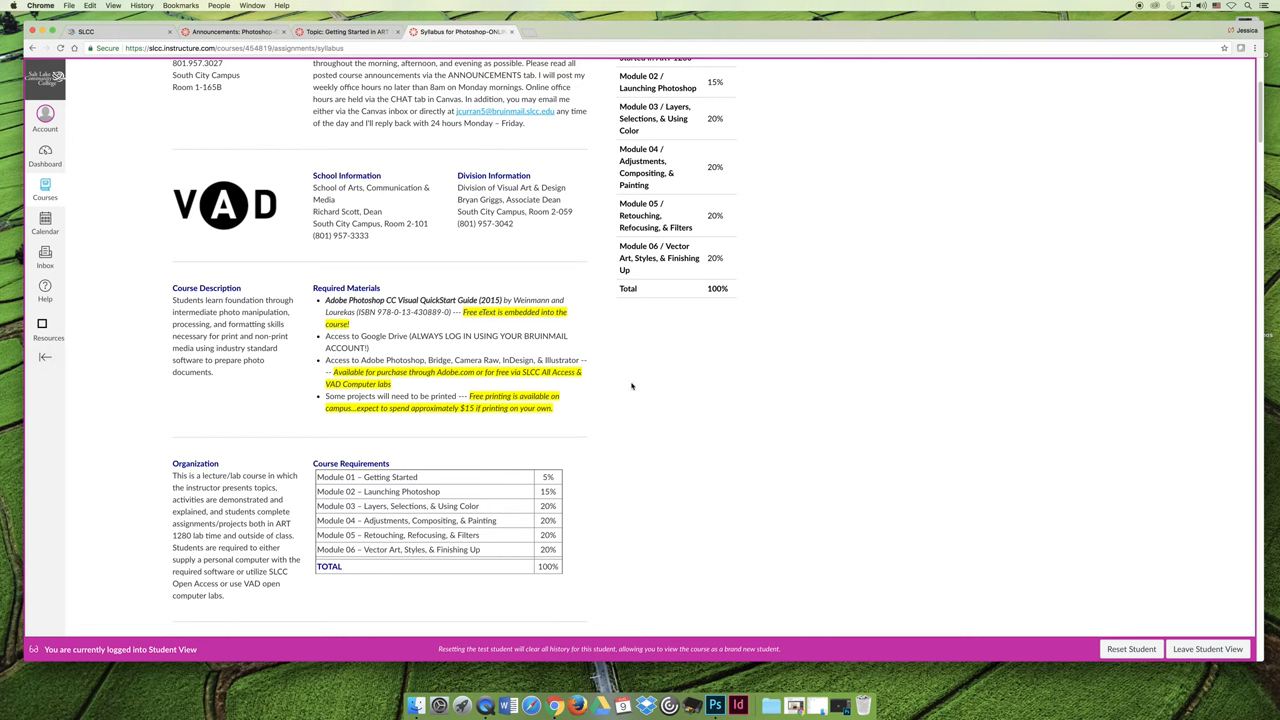
{"action": "mouse_move", "coordinate": [590, 403]}
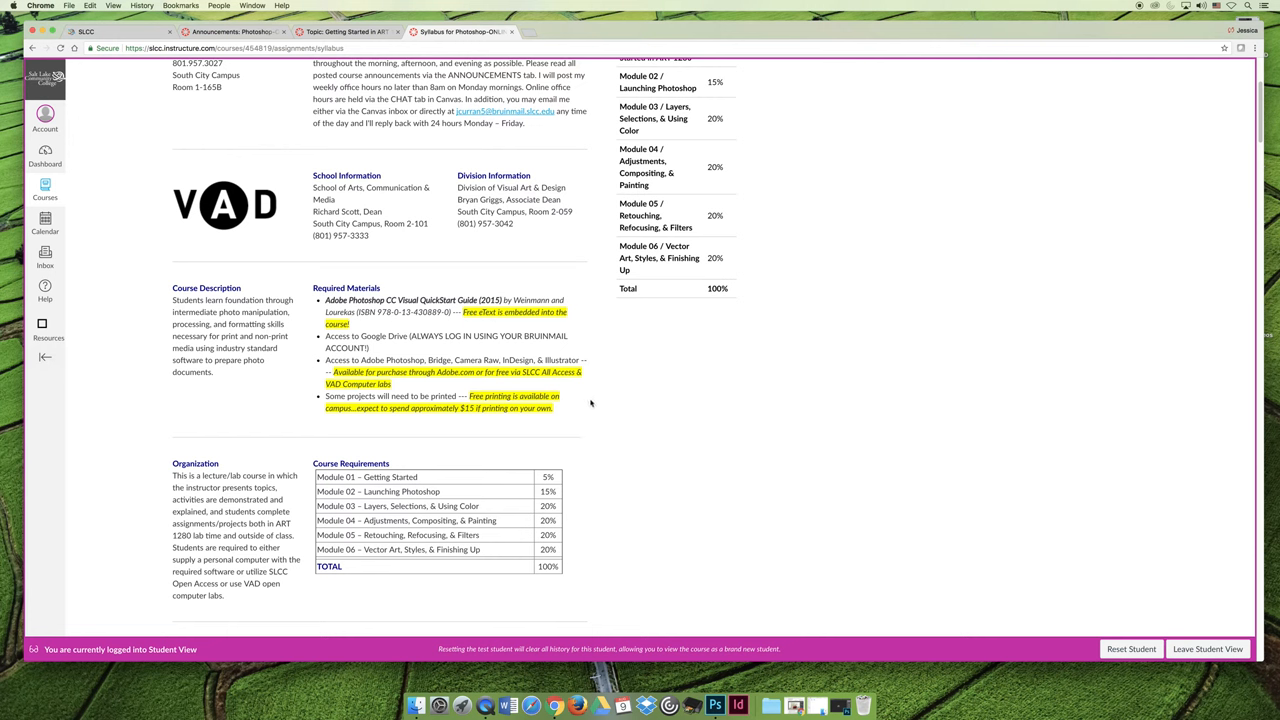
{"action": "mouse_move", "coordinate": [585, 393]}
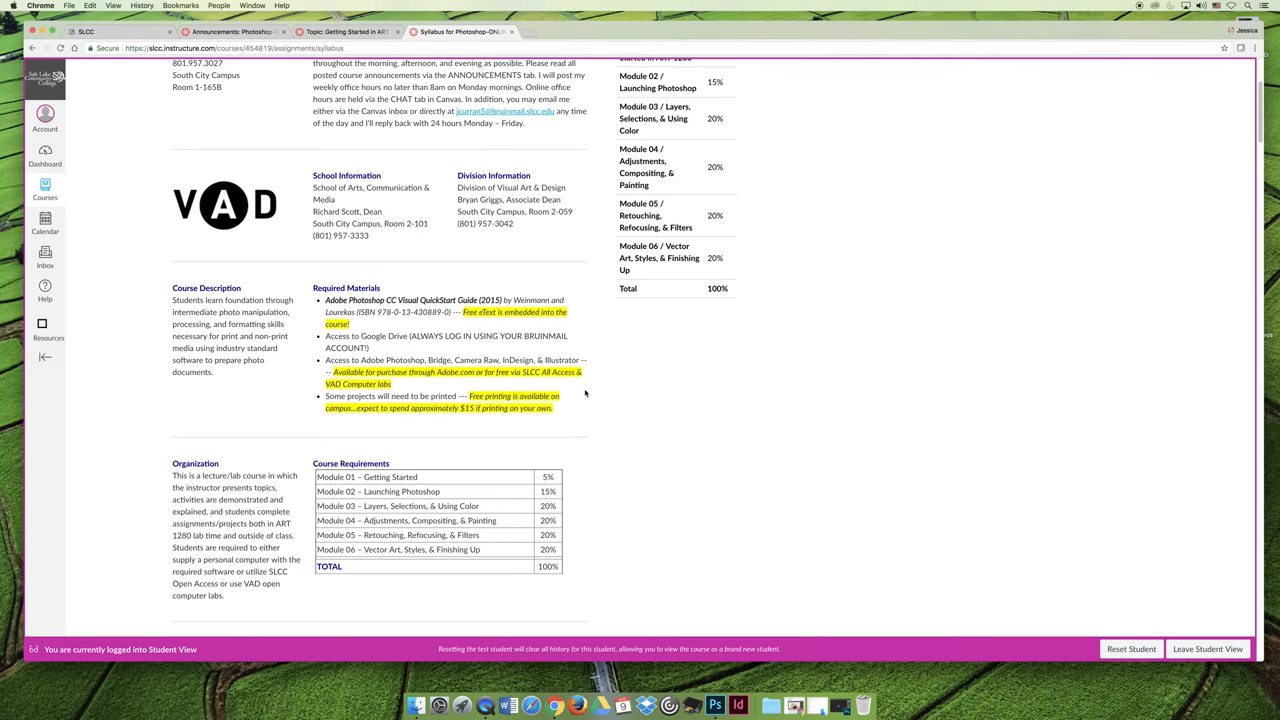
{"action": "scroll", "scroll_direction": "down", "scroll_amount": 3}
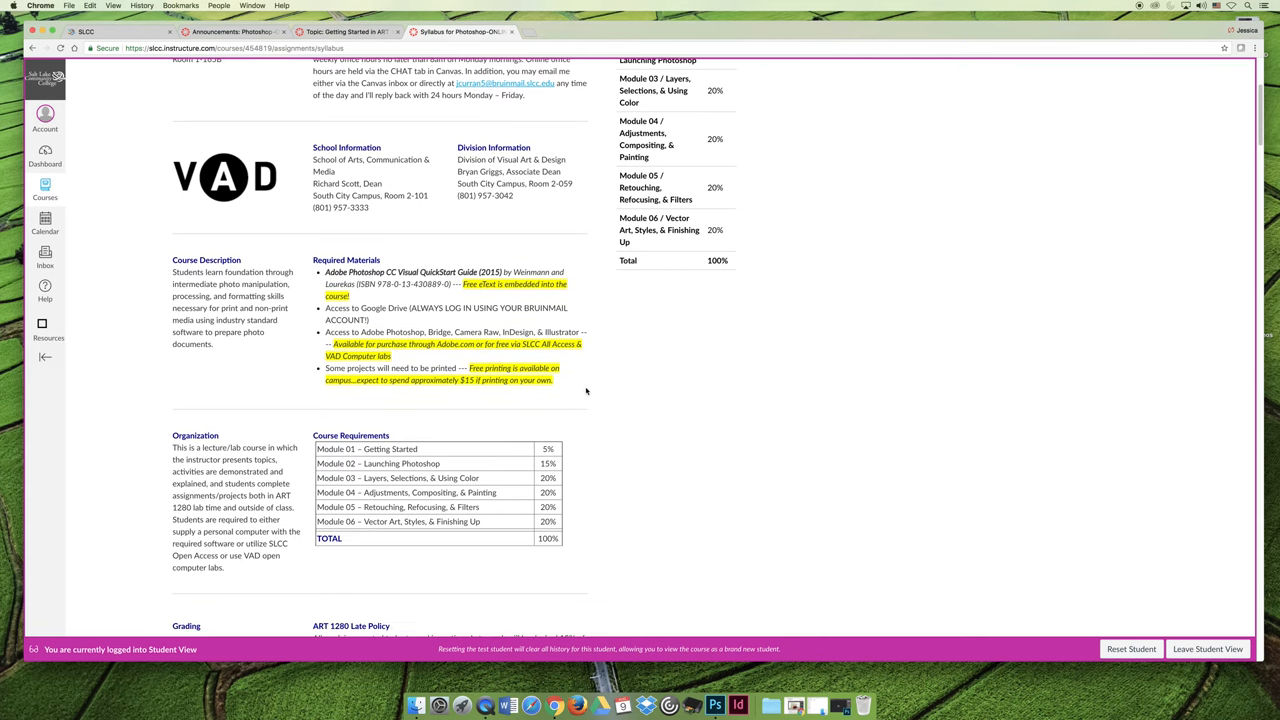
{"action": "mouse_move", "coordinate": [589, 391]}
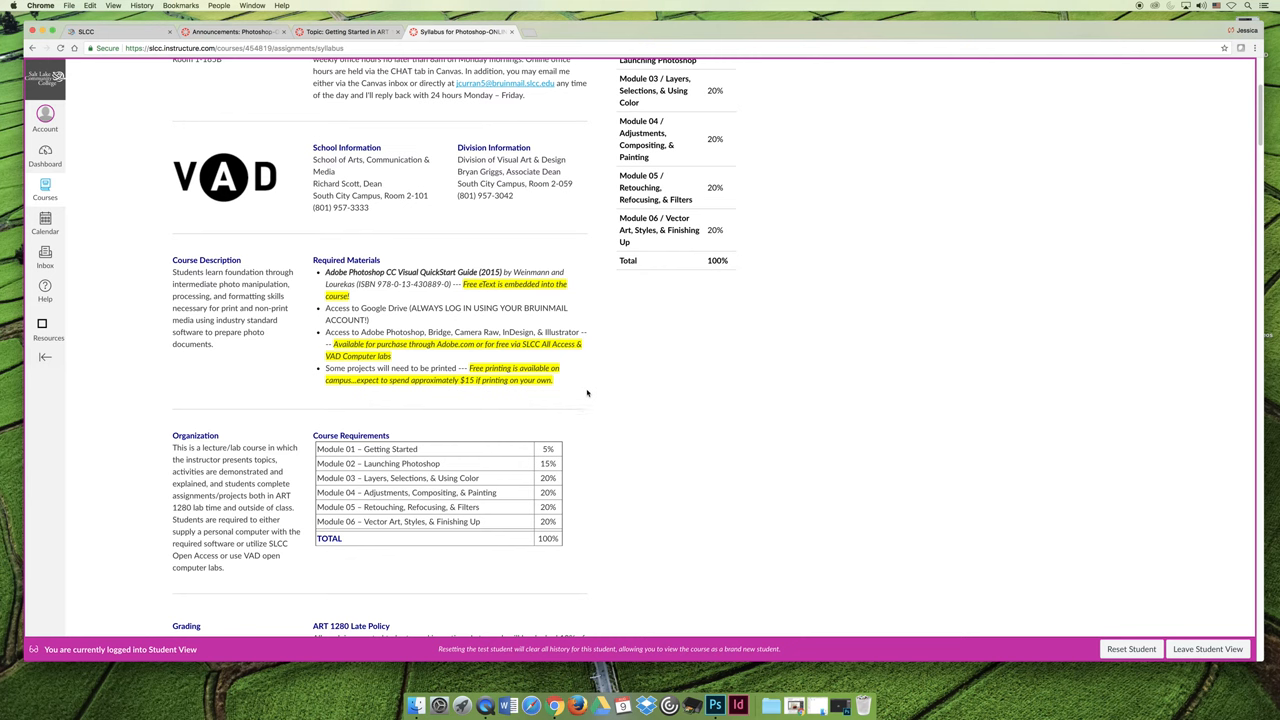
{"action": "mouse_move", "coordinate": [571, 374]}
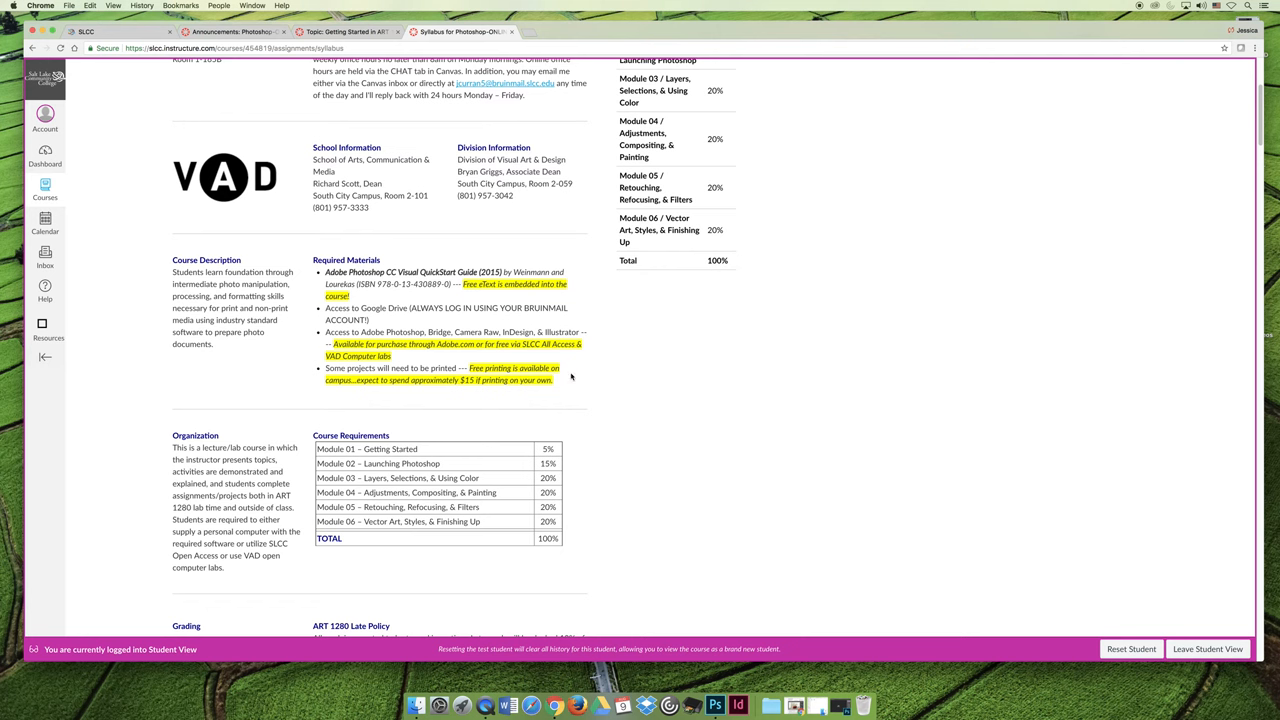
{"action": "mouse_move", "coordinate": [568, 384]}
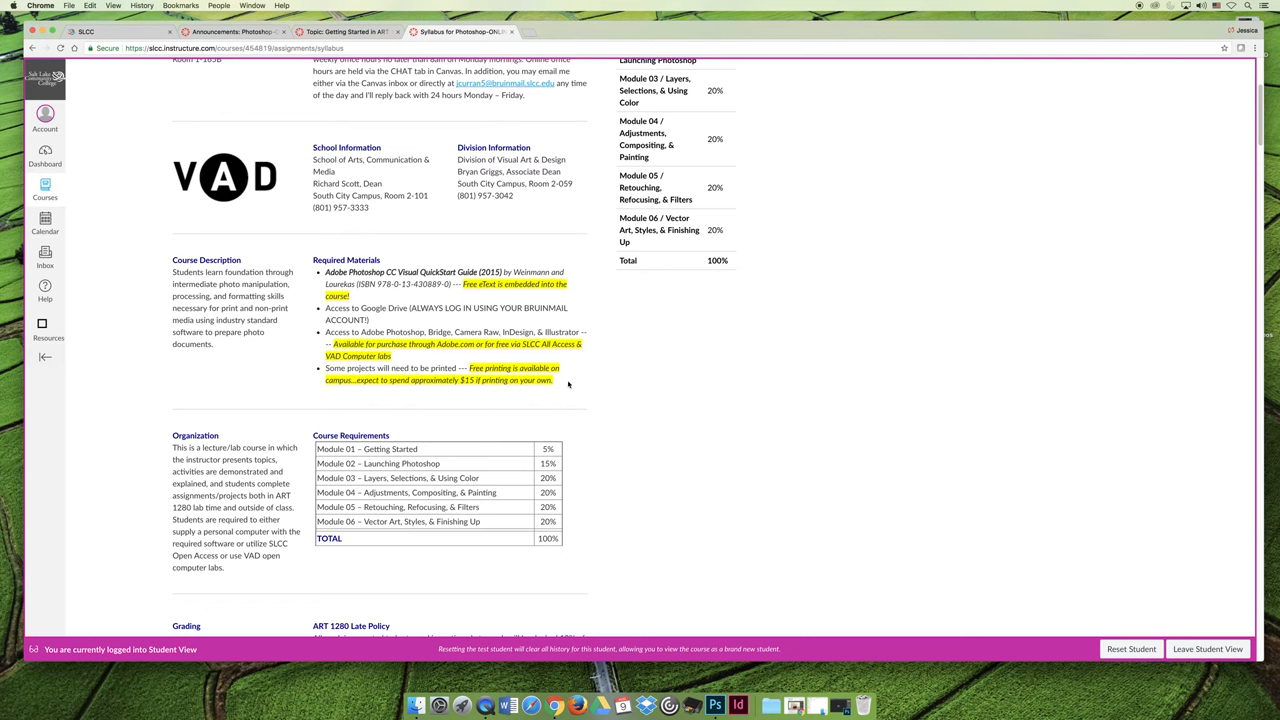
{"action": "mouse_move", "coordinate": [464, 297]}
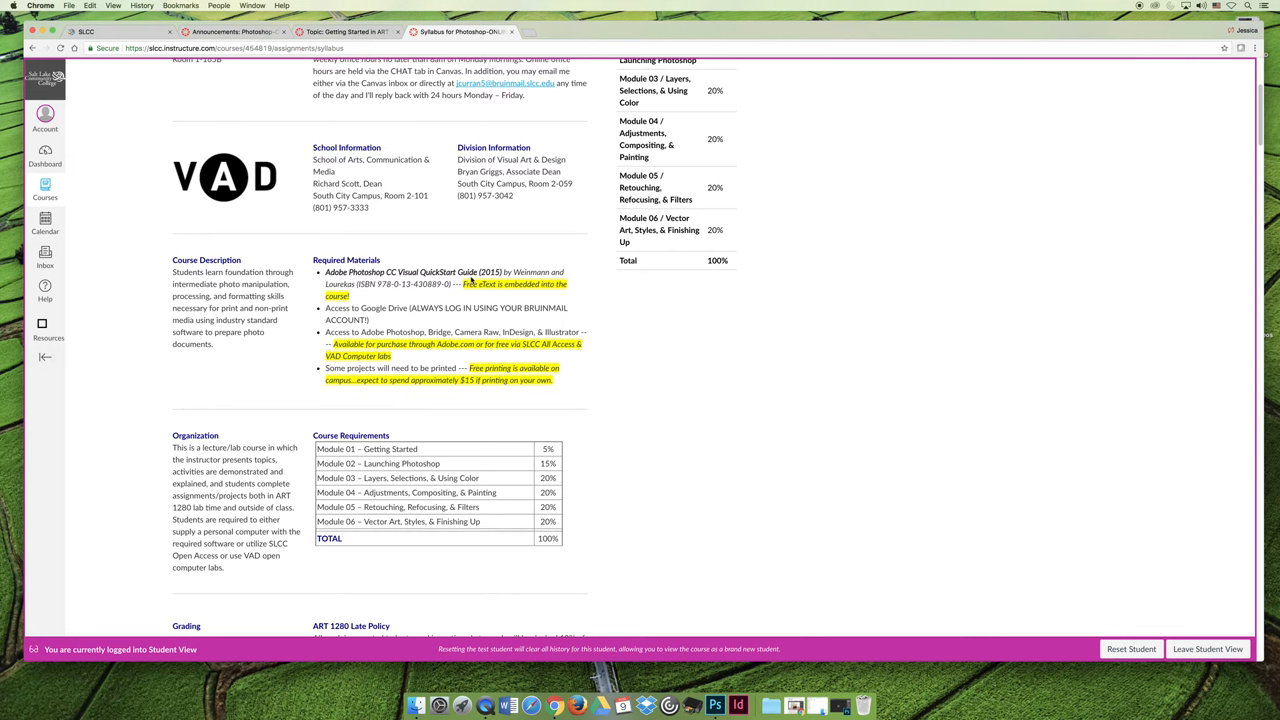
{"action": "mouse_move", "coordinate": [587, 289]}
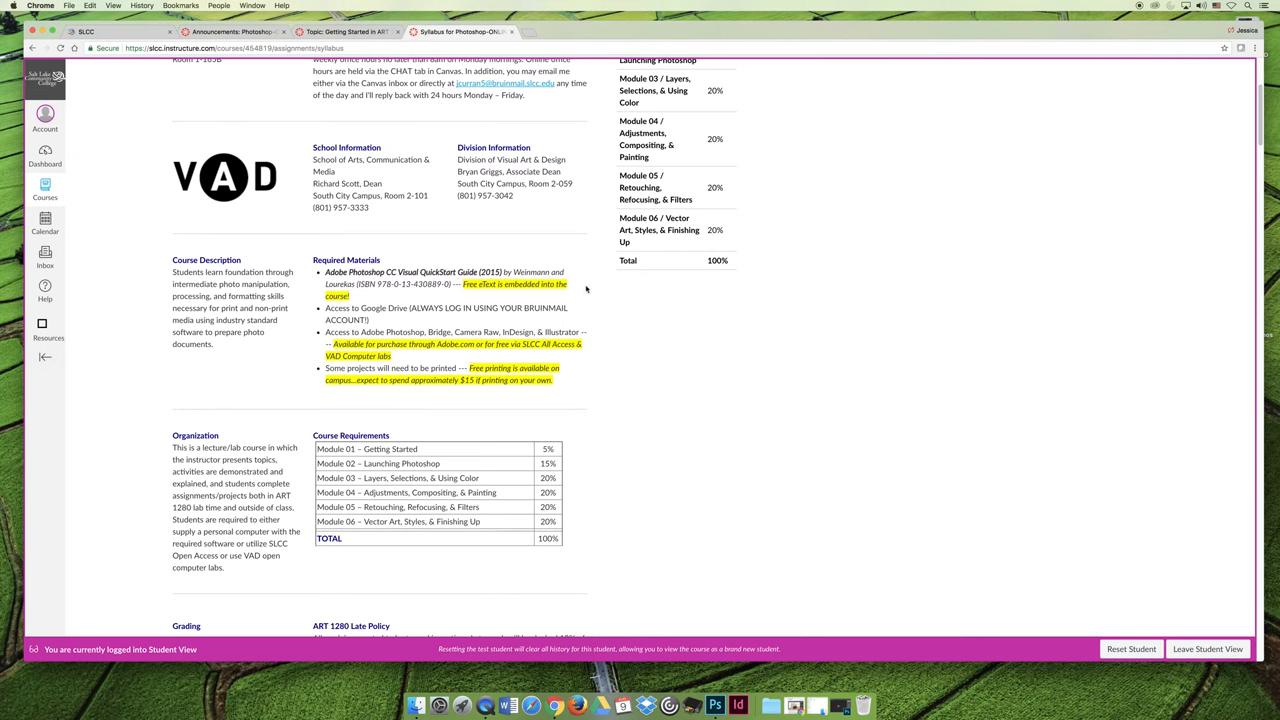
{"action": "mouse_move", "coordinate": [483, 295]}
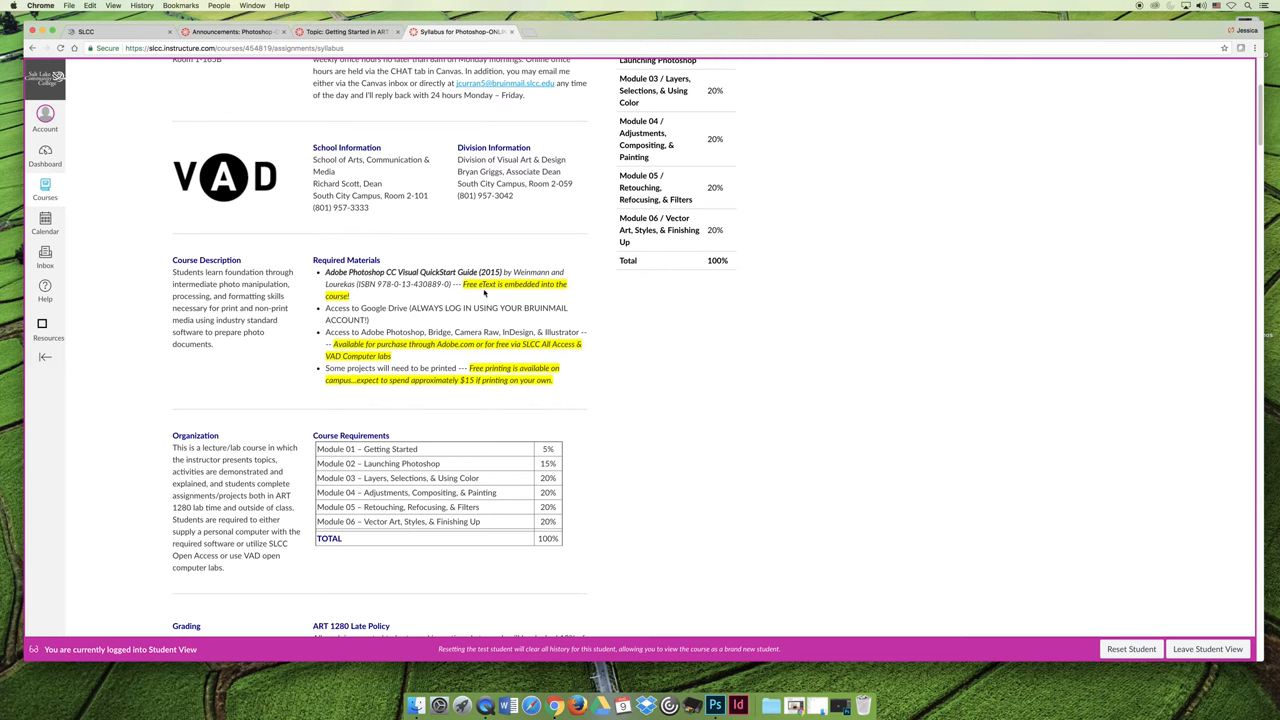
{"action": "mouse_move", "coordinate": [489, 272]}
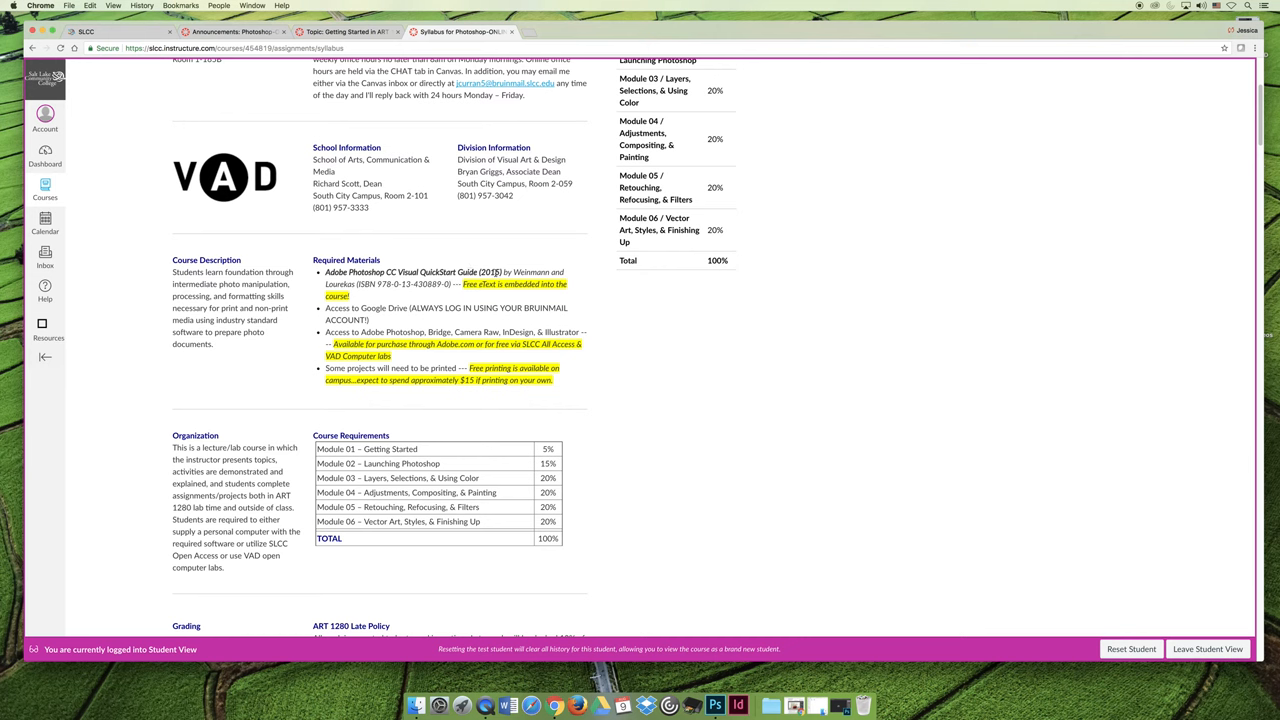
{"action": "mouse_move", "coordinate": [612, 340]}
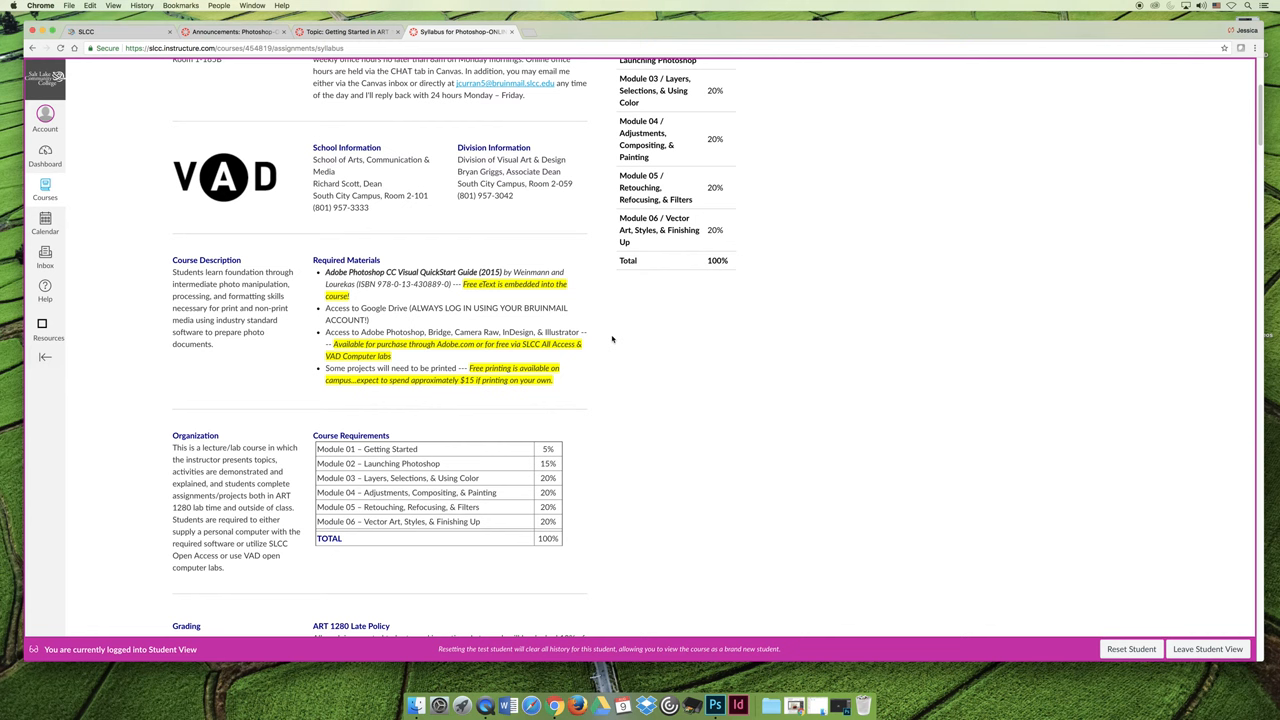
{"action": "mouse_move", "coordinate": [604, 338]}
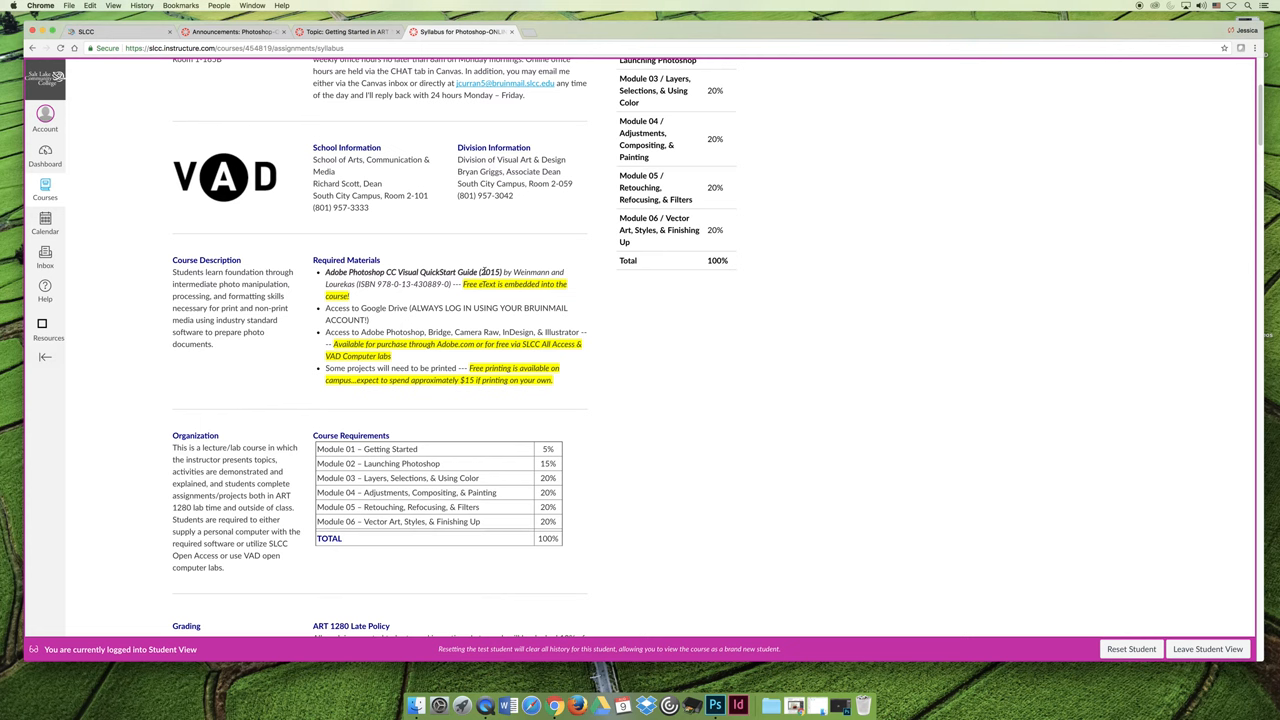
{"action": "mouse_move", "coordinate": [544, 340]}
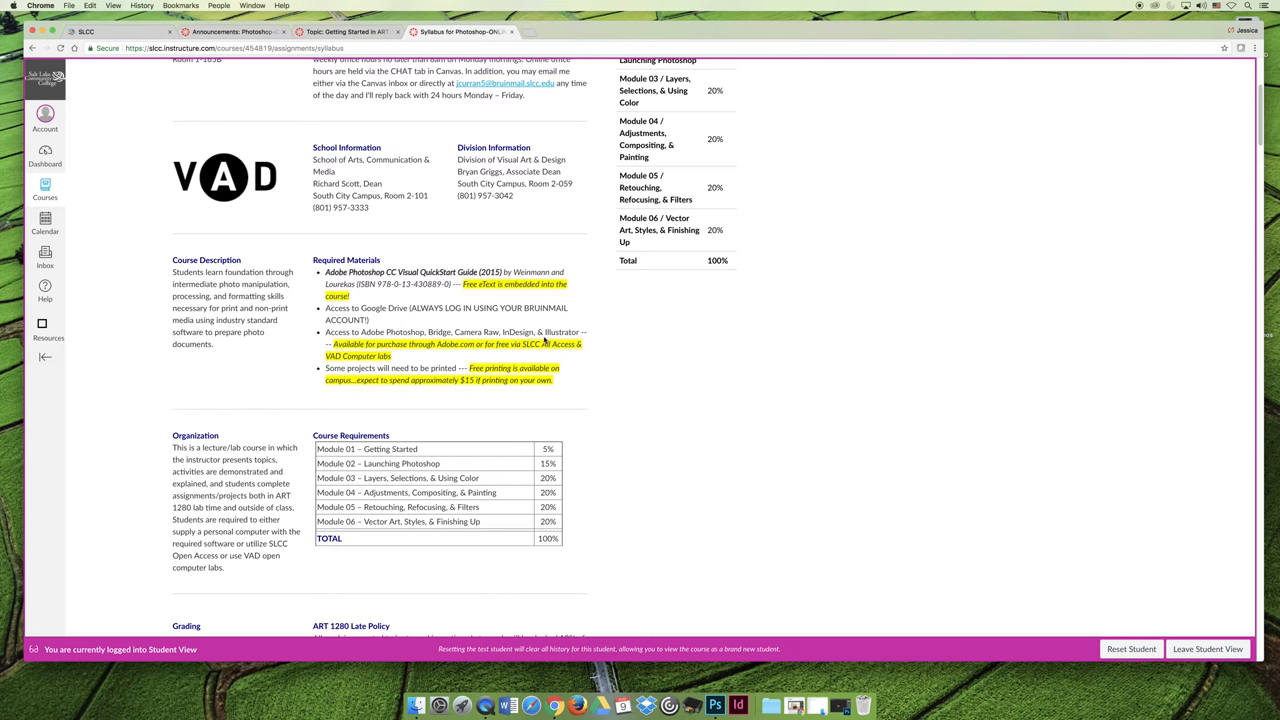
{"action": "mouse_move", "coordinate": [630, 382]}
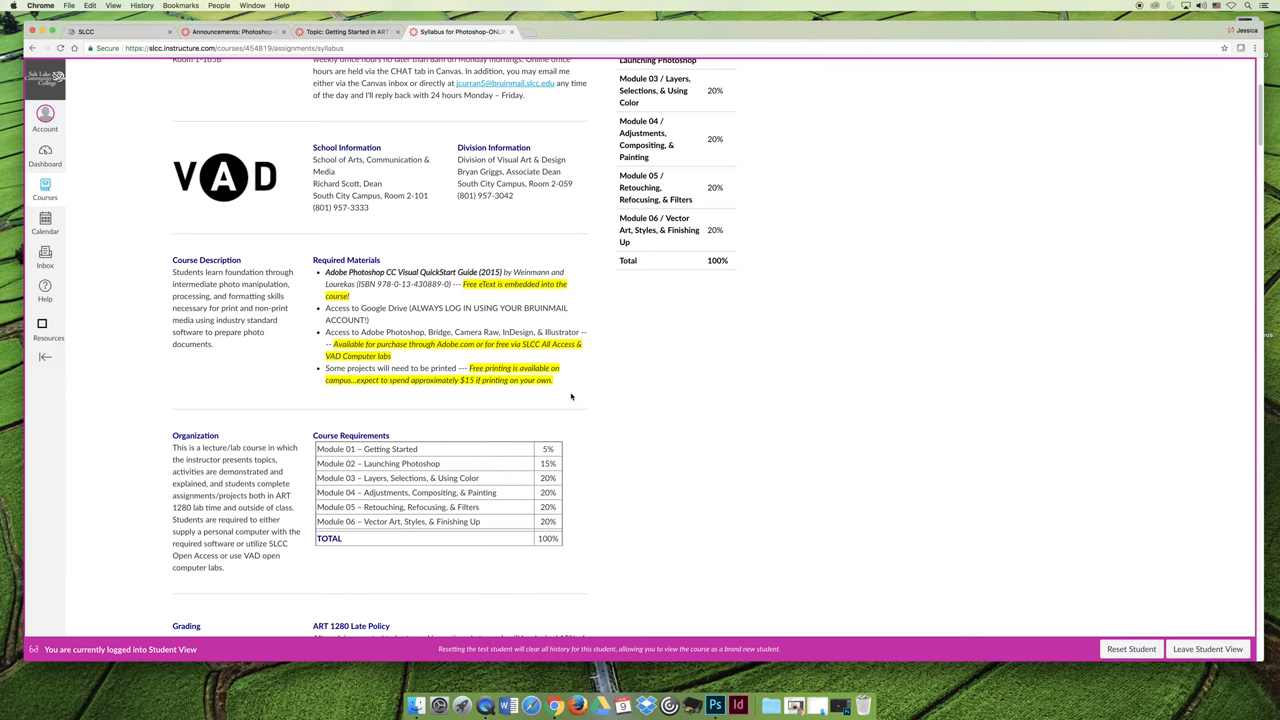
Scroll down so the Grading scale, ART 1280 Late Policy and VAD Attendance Policy are visible.
{"action": "scroll", "scroll_direction": "down", "scroll_amount": 3}
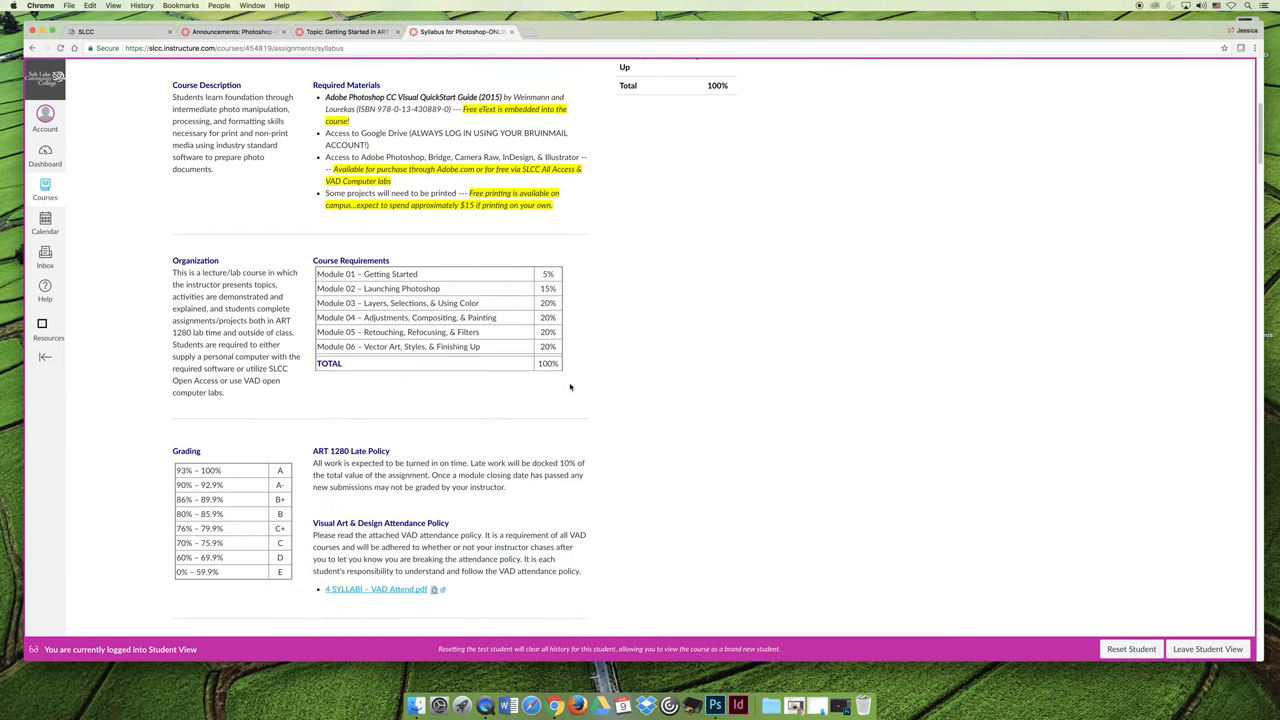
{"action": "mouse_move", "coordinate": [424, 398]}
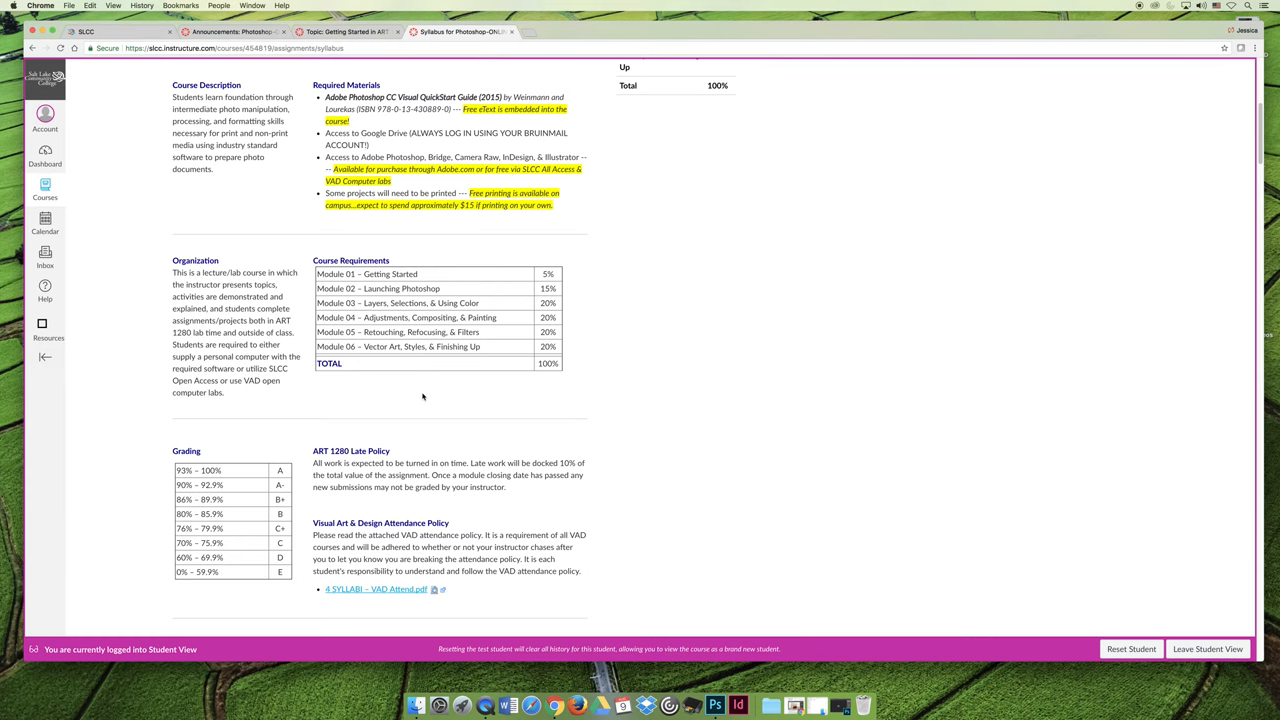
Scroll down to reveal Course Objectives and the SLCC College-Wide Student Learning Outcomes.
{"action": "scroll", "scroll_direction": "down", "scroll_amount": 3}
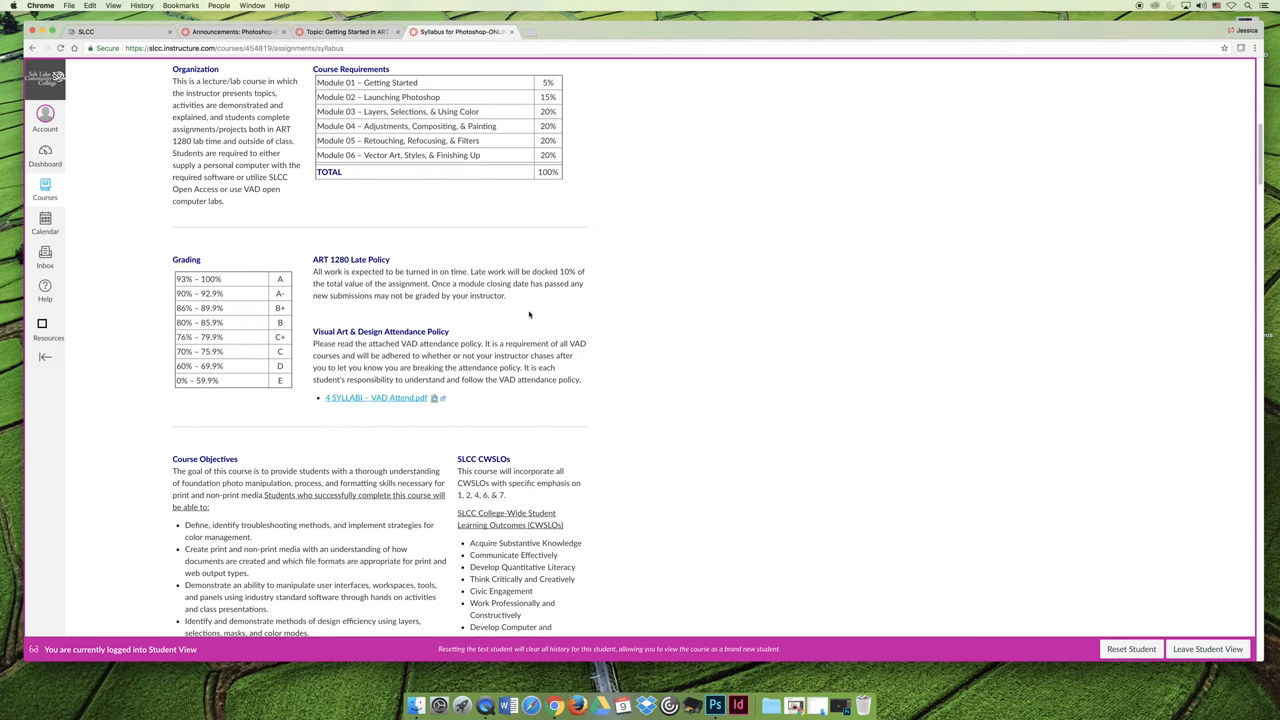
{"action": "mouse_move", "coordinate": [538, 316]}
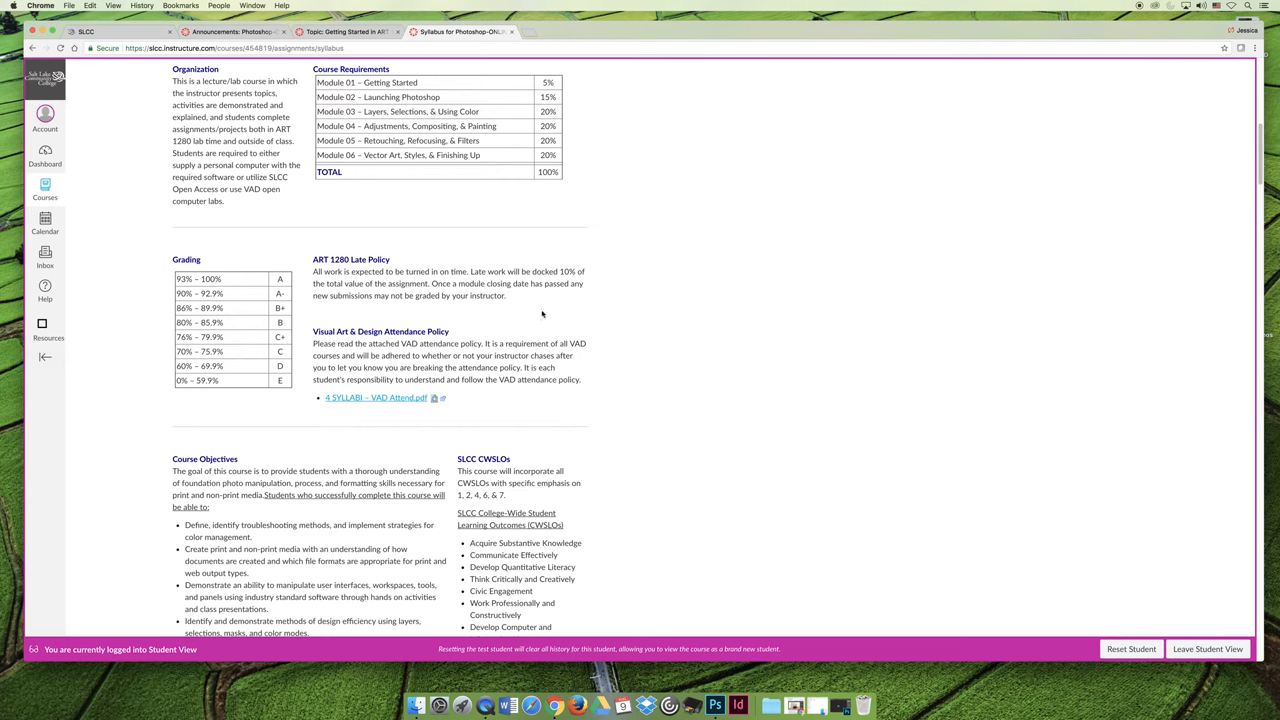
{"action": "mouse_move", "coordinate": [532, 306]}
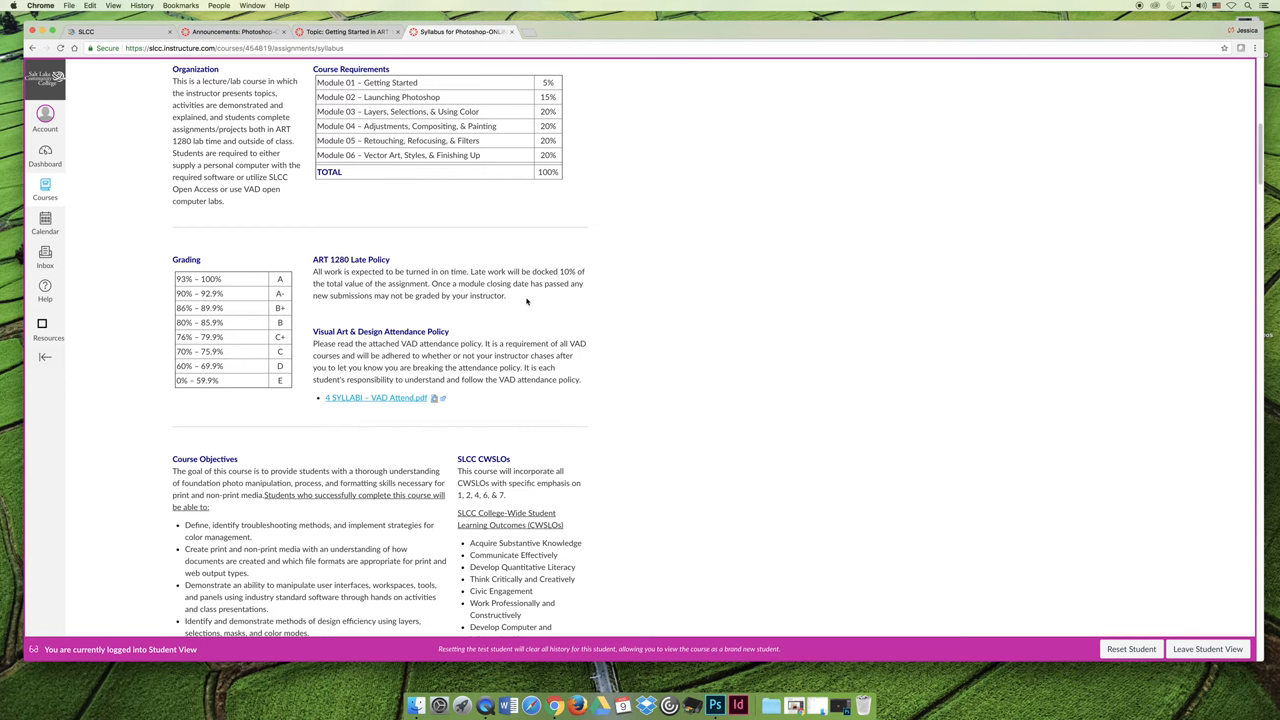
{"action": "mouse_move", "coordinate": [632, 331]}
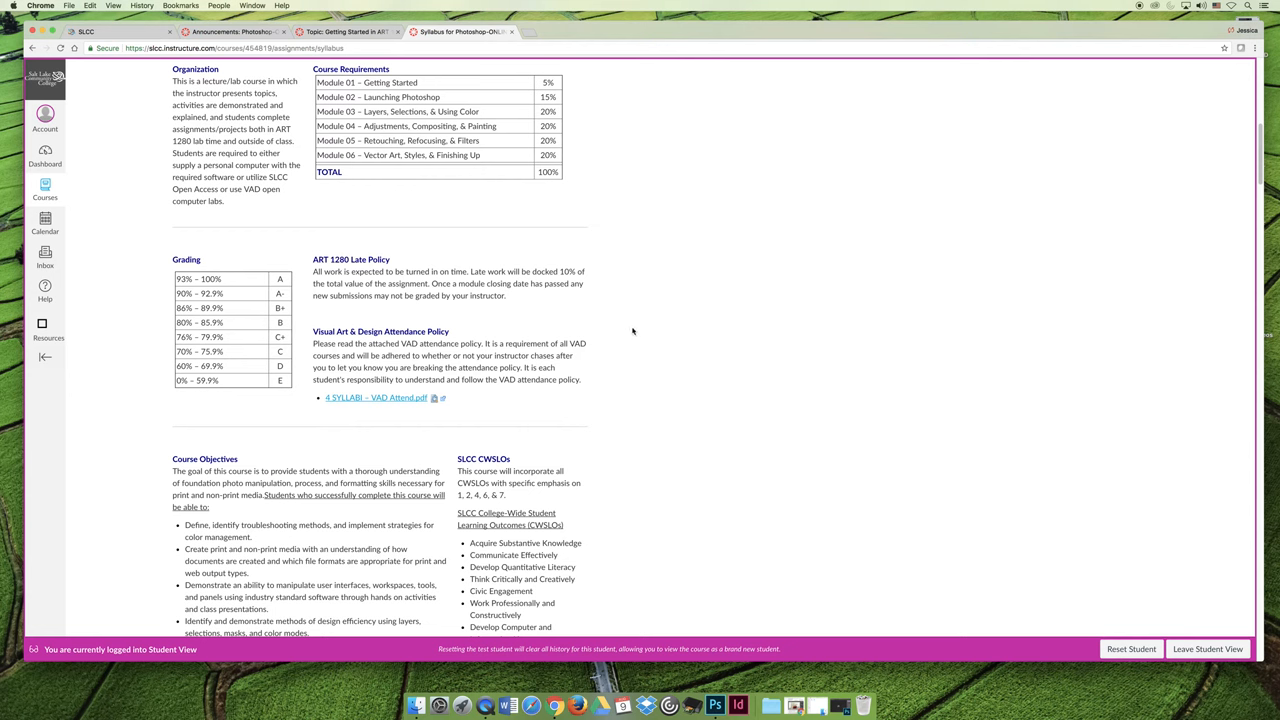
Scroll through the module objectives and back up to the Course Objectives section.
{"action": "scroll", "scroll_direction": "down", "scroll_amount": 3}
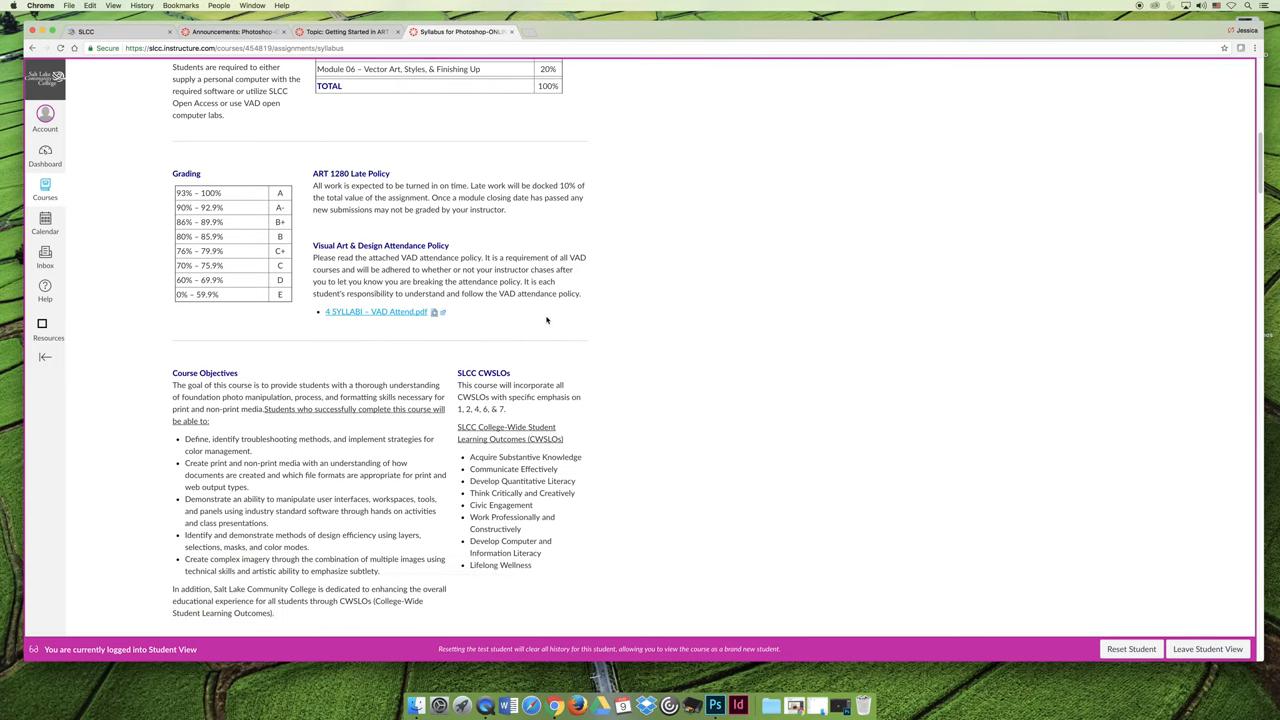
{"action": "mouse_move", "coordinate": [507, 328]}
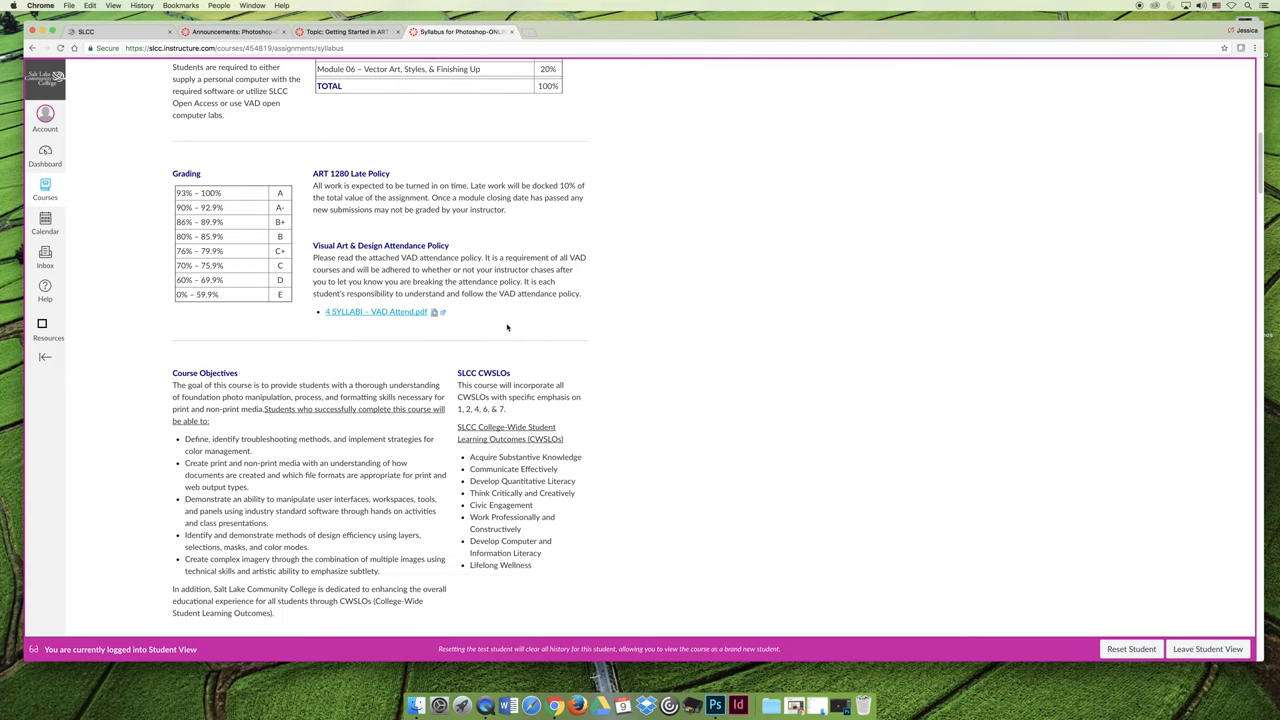
{"action": "mouse_move", "coordinate": [516, 325]}
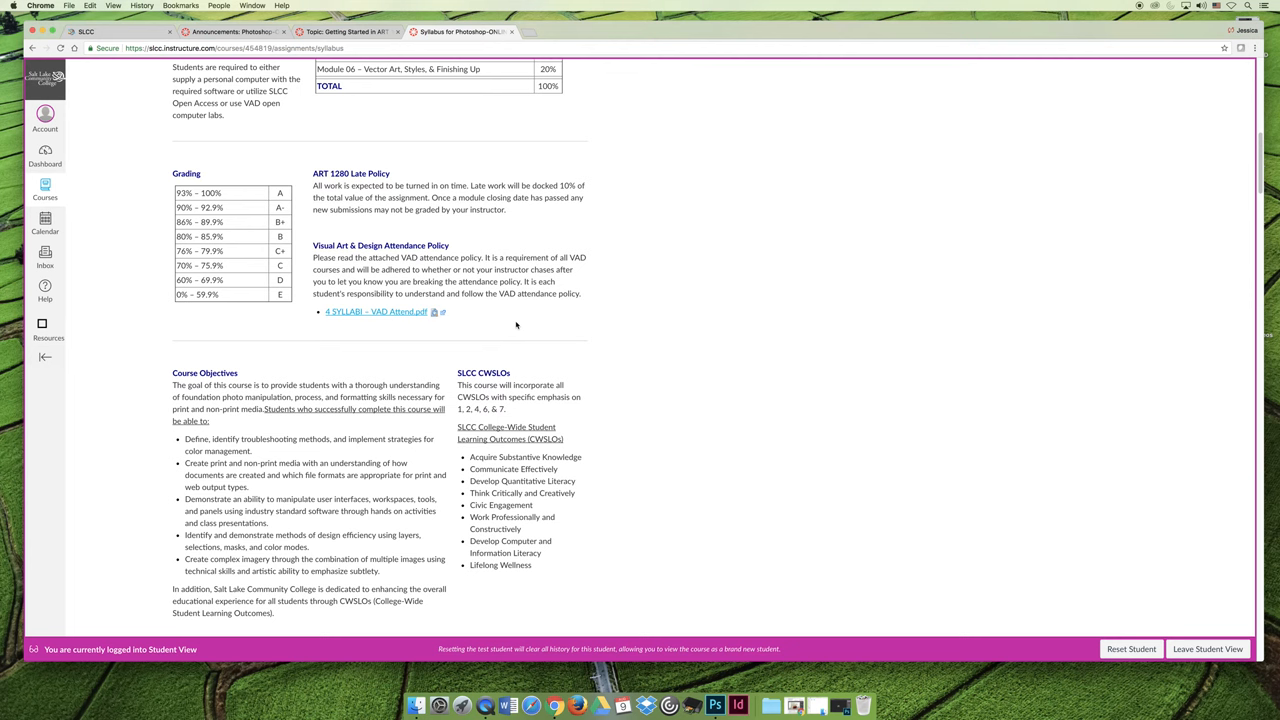
{"action": "scroll", "scroll_direction": "down", "scroll_amount": 3}
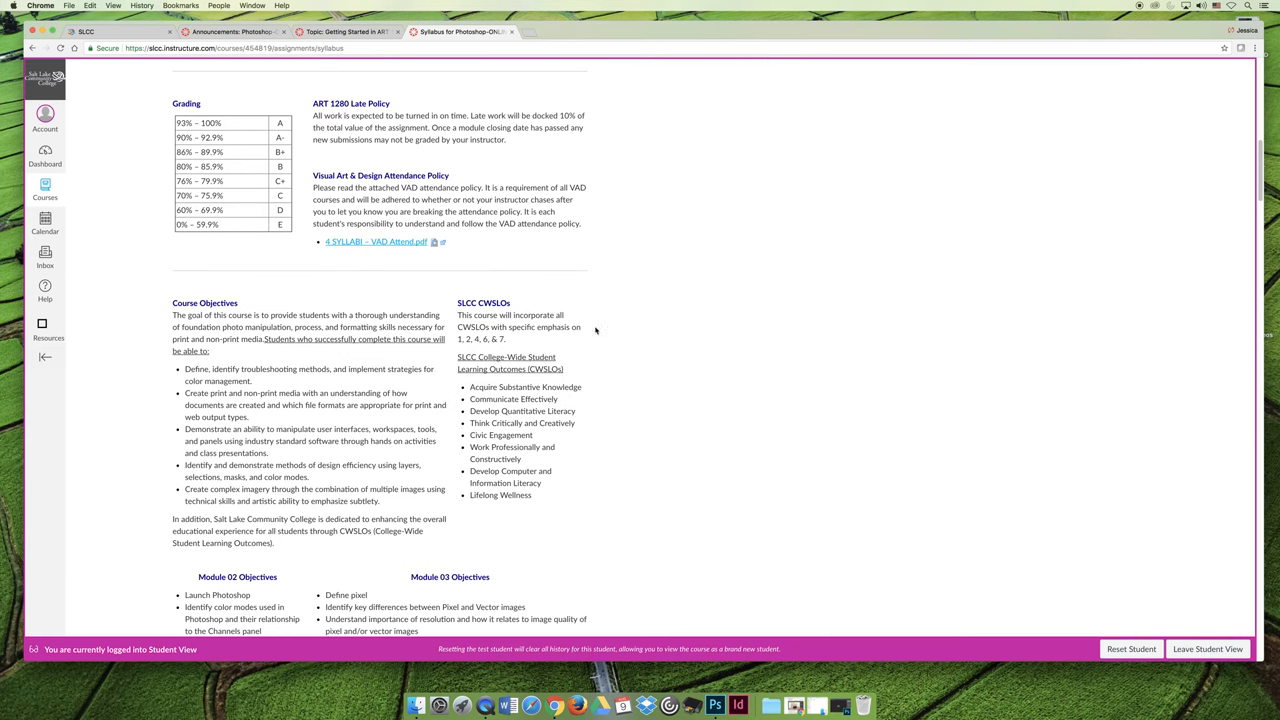
{"action": "scroll", "scroll_direction": "down", "scroll_amount": 3}
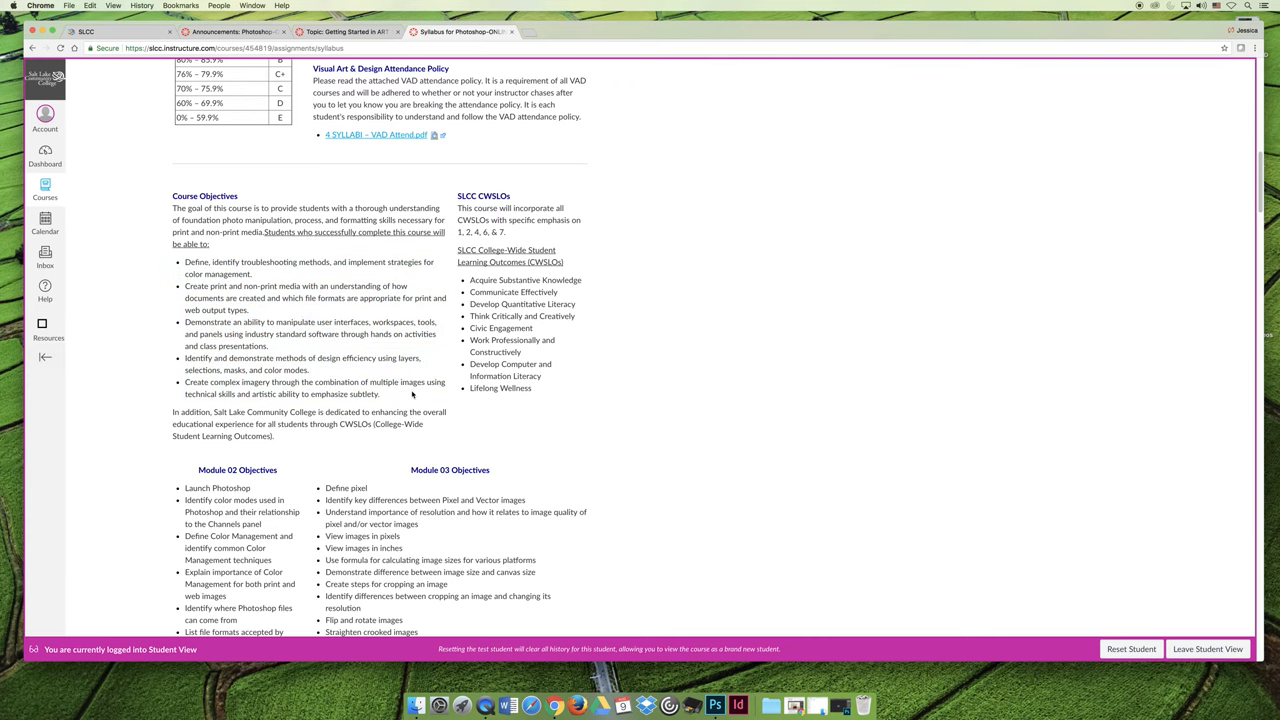
{"action": "mouse_move", "coordinate": [378, 350]}
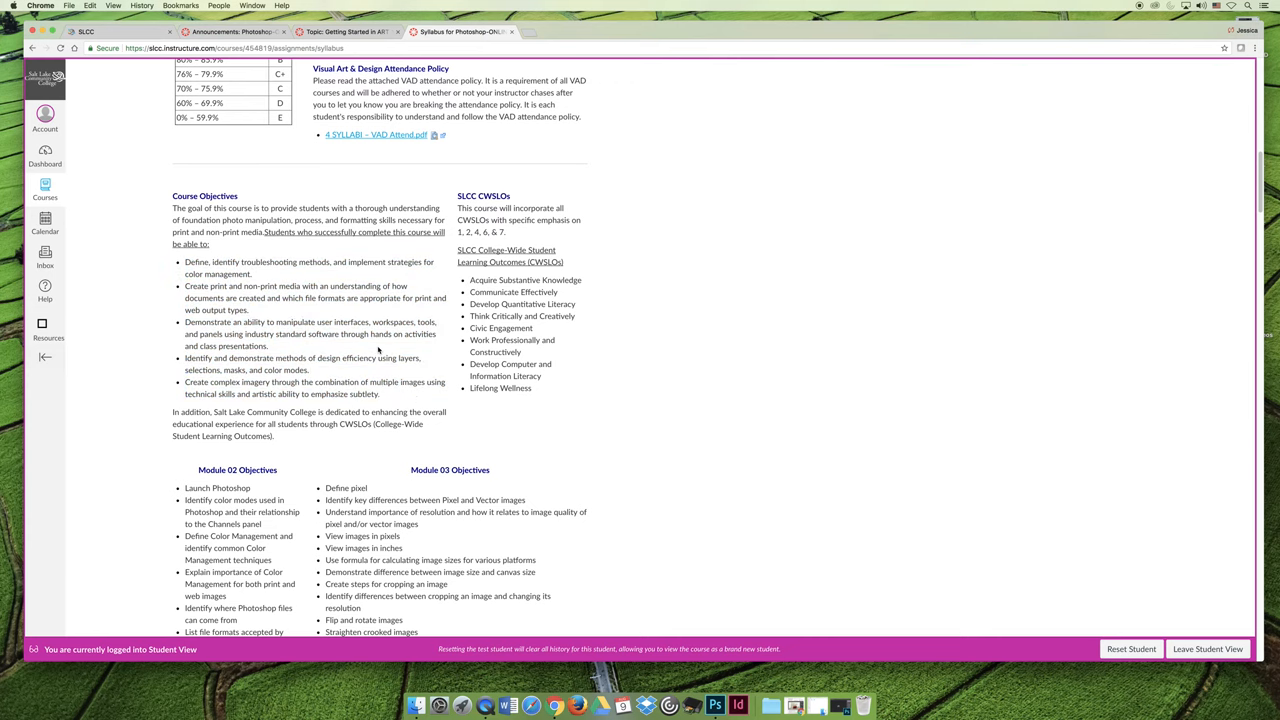
{"action": "scroll", "scroll_direction": "down", "scroll_amount": 3}
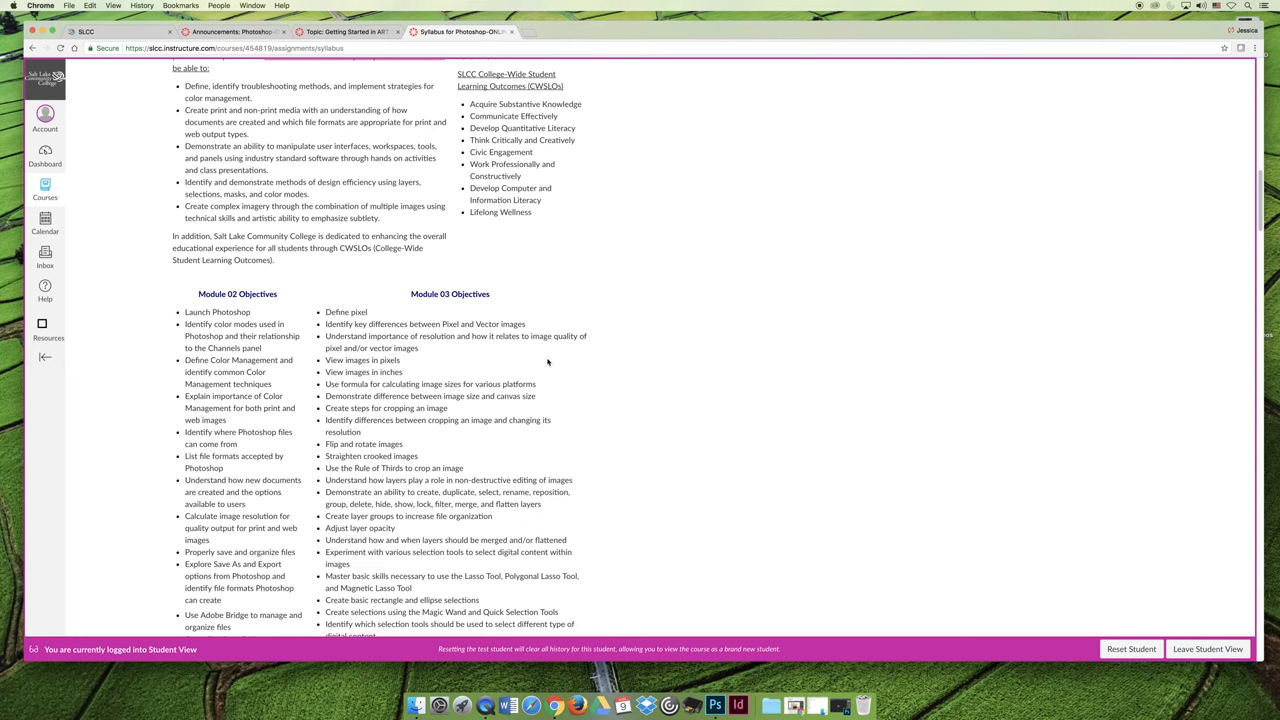
{"action": "mouse_move", "coordinate": [573, 363]}
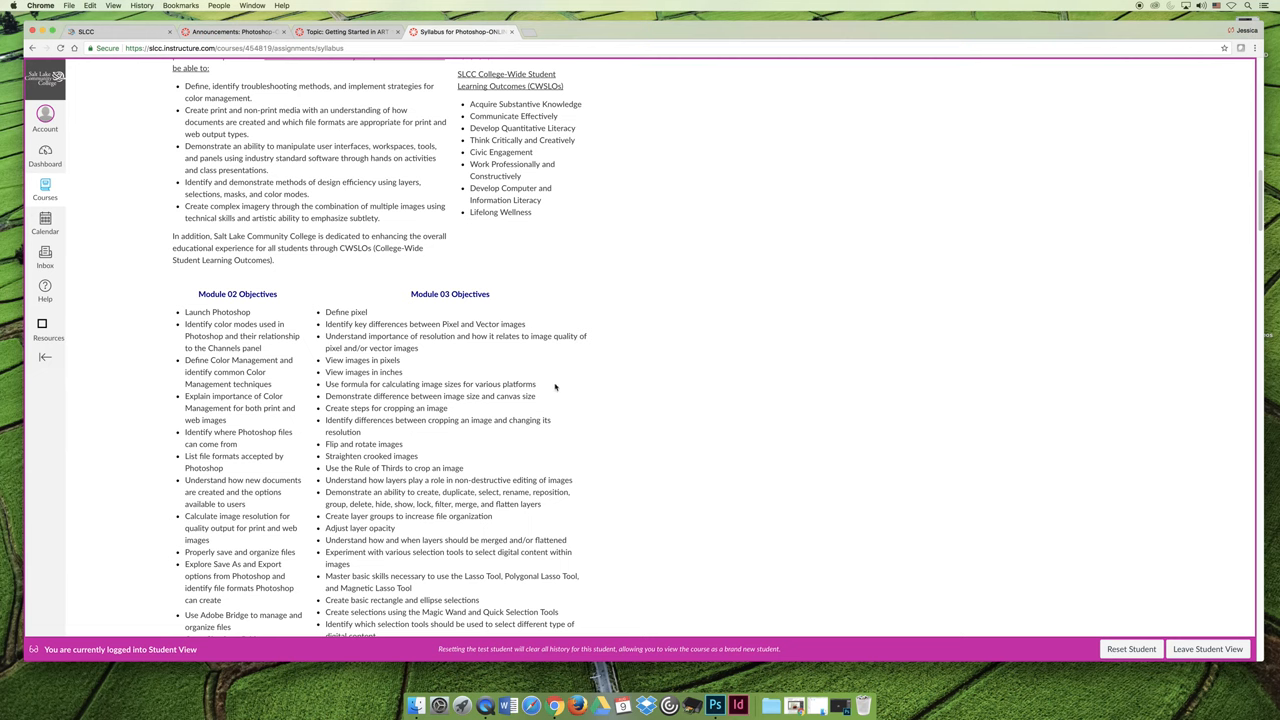
{"action": "mouse_move", "coordinate": [290, 338]}
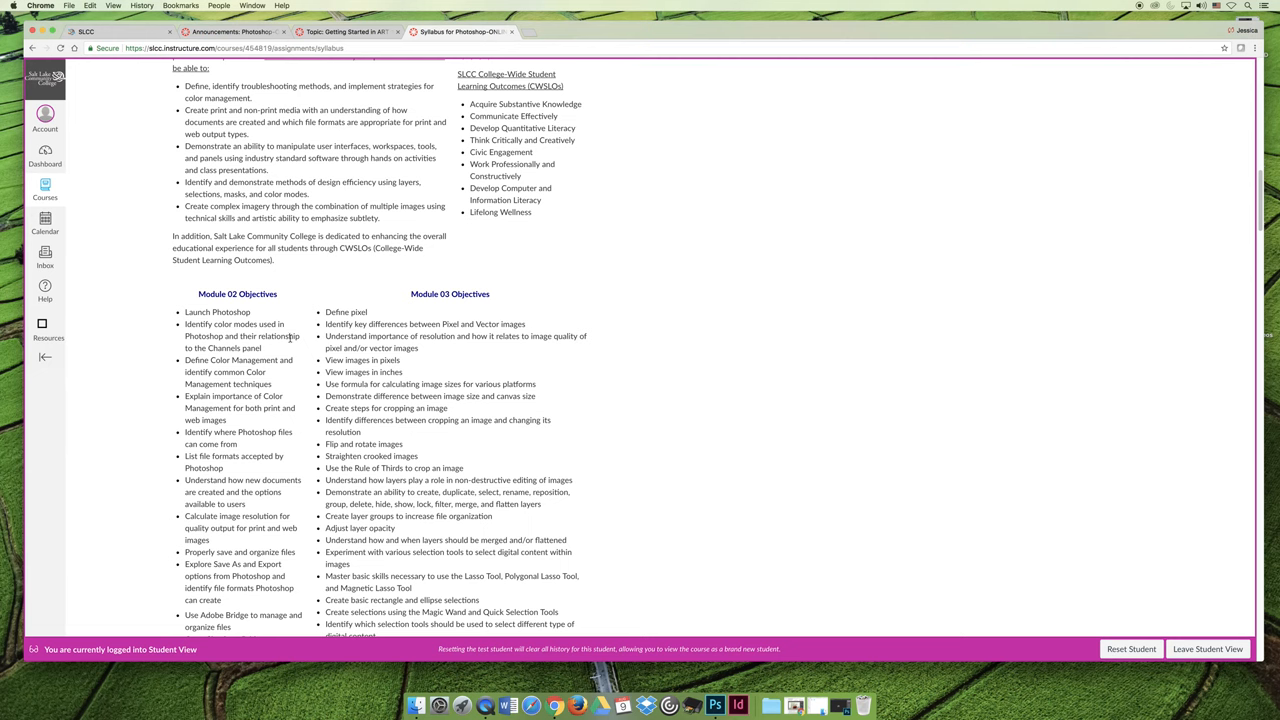
{"action": "scroll", "scroll_direction": "down", "scroll_amount": 3}
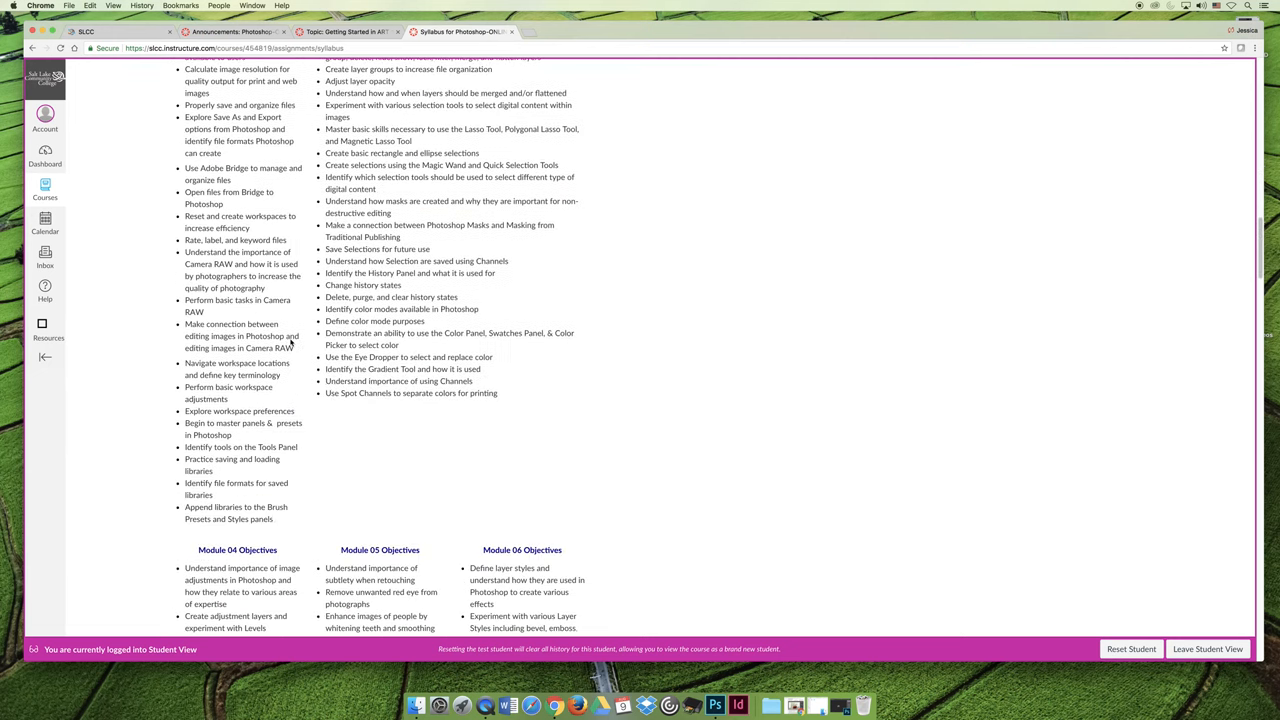
{"action": "scroll", "scroll_direction": "up", "scroll_amount": 3}
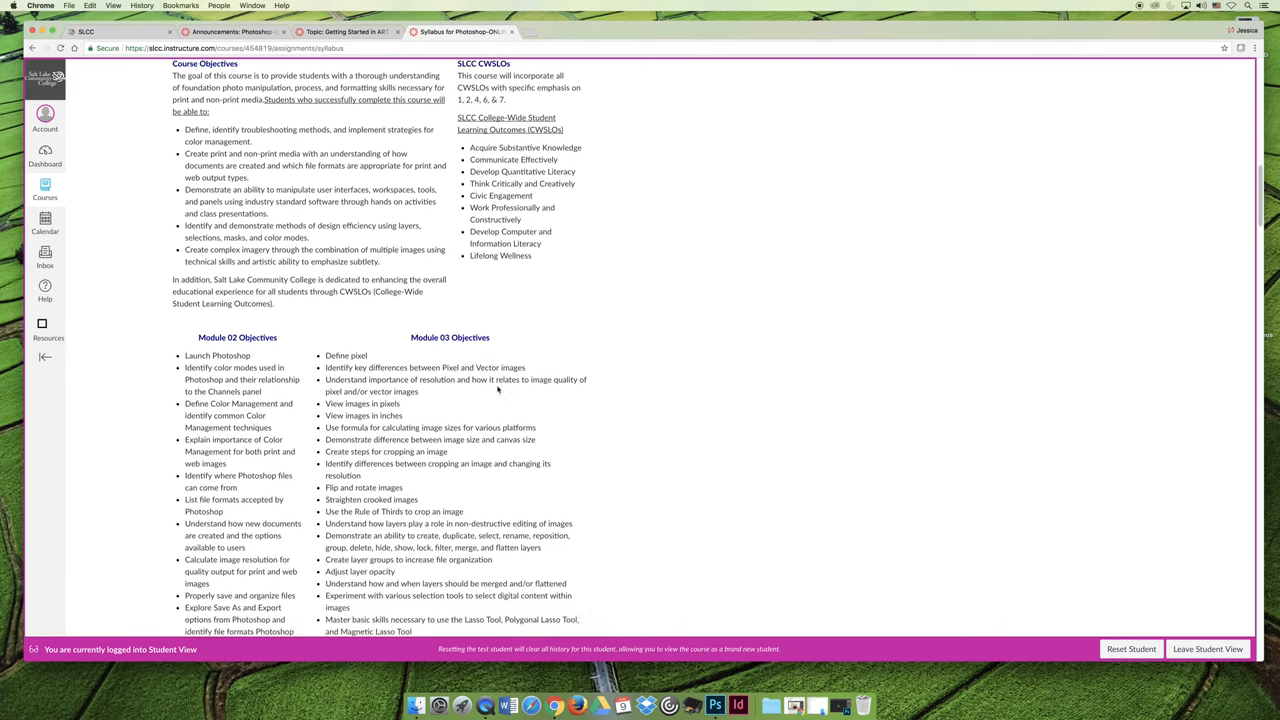
{"action": "scroll", "scroll_direction": "down", "scroll_amount": 3}
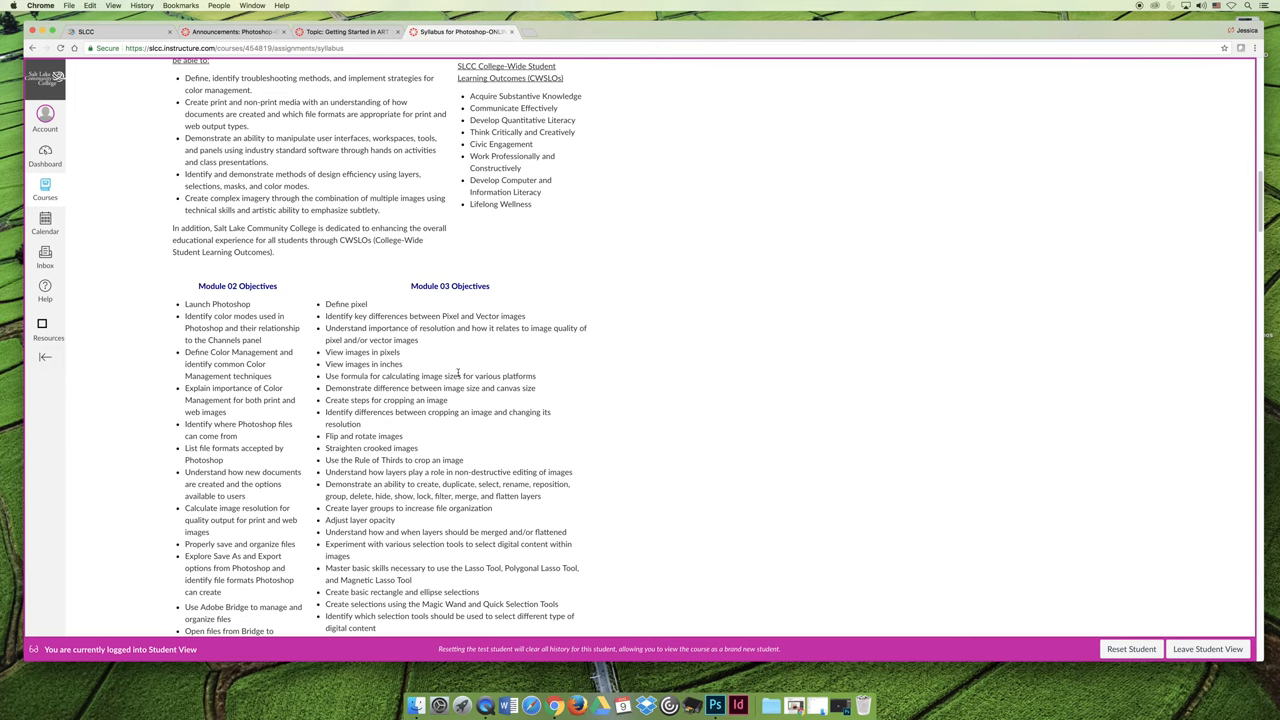
{"action": "scroll", "scroll_direction": "down", "scroll_amount": 3}
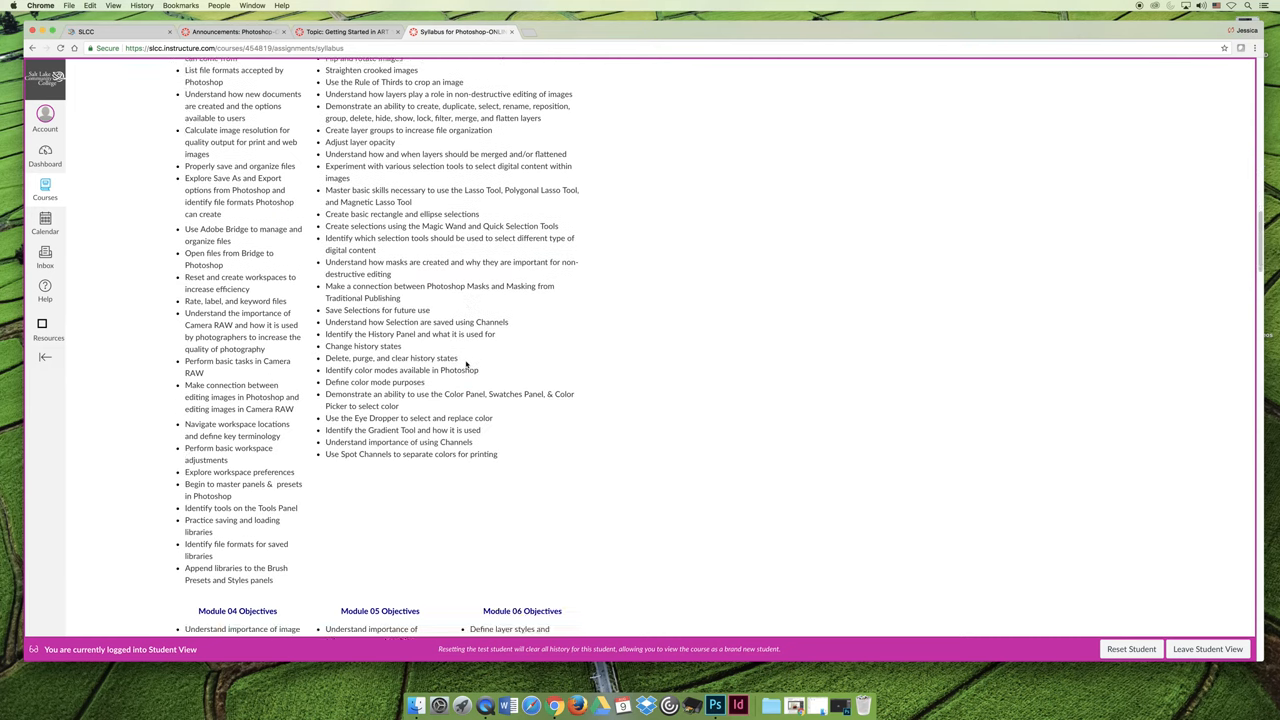
{"action": "scroll", "scroll_direction": "up", "scroll_amount": 3}
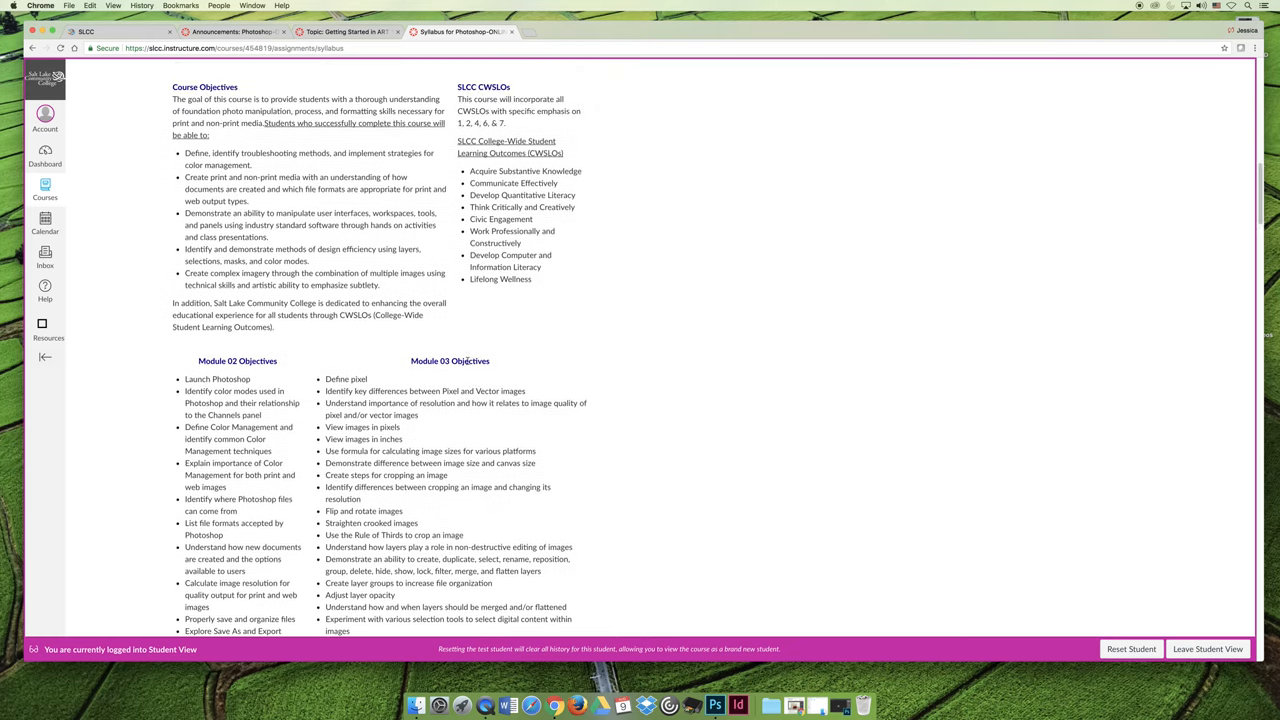
{"action": "scroll", "scroll_direction": "up", "scroll_amount": 3}
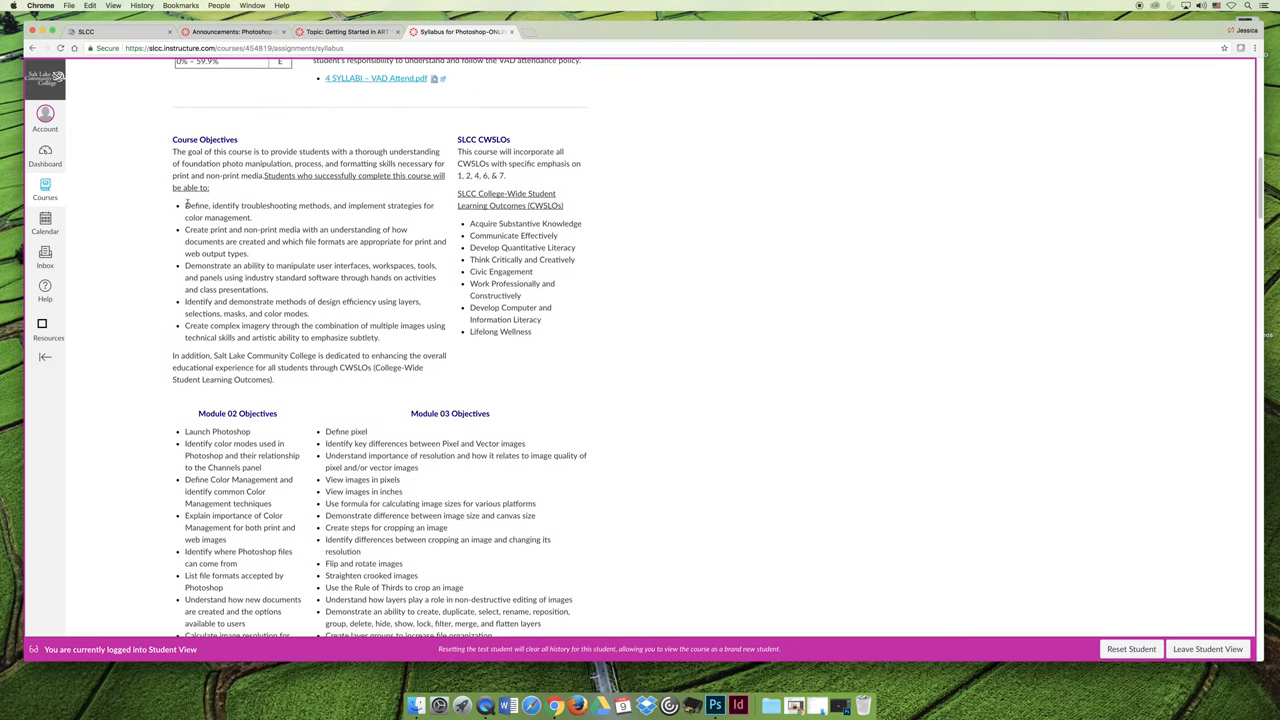
Highlight the course objective bullet list twice, clearing the selection each time.
{"action": "left_click_drag", "start_coordinate": [186, 205], "coordinate": [379, 337]}
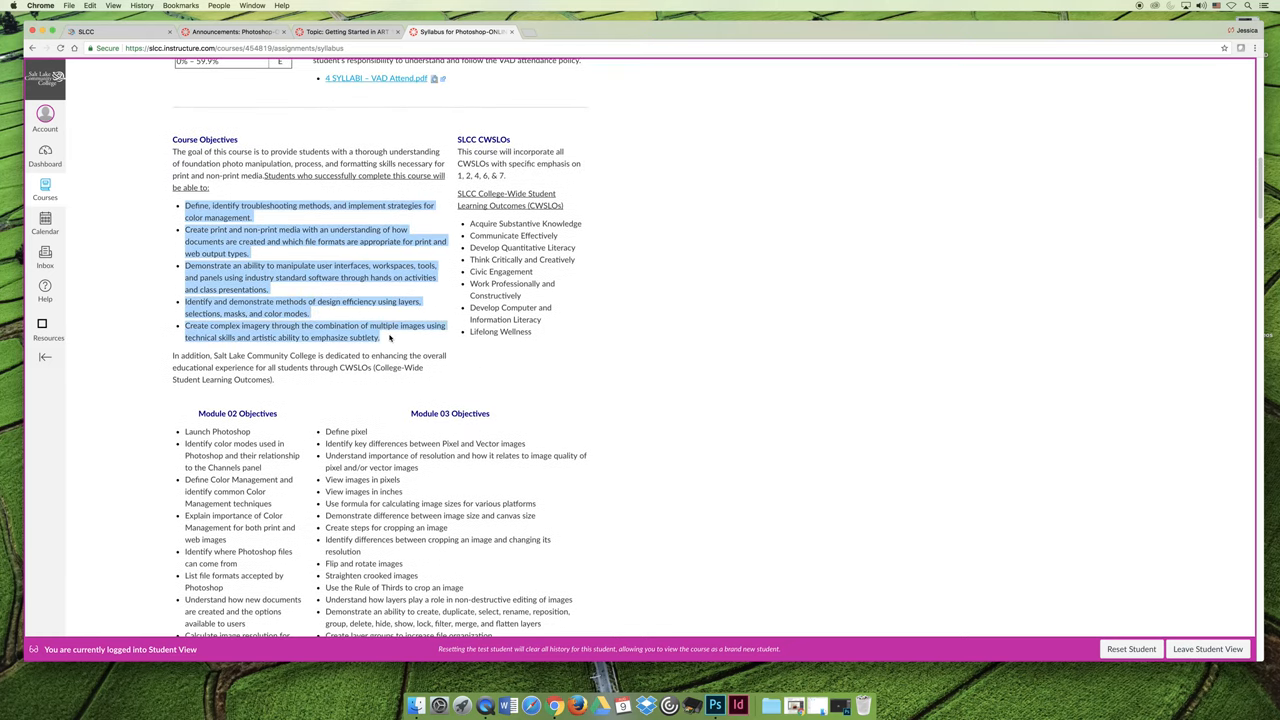
{"action": "left_click", "coordinate": [385, 339]}
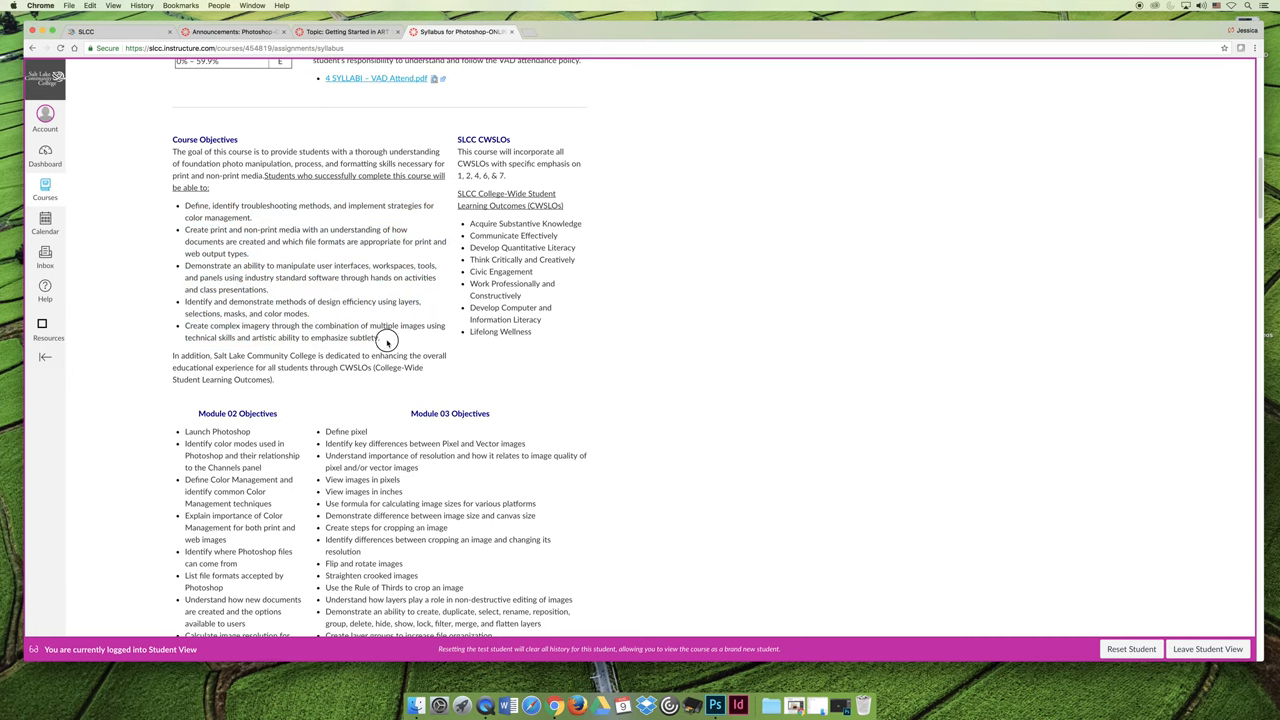
{"action": "left_click_drag", "start_coordinate": [185, 205], "coordinate": [380, 337]}
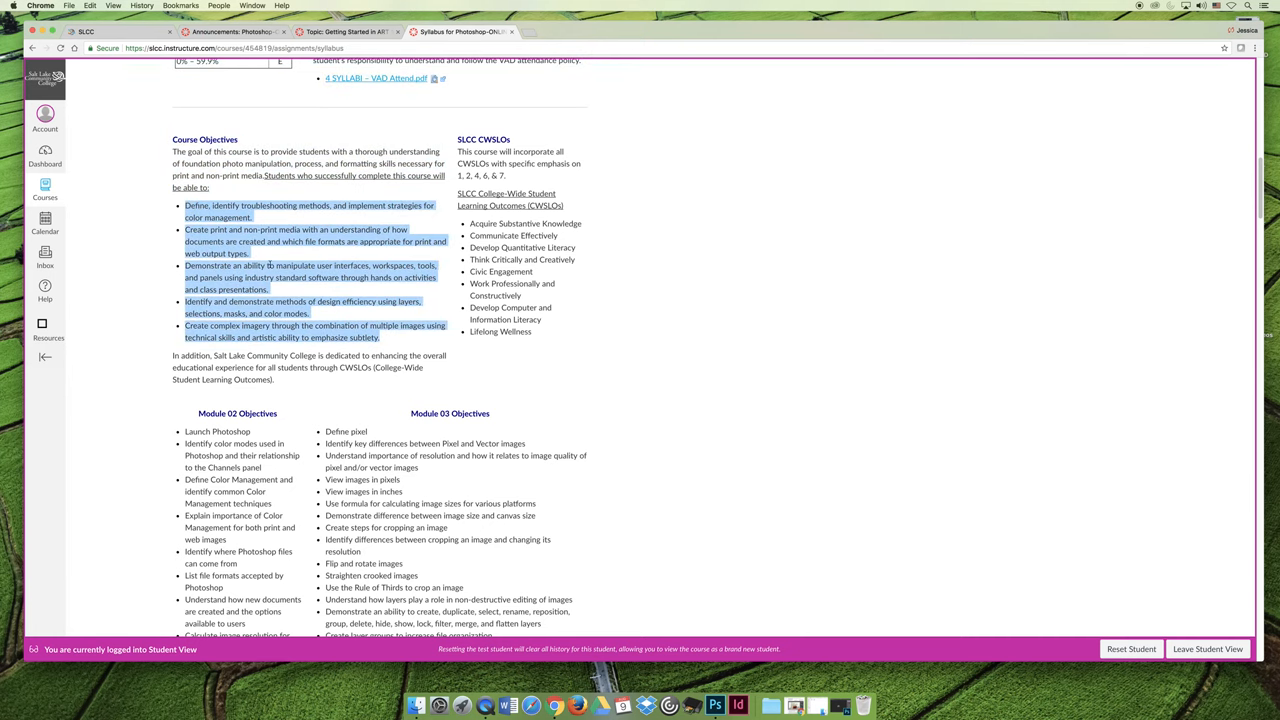
{"action": "left_click", "coordinate": [388, 313]}
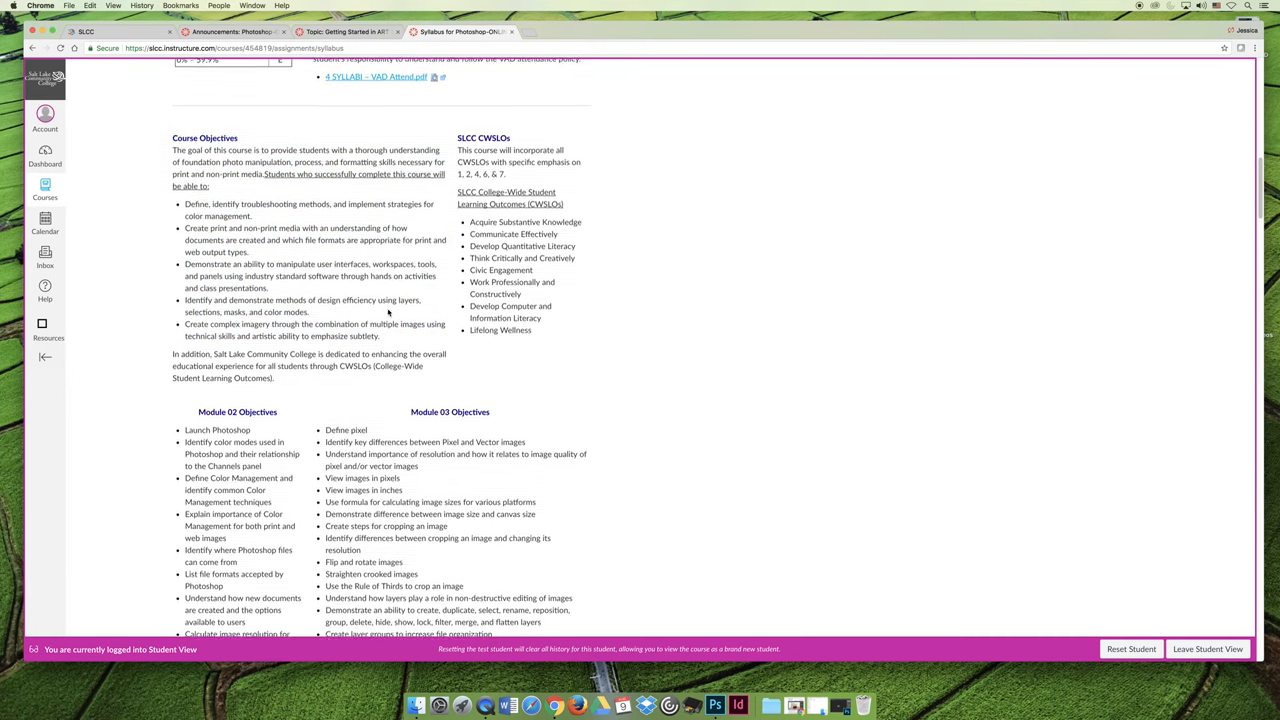
Scroll past School Closing and Emergency Procedures to Evaluation, ADA Statement and Academic Honesty.
{"action": "scroll", "scroll_direction": "up", "scroll_amount": 3}
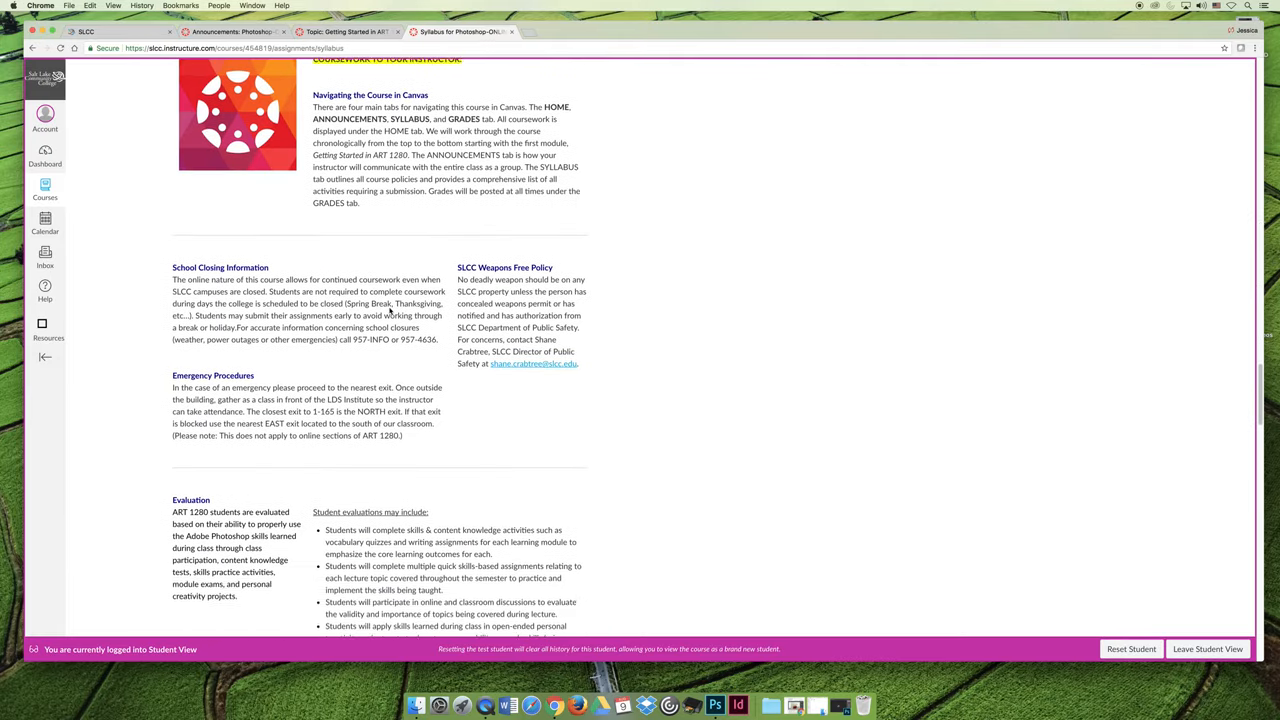
{"action": "scroll", "scroll_direction": "up", "scroll_amount": 3}
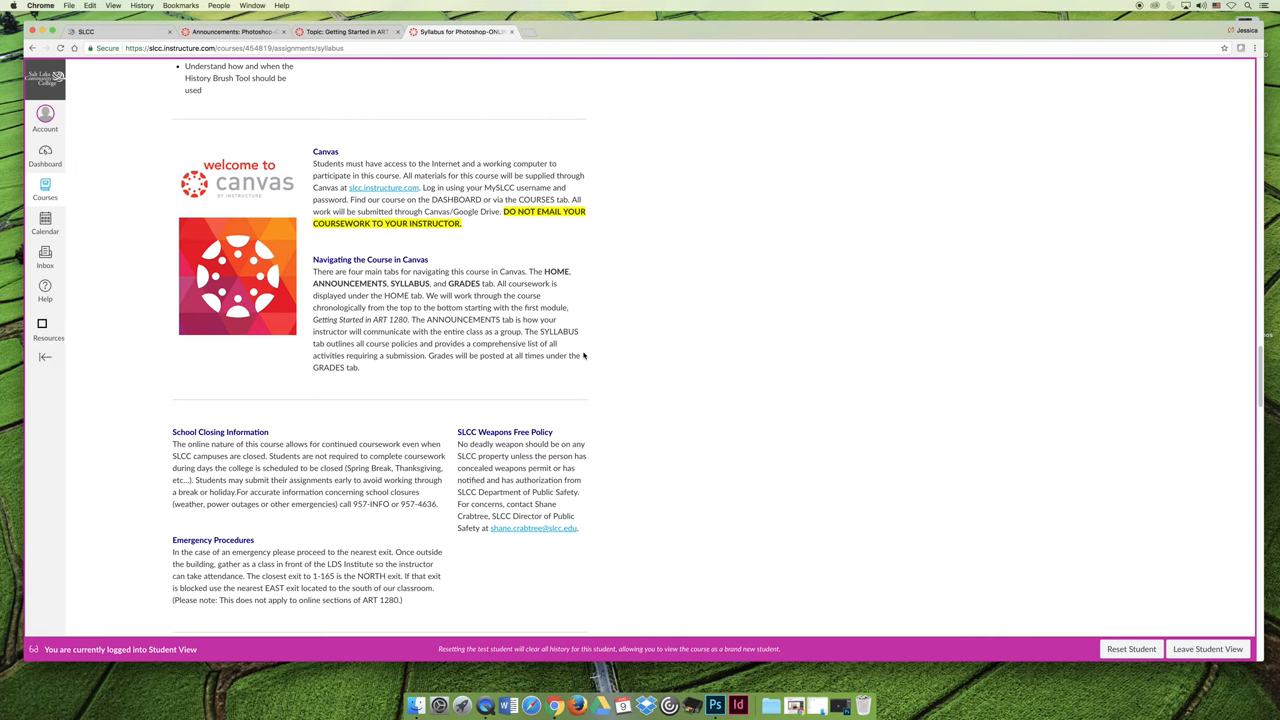
{"action": "scroll", "scroll_direction": "down", "scroll_amount": 3}
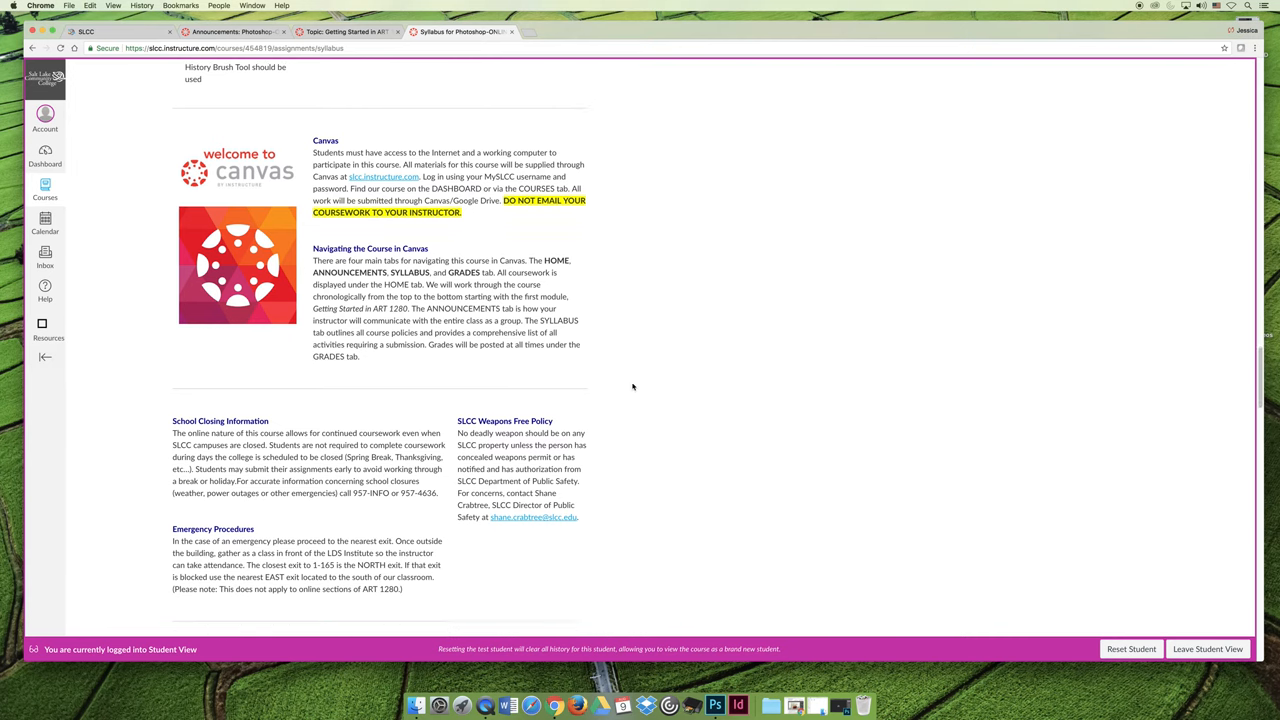
{"action": "scroll", "scroll_direction": "down", "scroll_amount": 3}
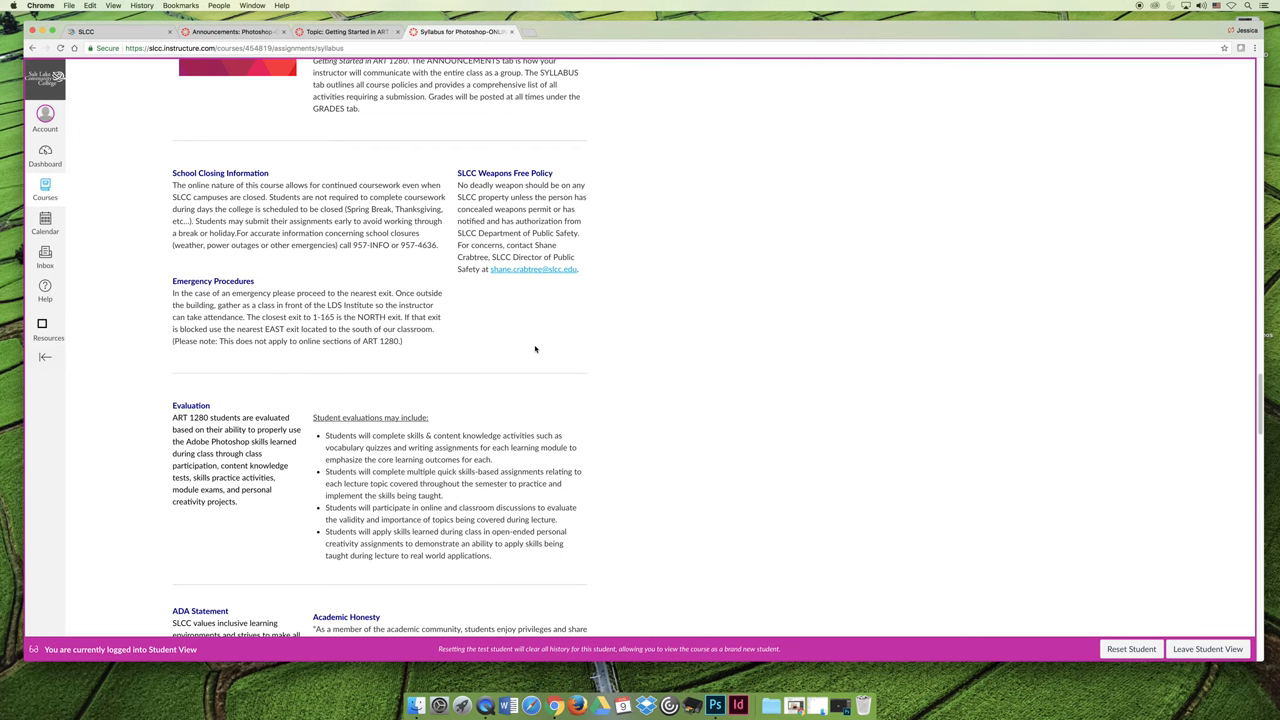
{"action": "mouse_move", "coordinate": [536, 338]}
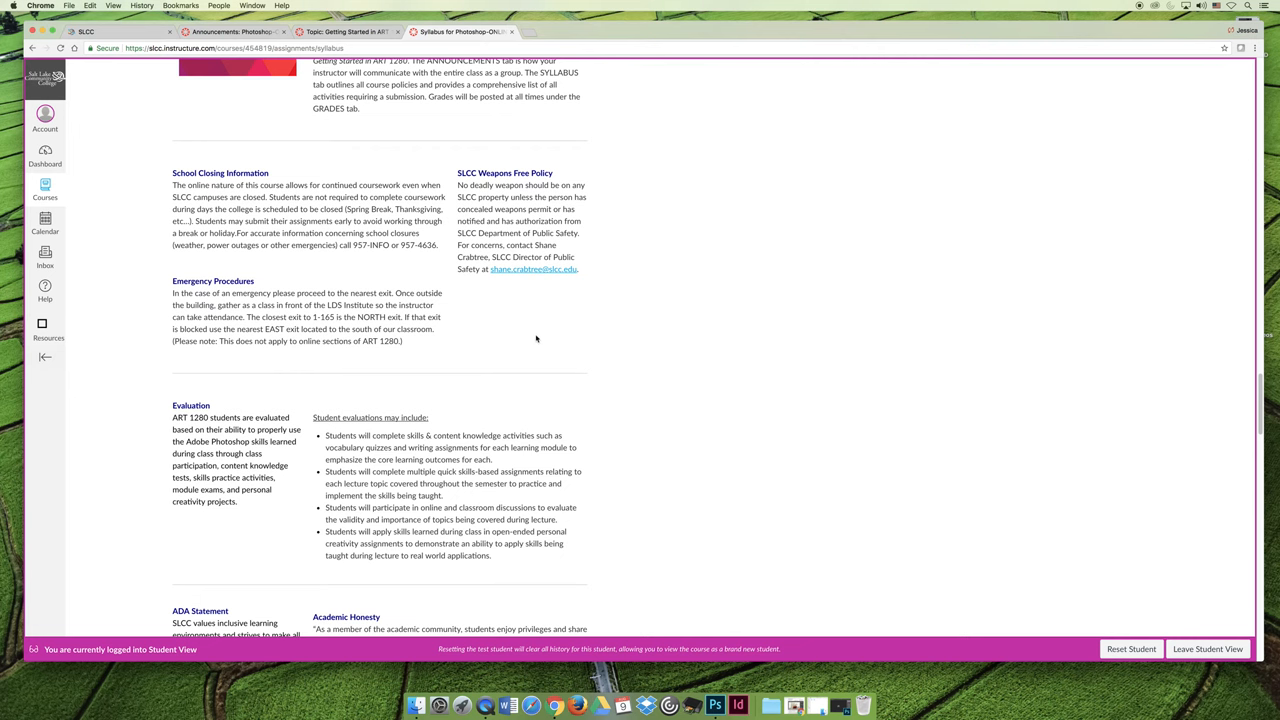
{"action": "scroll", "scroll_direction": "down", "scroll_amount": 3}
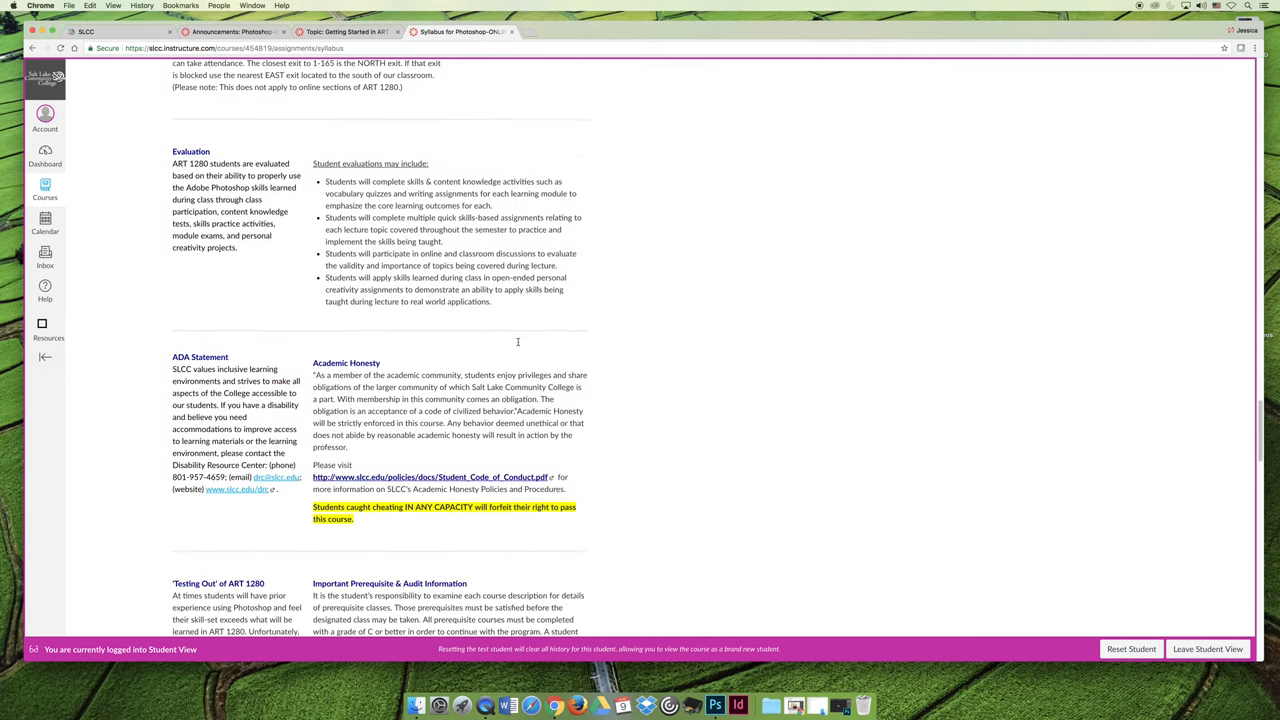
Scroll down to 'Testing Out' of ART 1280, prerequisite and audit info, and the certificates table.
{"action": "scroll", "scroll_direction": "down", "scroll_amount": 3}
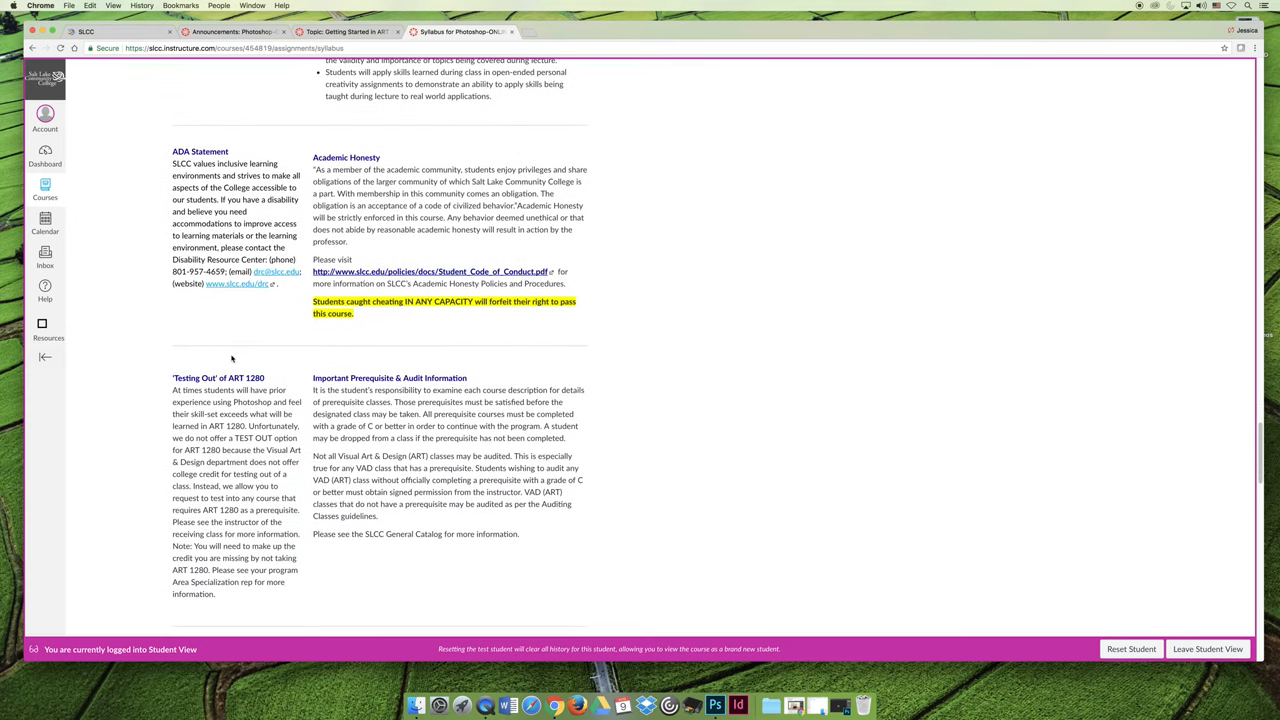
{"action": "mouse_move", "coordinate": [216, 320]}
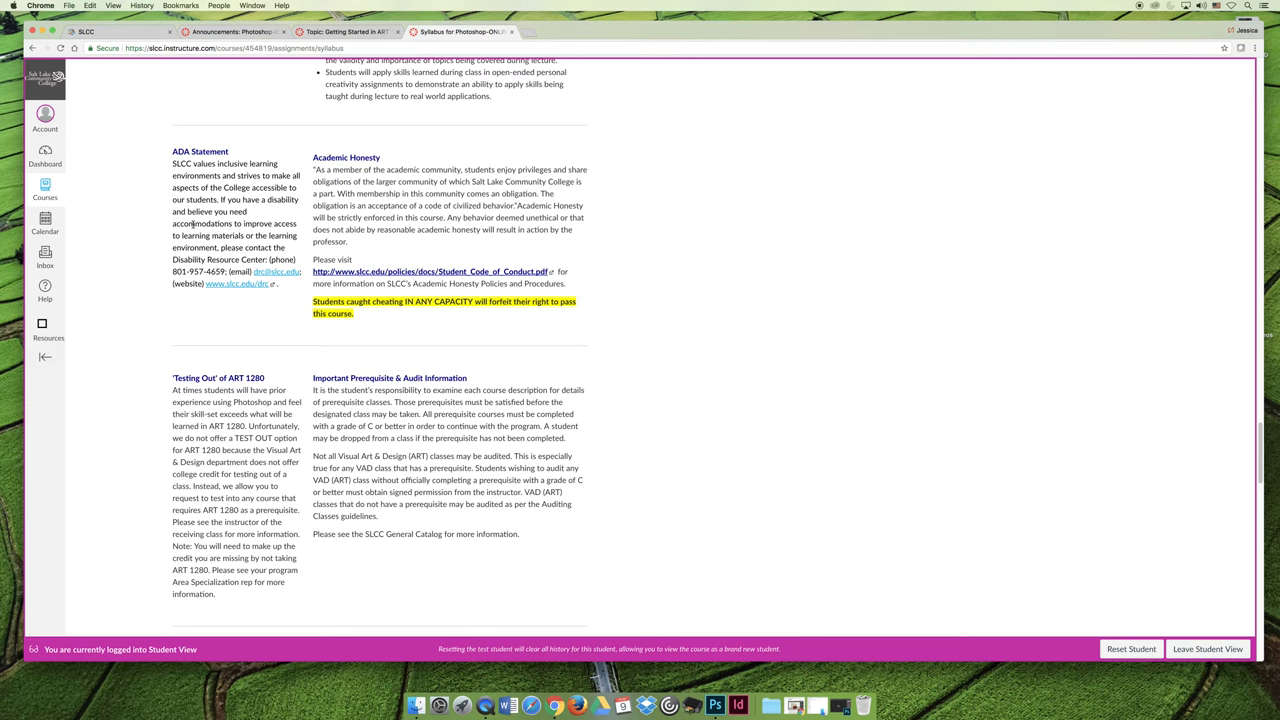
{"action": "mouse_move", "coordinate": [490, 250]}
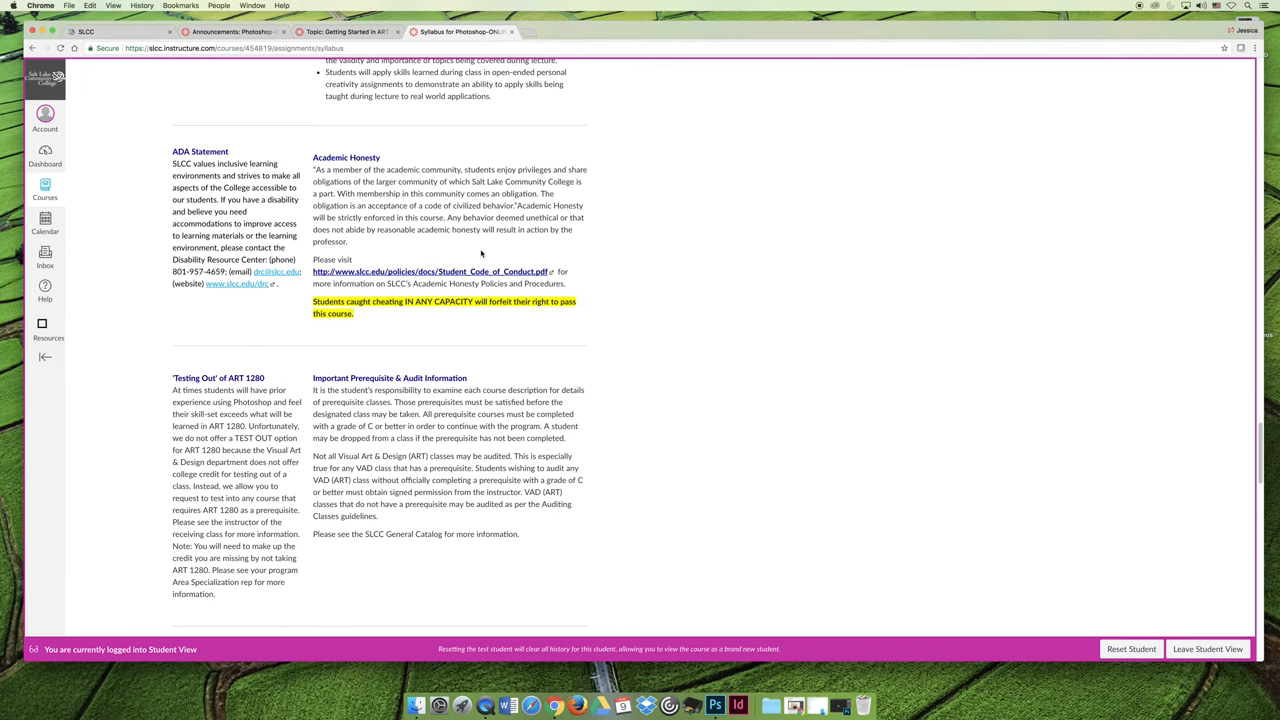
{"action": "scroll", "scroll_direction": "down", "scroll_amount": 3}
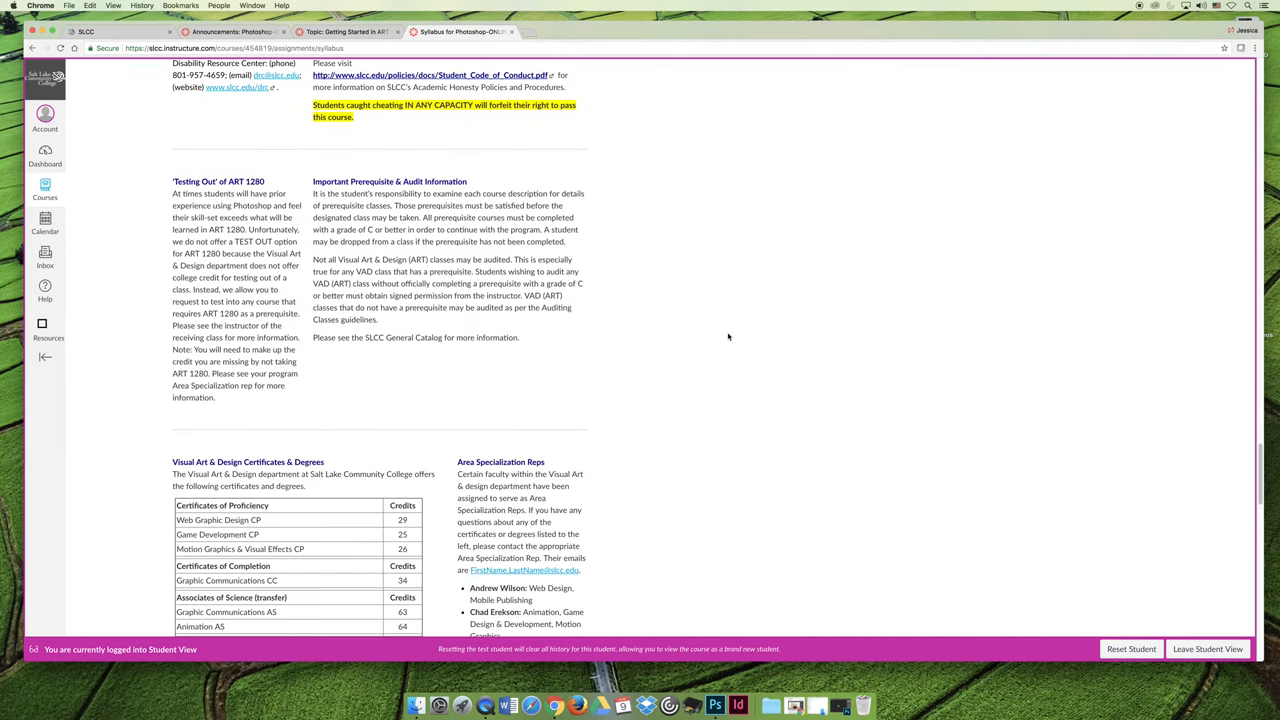
{"action": "mouse_move", "coordinate": [445, 410]}
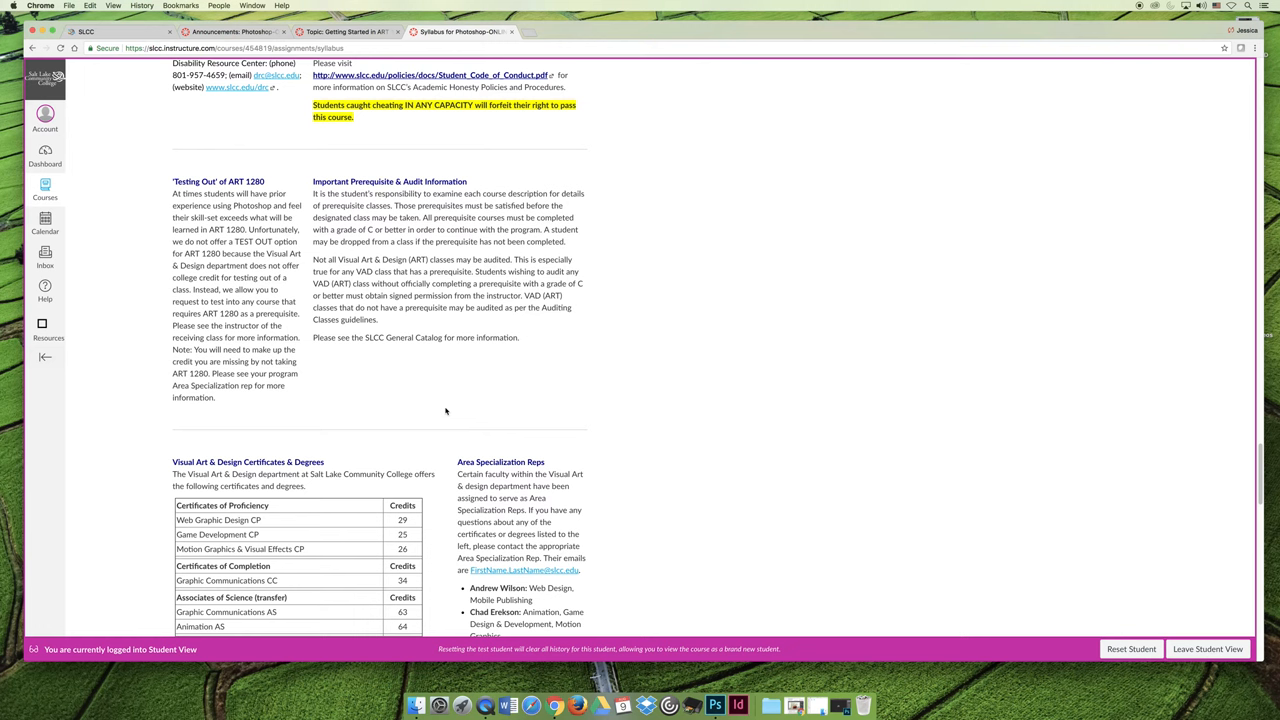
{"action": "mouse_move", "coordinate": [459, 401]}
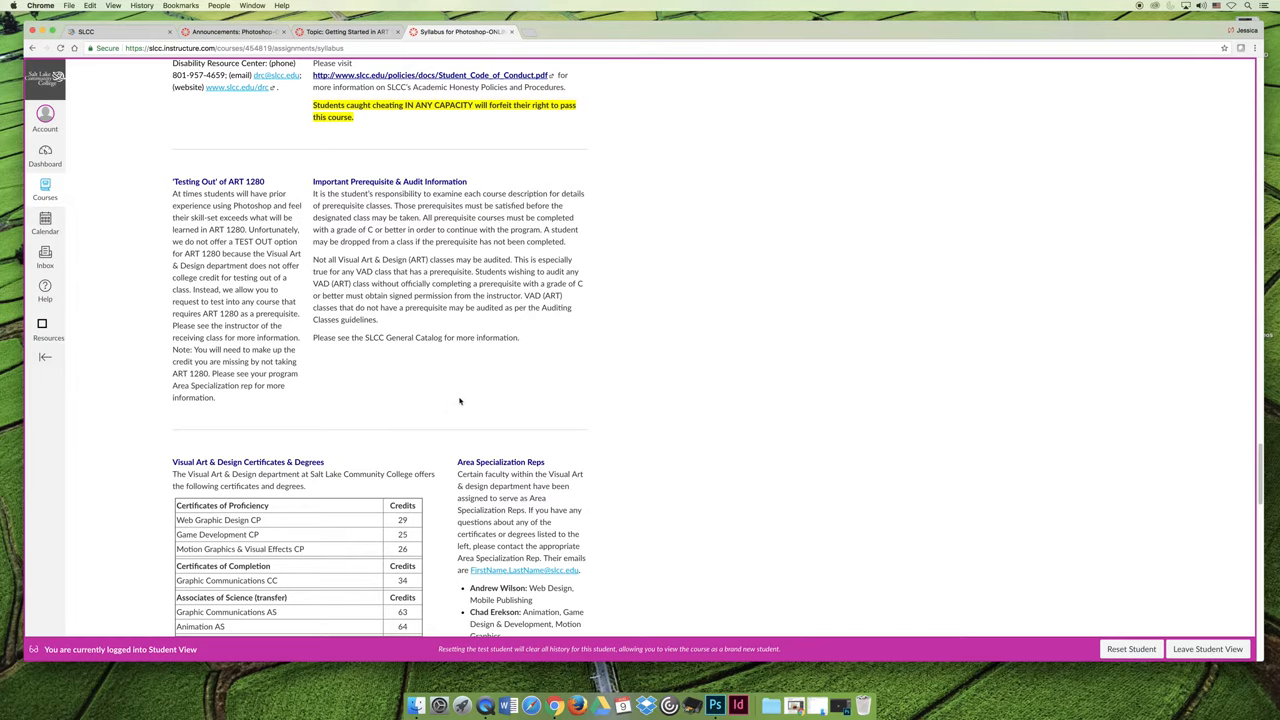
{"action": "scroll", "scroll_direction": "up", "scroll_amount": 3}
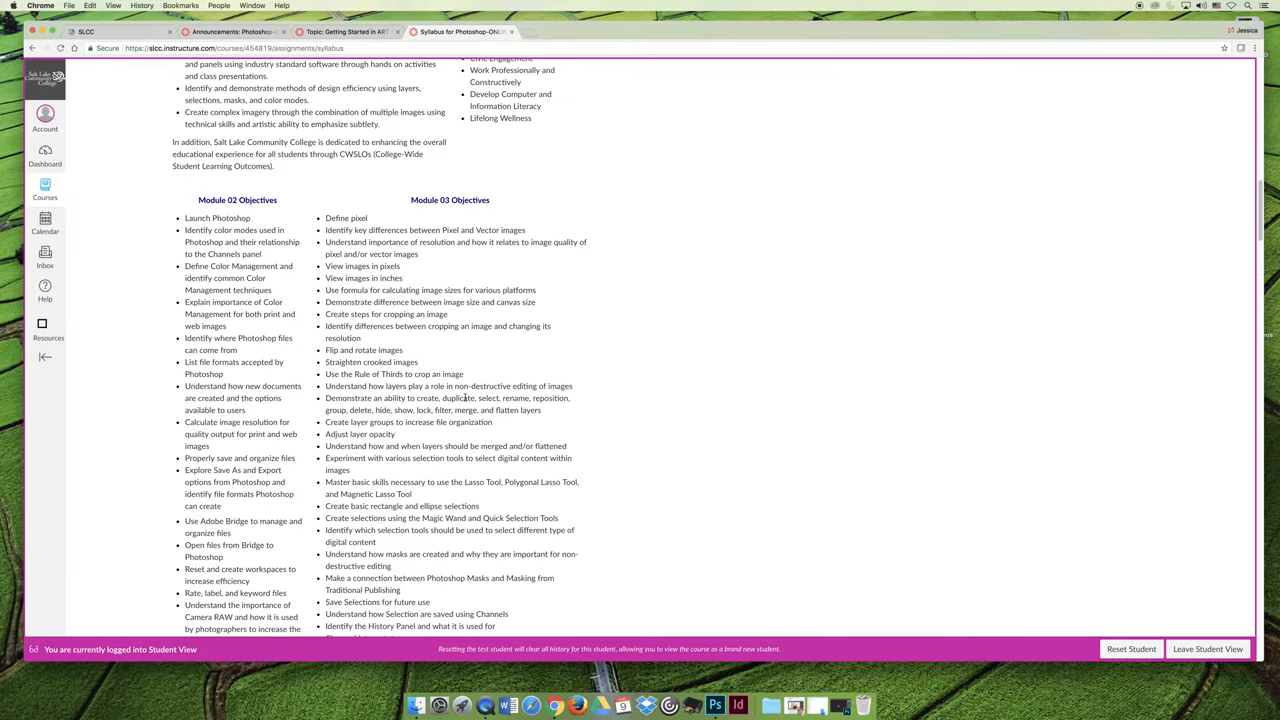
{"action": "scroll", "scroll_direction": "down", "scroll_amount": 3}
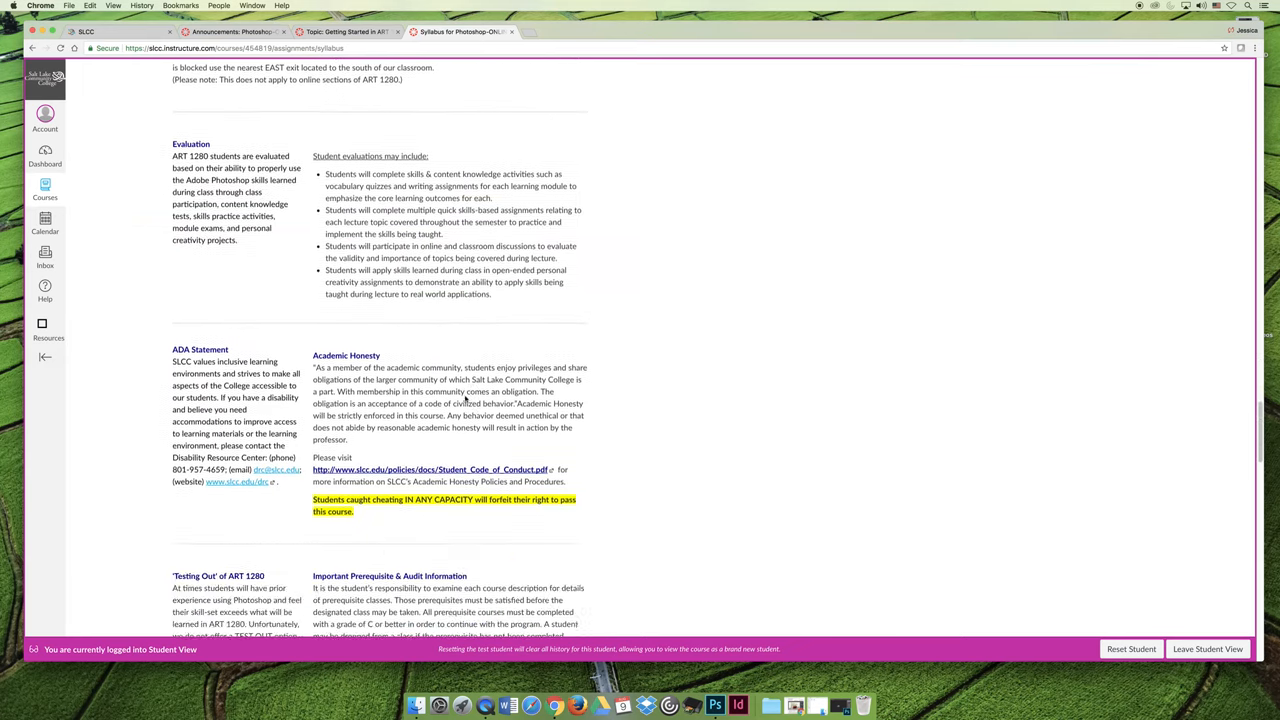
{"action": "scroll", "scroll_direction": "down", "scroll_amount": 3}
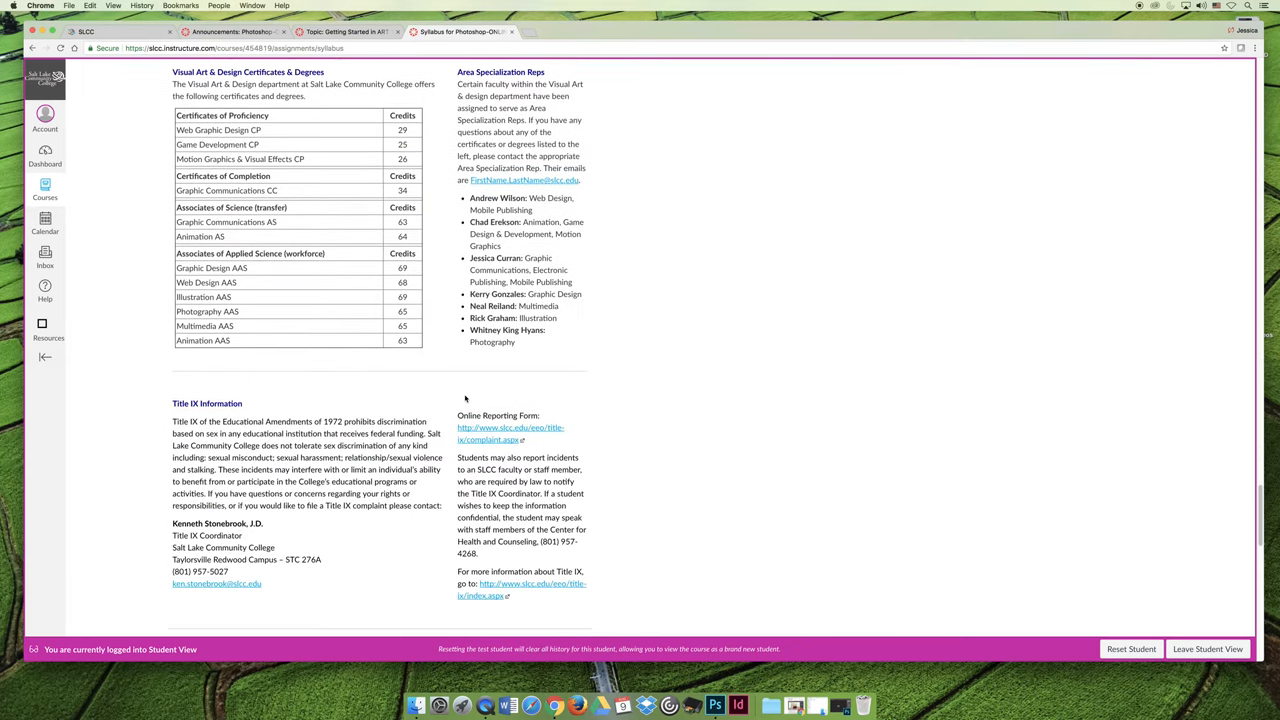
{"action": "scroll", "scroll_direction": "up", "scroll_amount": 3}
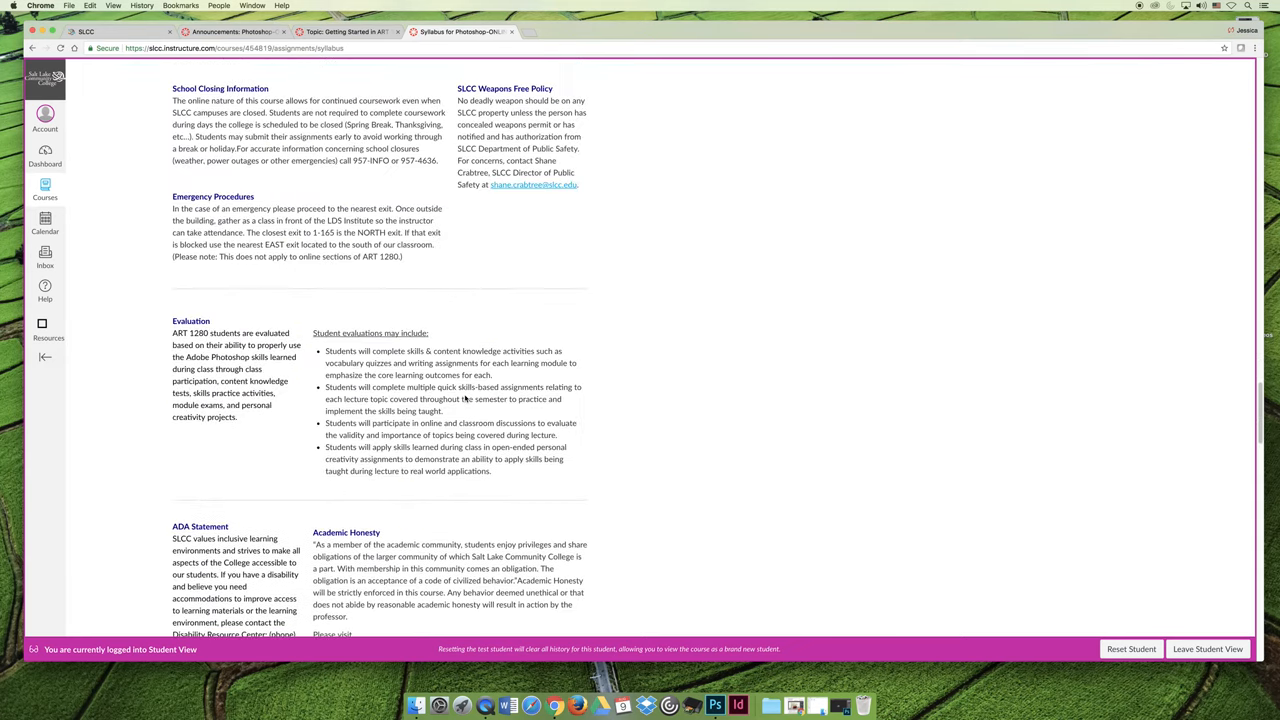
{"action": "scroll", "scroll_direction": "down", "scroll_amount": 3}
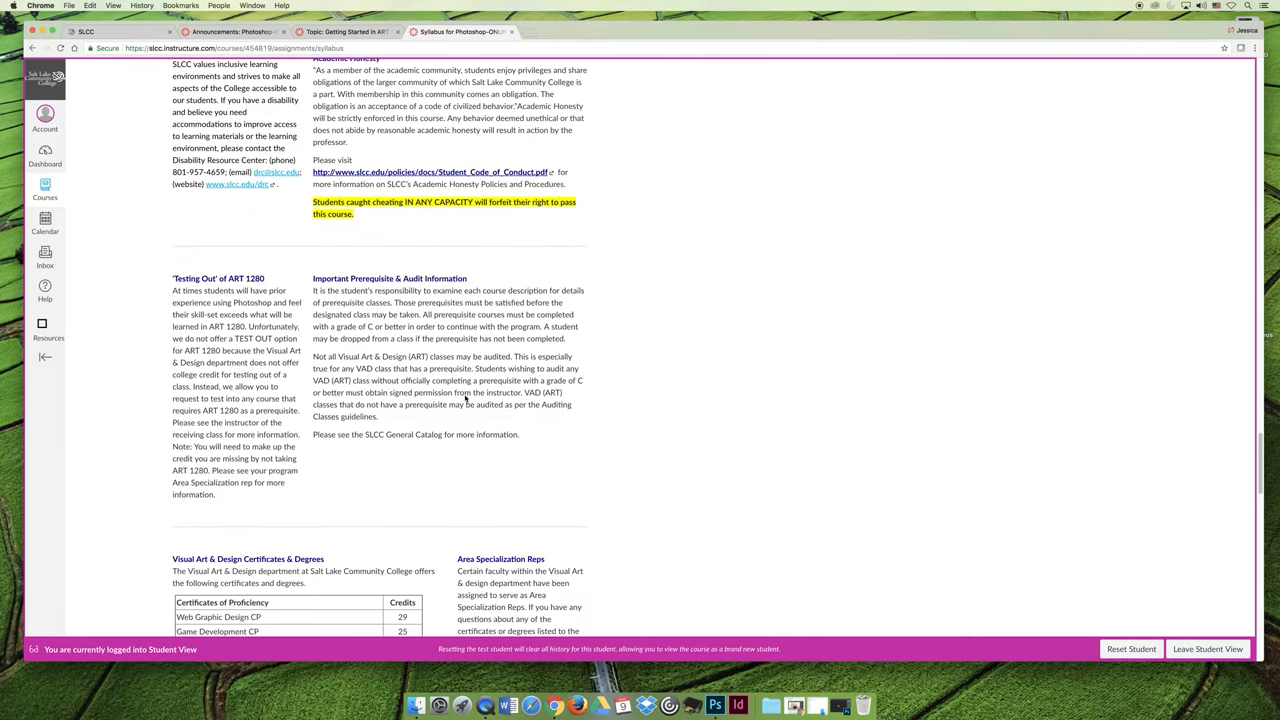
{"action": "scroll", "scroll_direction": "down", "scroll_amount": 3}
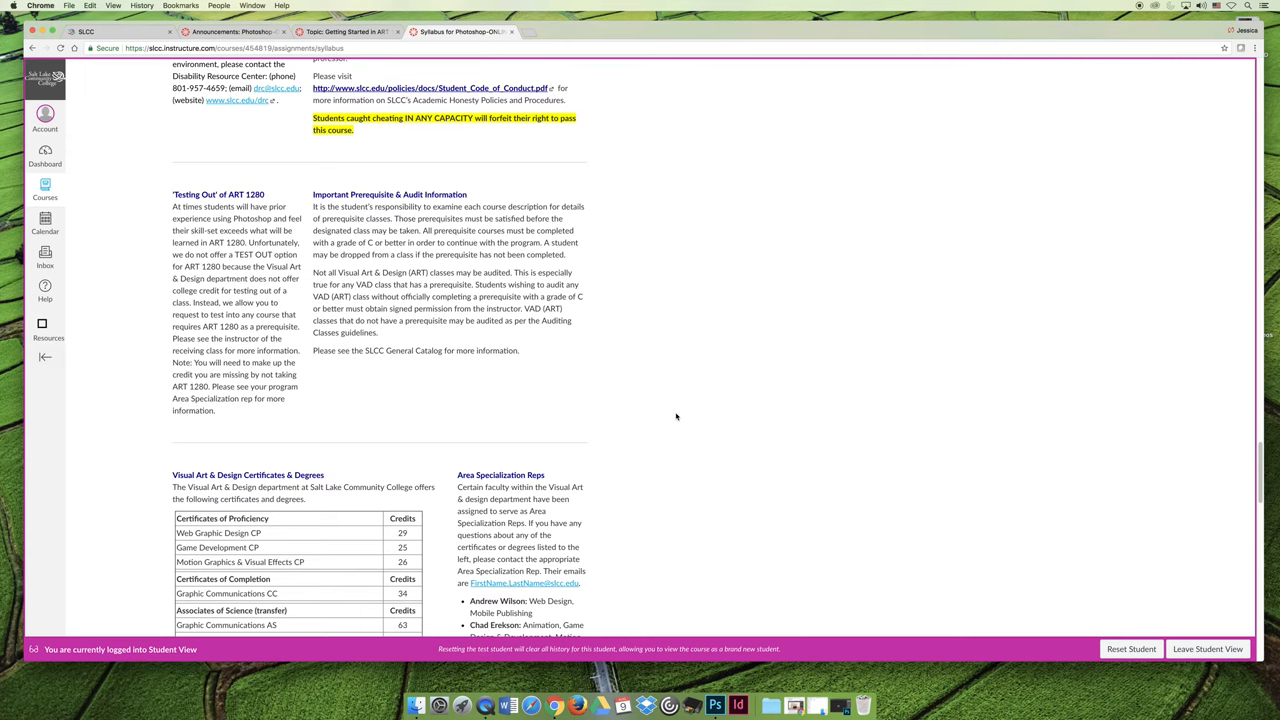
{"action": "mouse_move", "coordinate": [634, 411]}
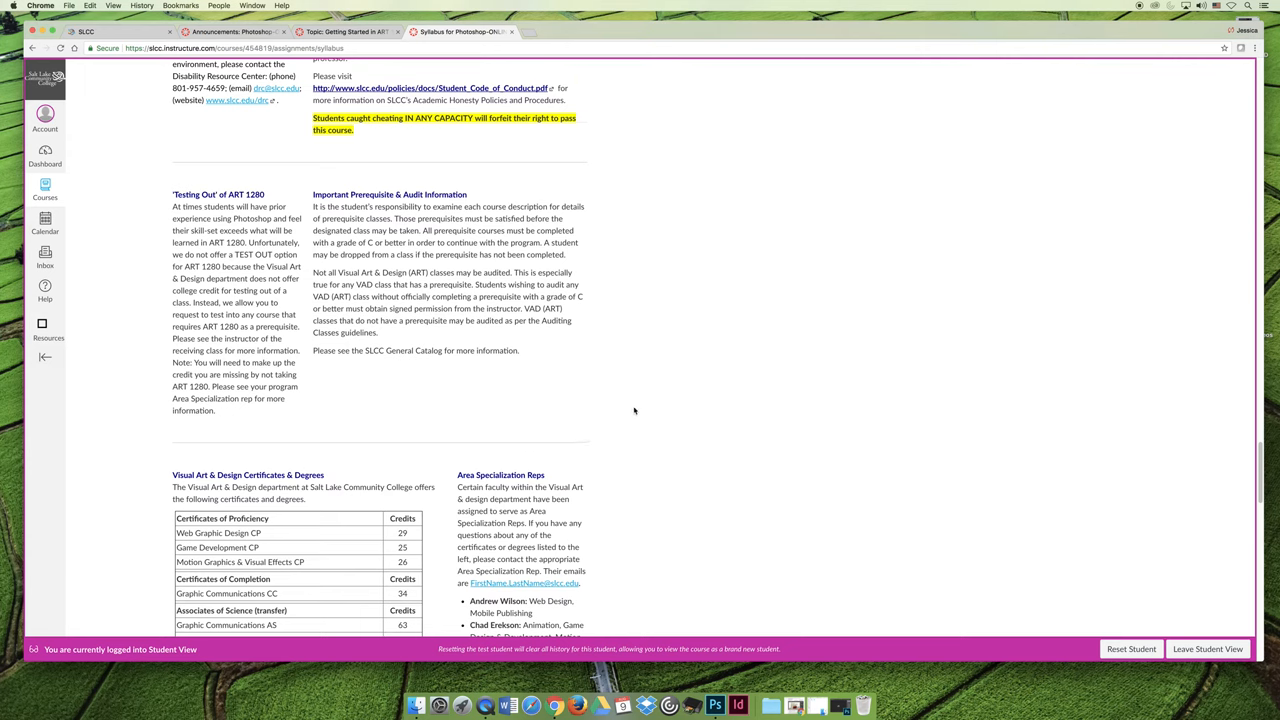
Scroll past Title IX and Printable Syllabi to the Course Summary list of dated assignments and exams.
{"action": "scroll", "scroll_direction": "down", "scroll_amount": 3}
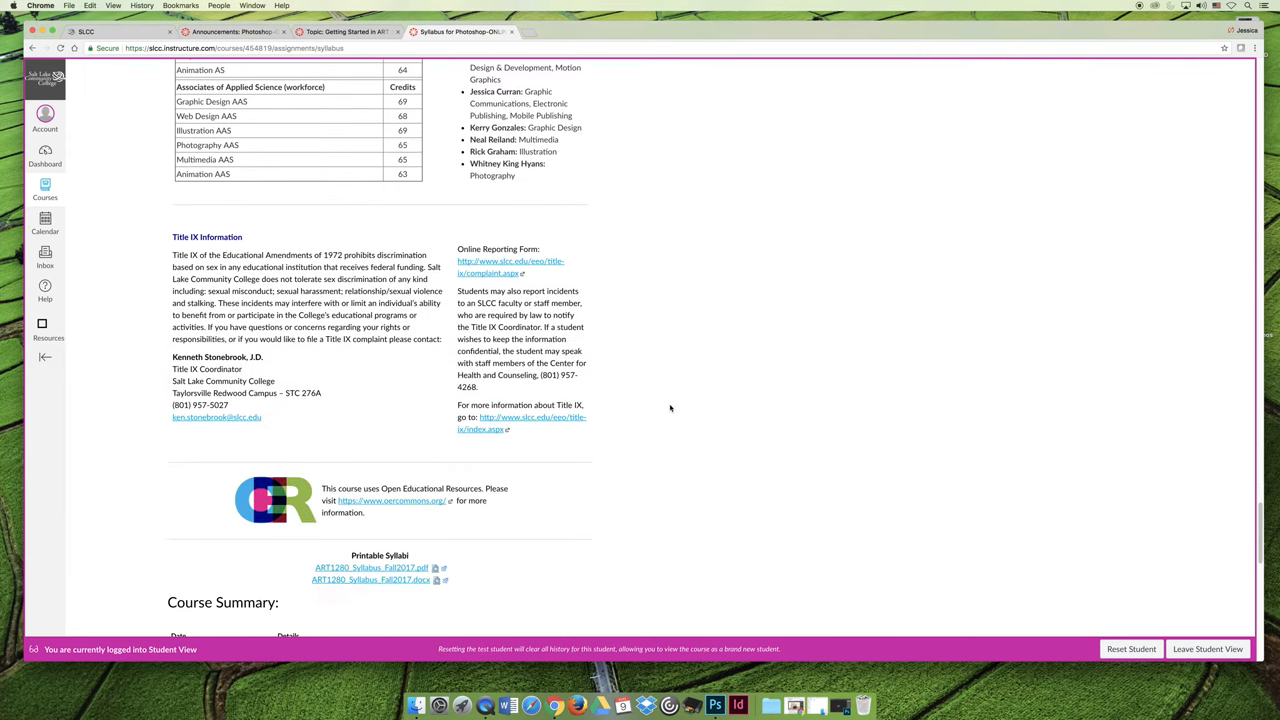
{"action": "scroll", "scroll_direction": "down", "scroll_amount": 3}
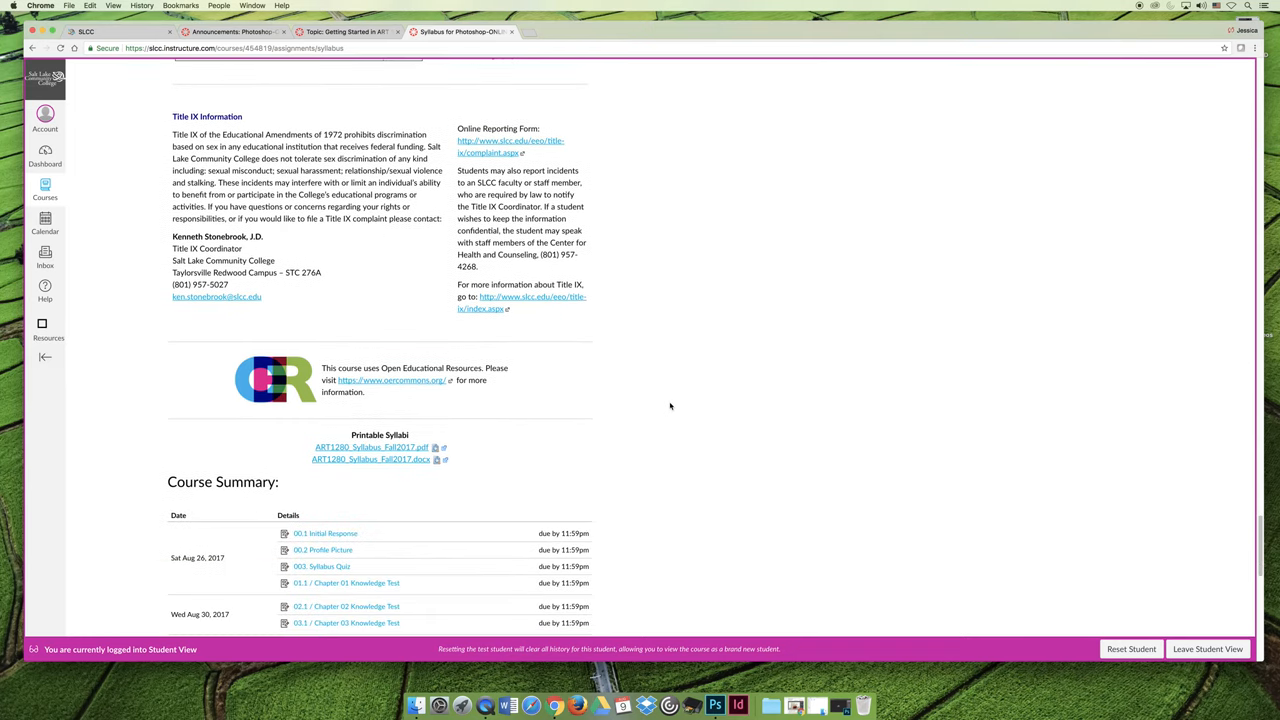
{"action": "scroll", "scroll_direction": "down", "scroll_amount": 3}
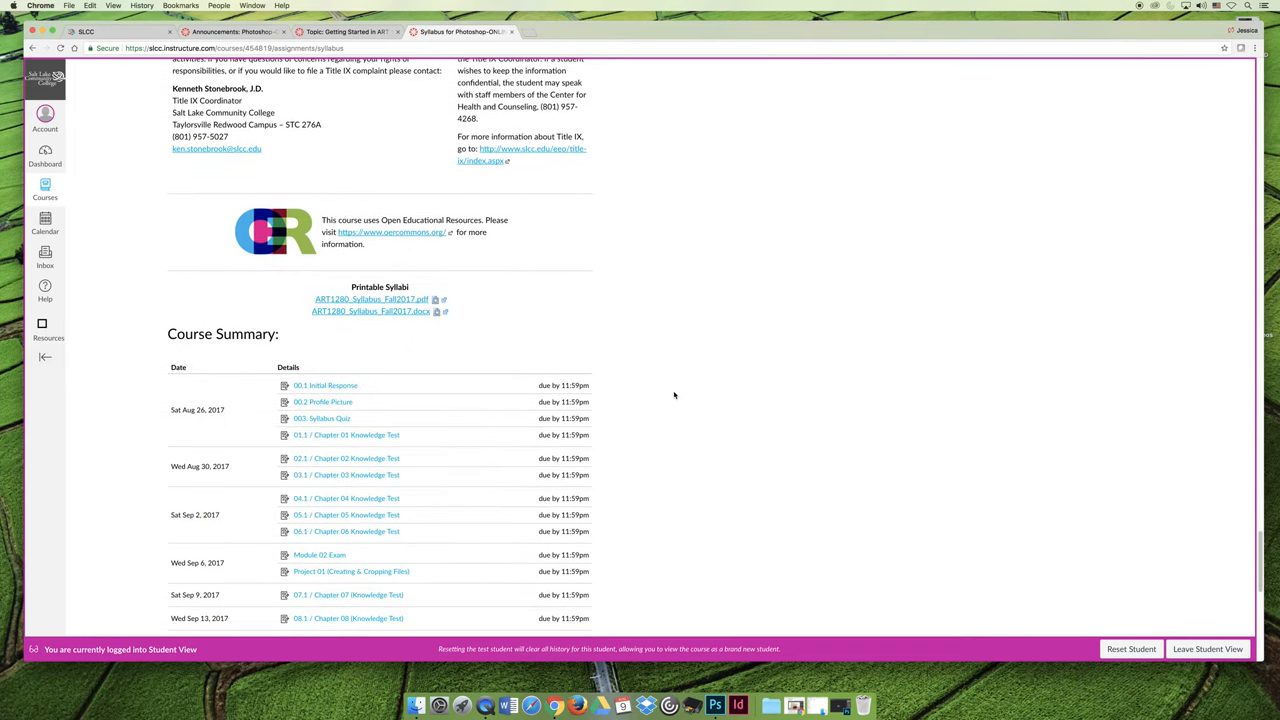
{"action": "scroll", "scroll_direction": "down", "scroll_amount": 3}
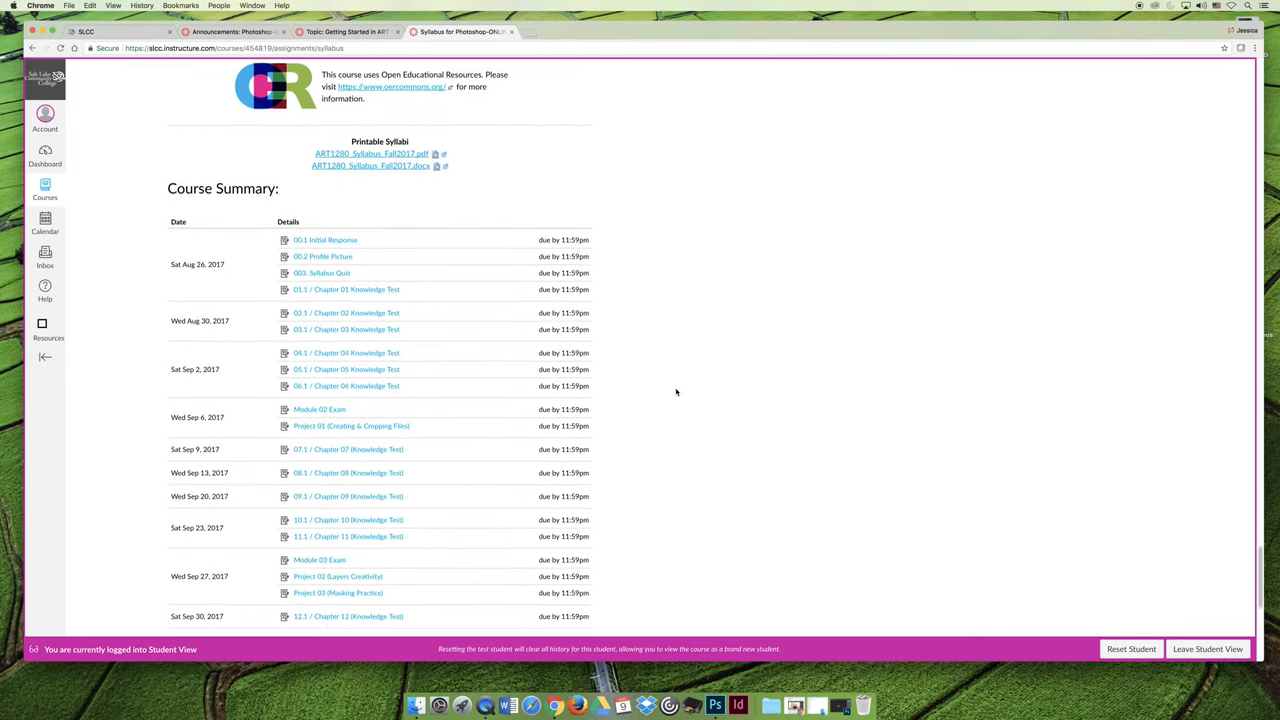
{"action": "scroll", "scroll_direction": "down", "scroll_amount": 3}
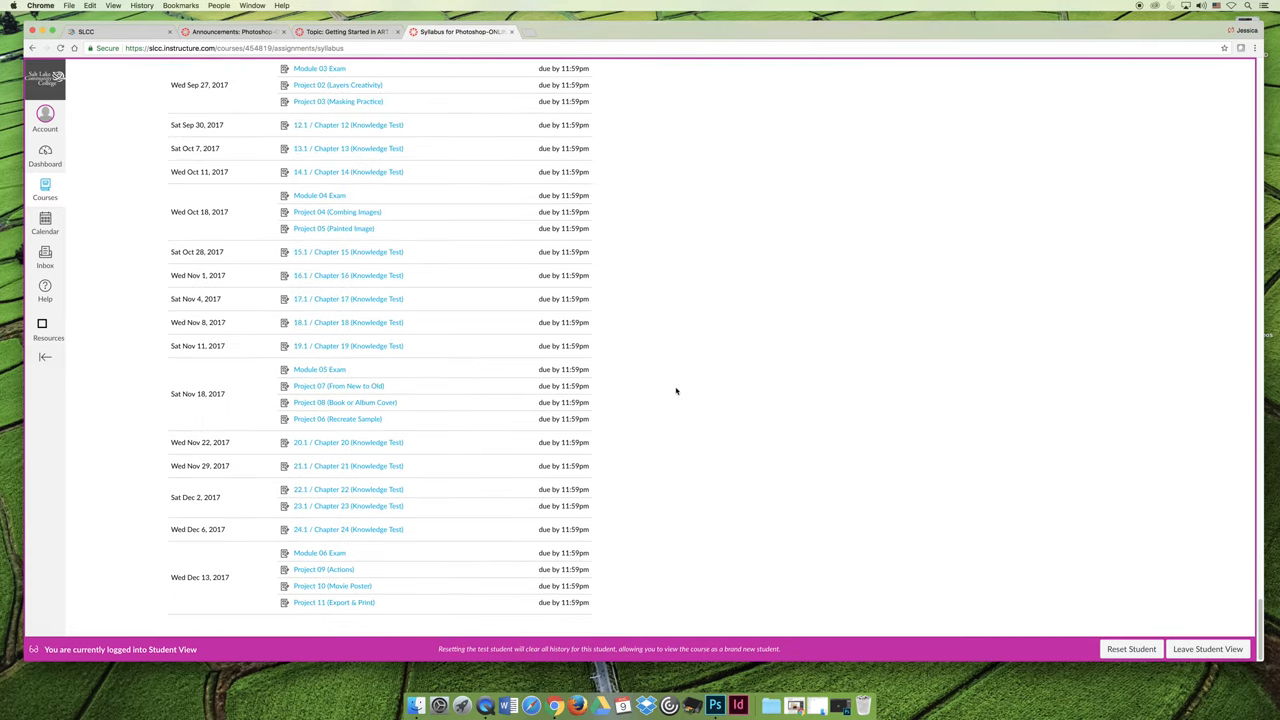
{"action": "scroll", "scroll_direction": "up", "scroll_amount": 3}
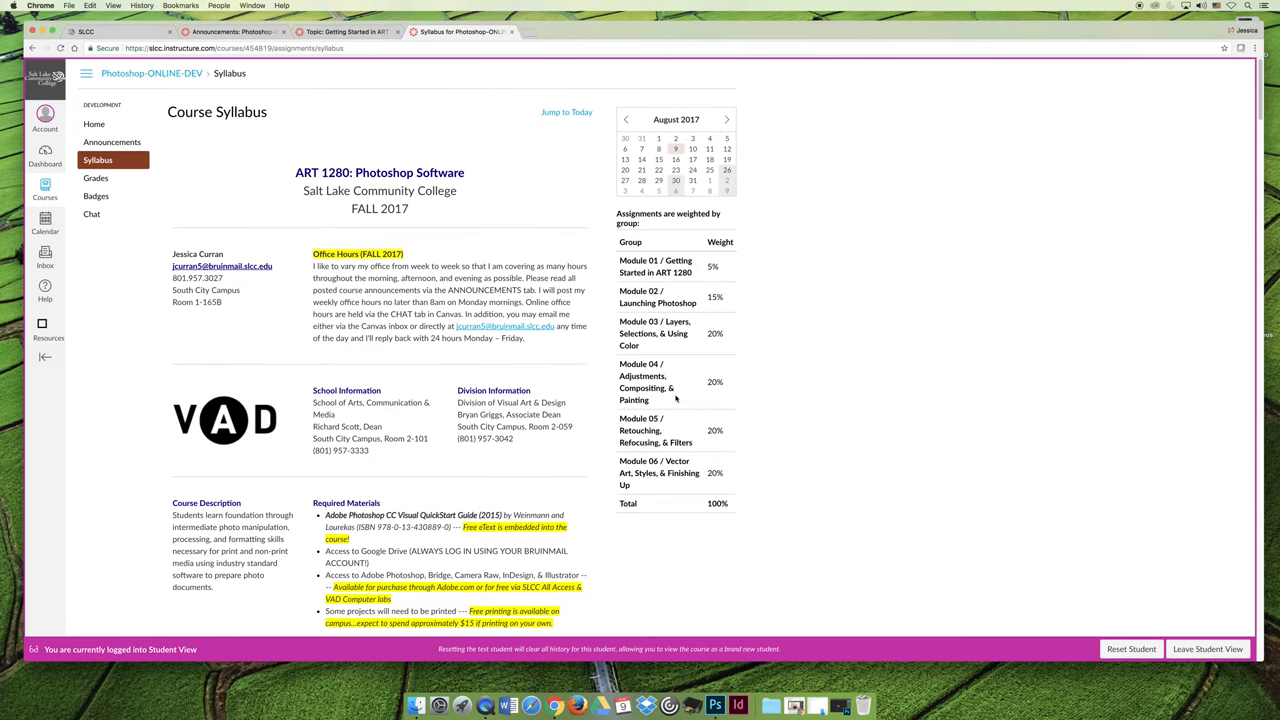
{"action": "mouse_move", "coordinate": [580, 405]}
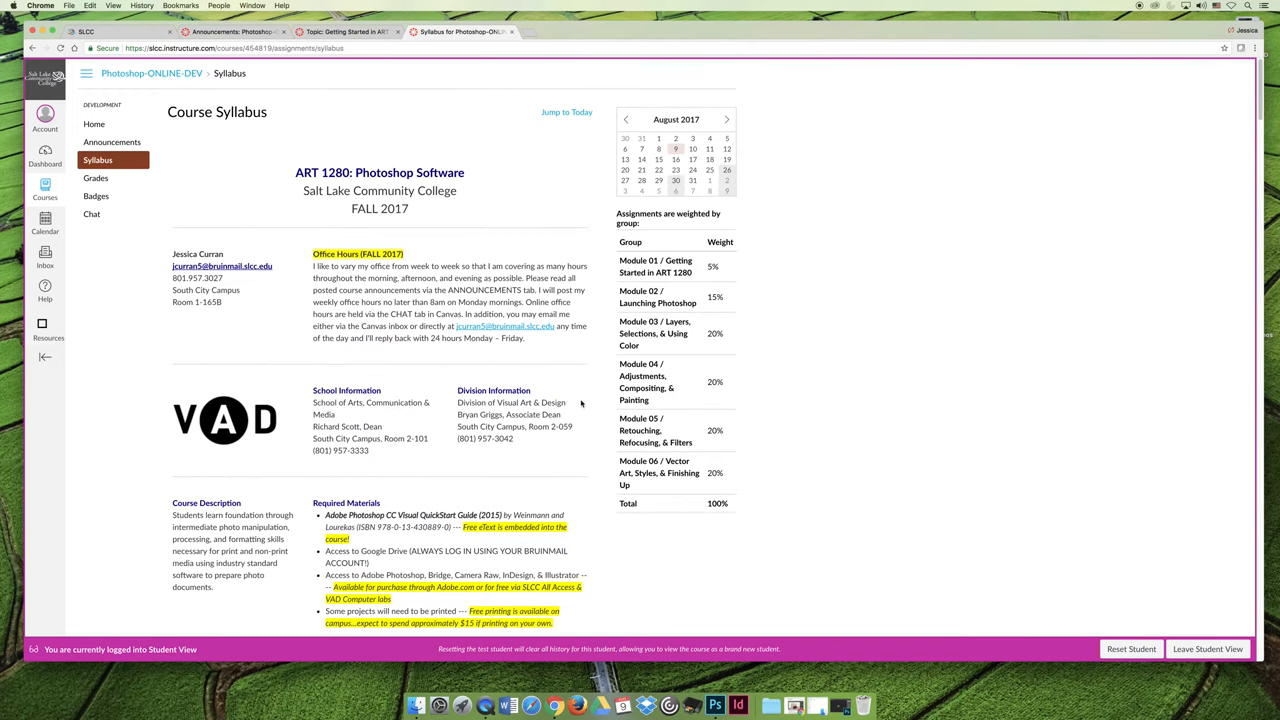
{"action": "scroll", "scroll_direction": "down", "scroll_amount": 3}
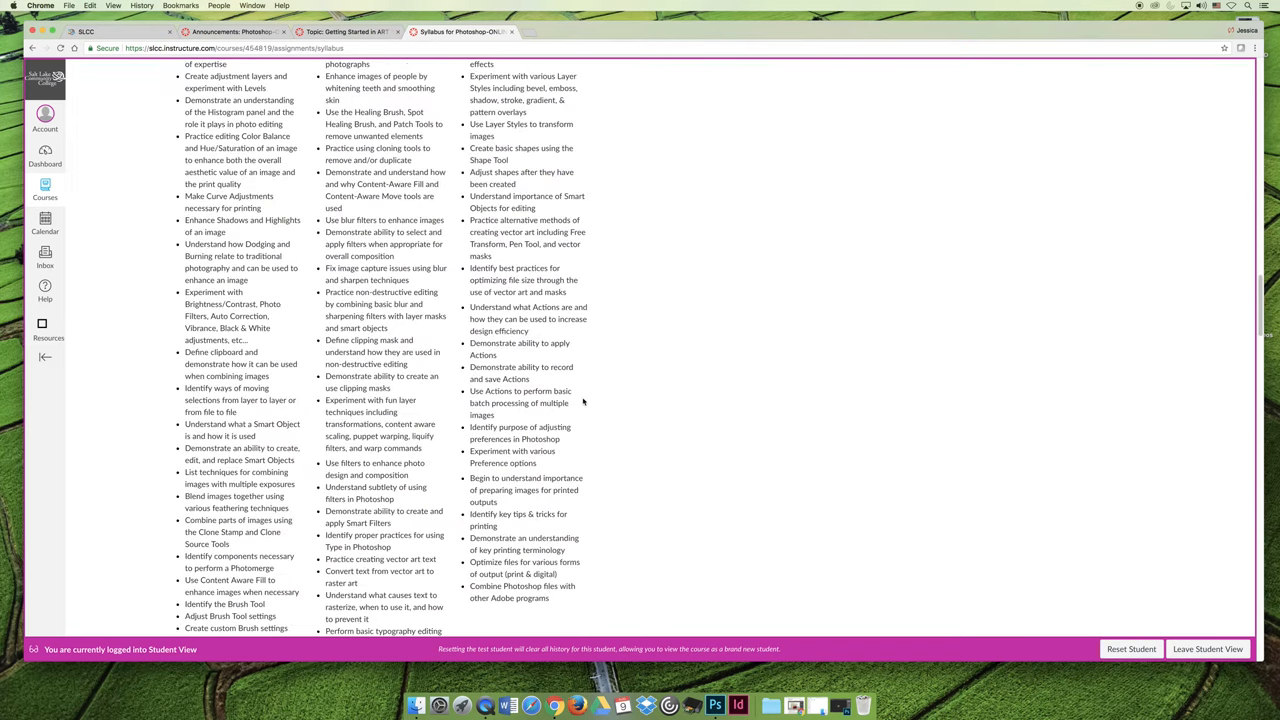
{"action": "scroll", "scroll_direction": "down", "scroll_amount": 3}
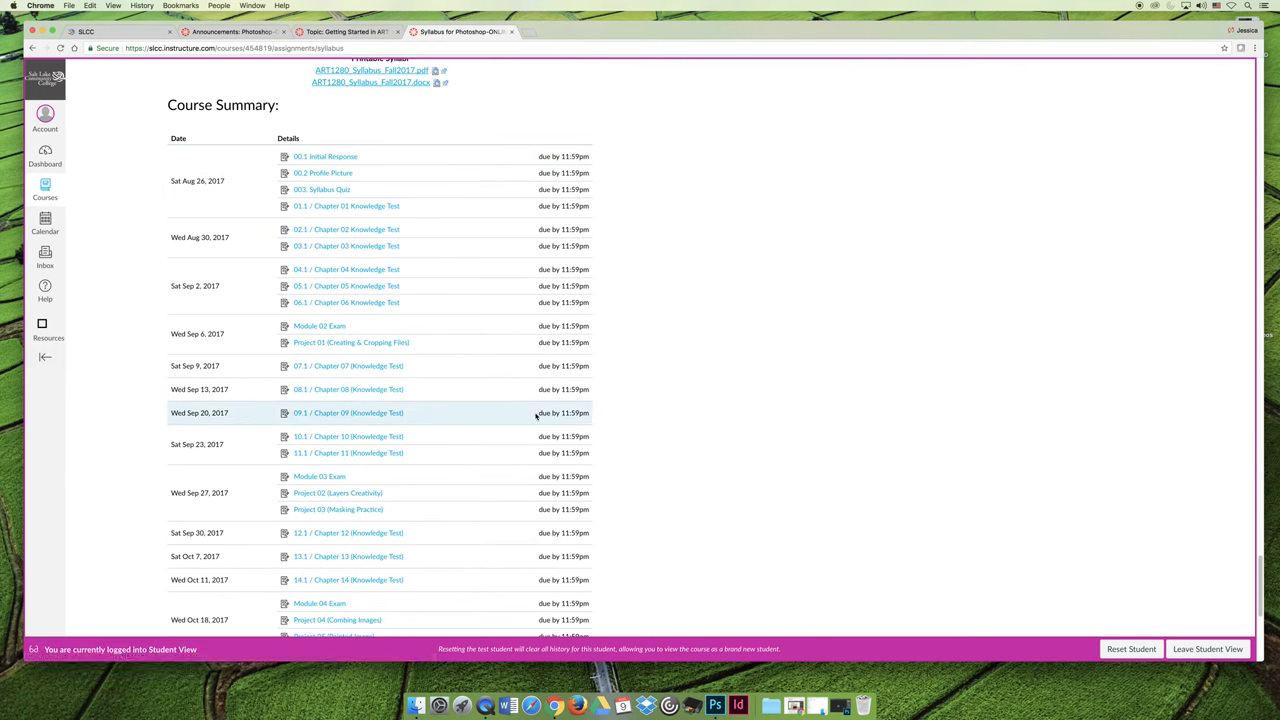
{"action": "mouse_move", "coordinate": [348, 389]}
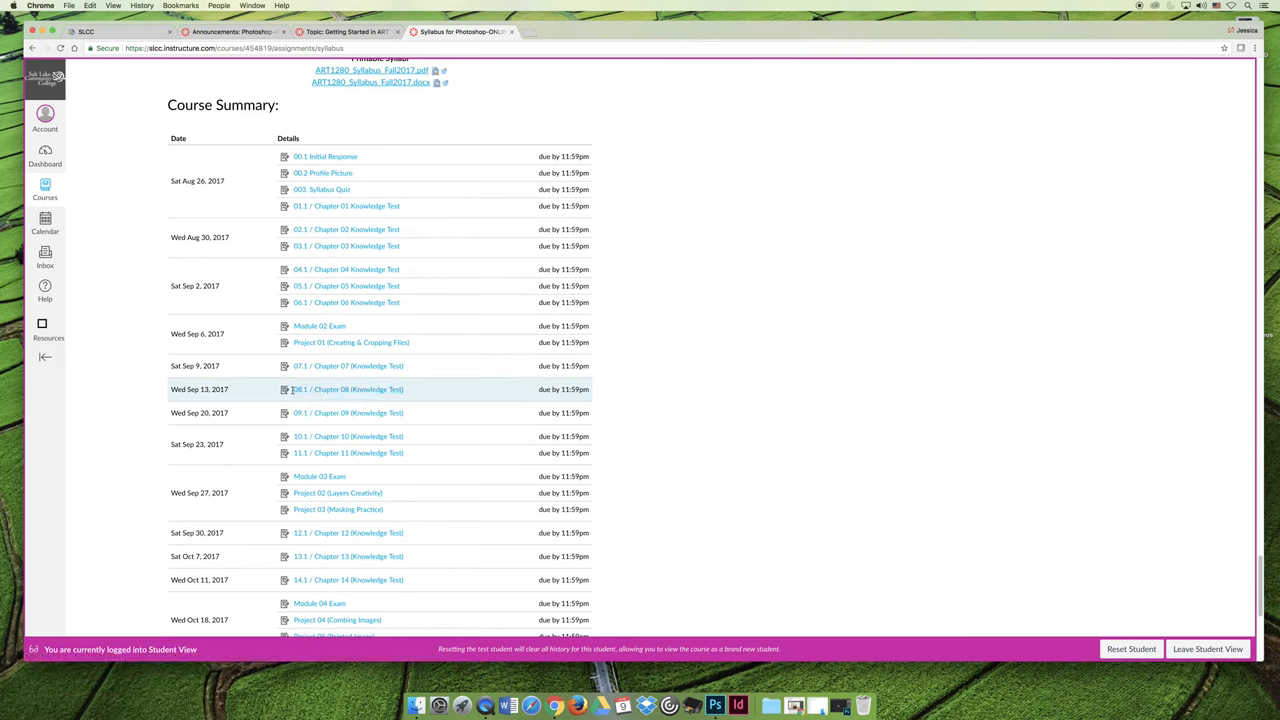
{"action": "mouse_move", "coordinate": [348, 389]}
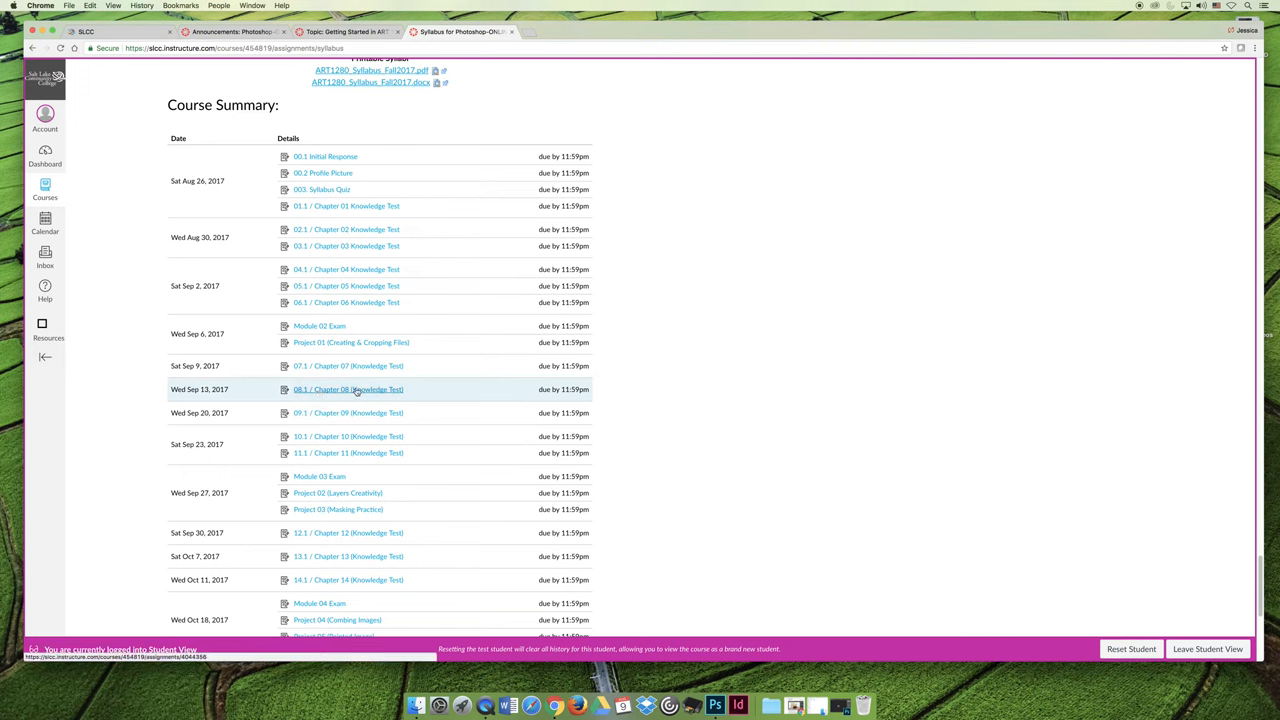